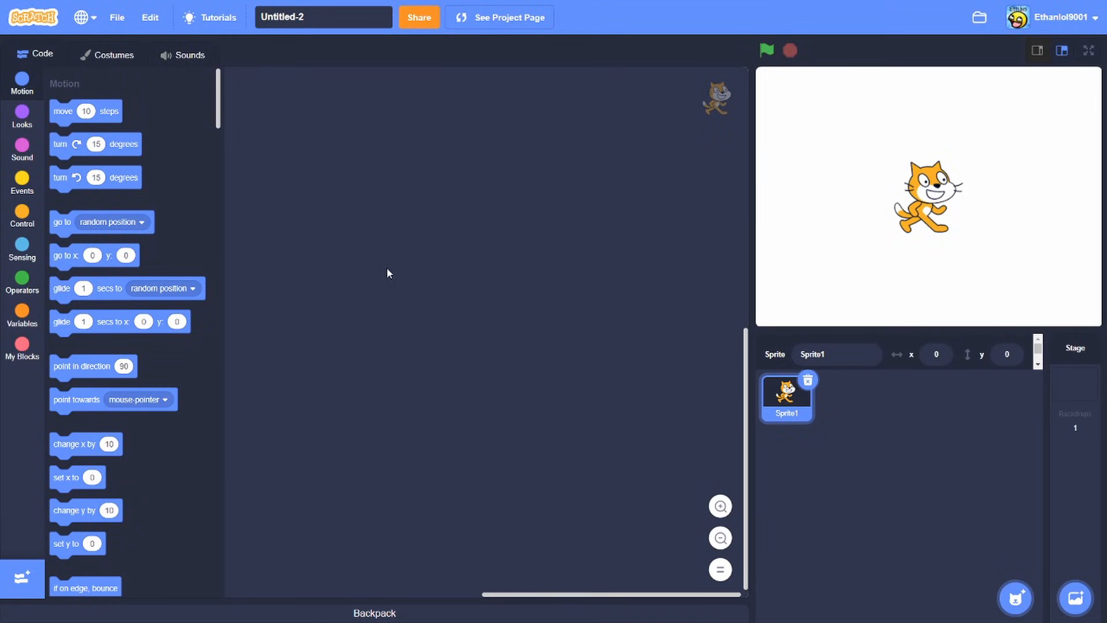
mouse_move(375, 275)
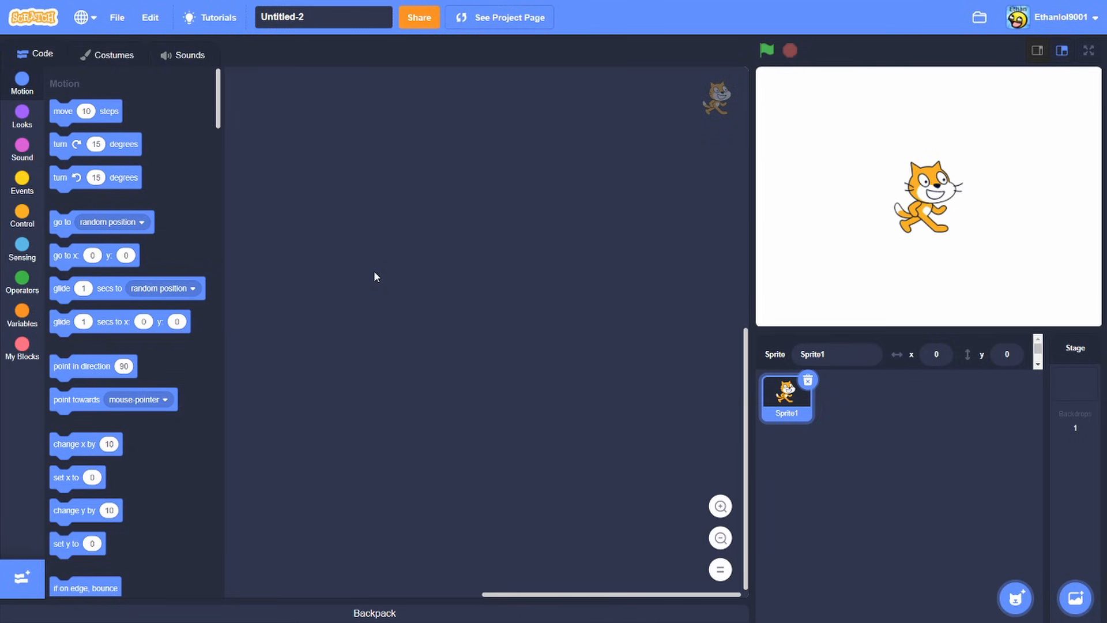
Rename the project title to 'Scratch Cat Clicker'.
left_click(322, 17)
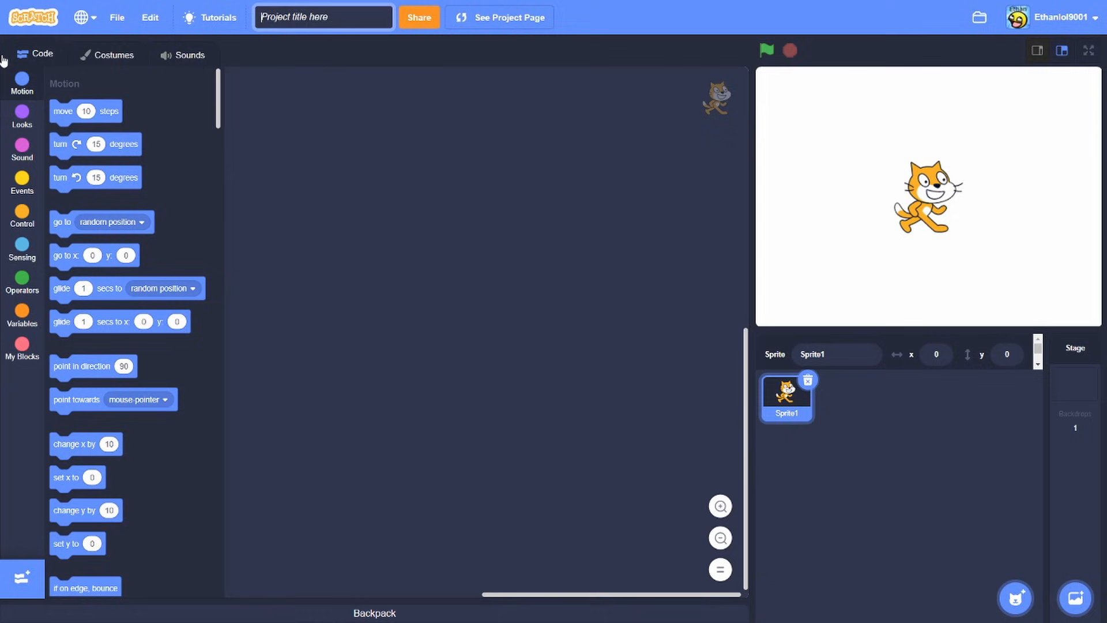
type("Scratch Cat C;lc")
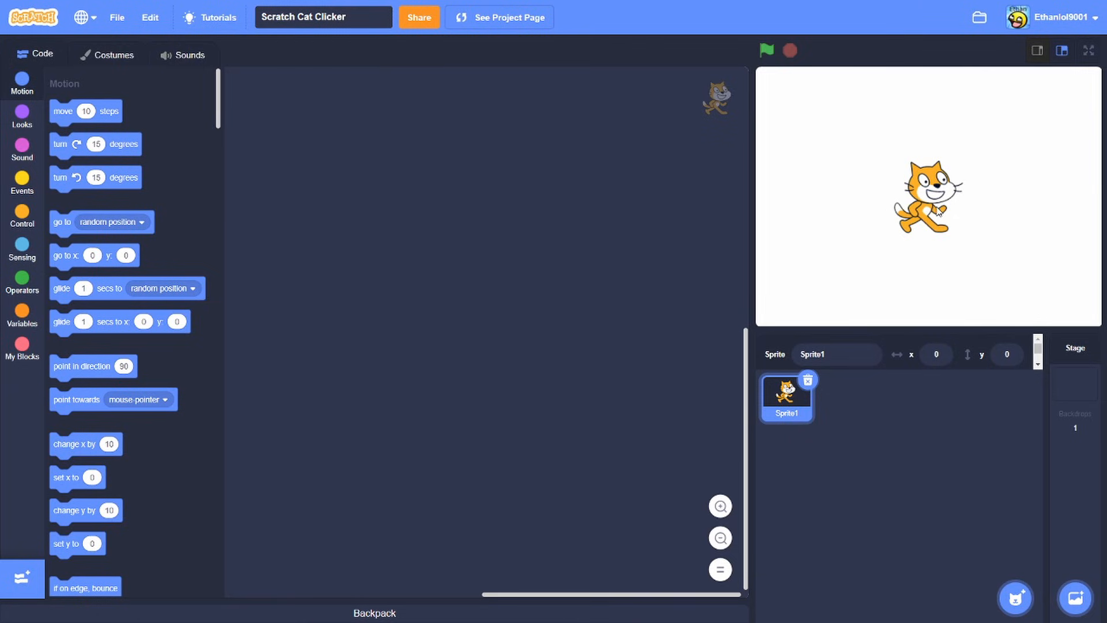
Duplicate costume1 into costume2 and scale the copy down to a smaller cat.
left_click(106, 54)
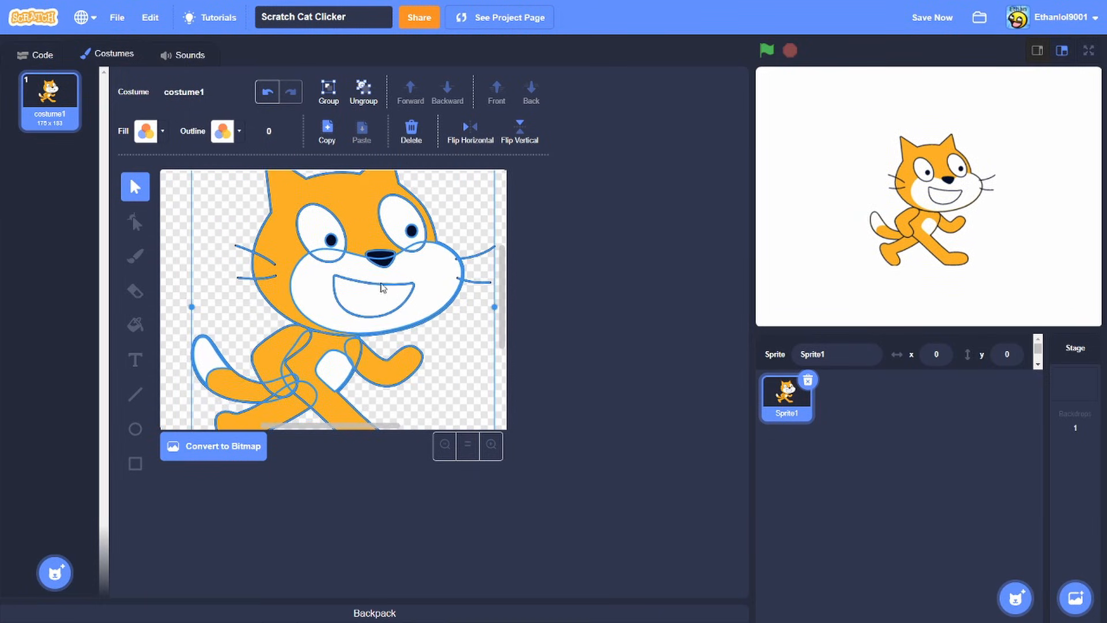
right_click(49, 93)
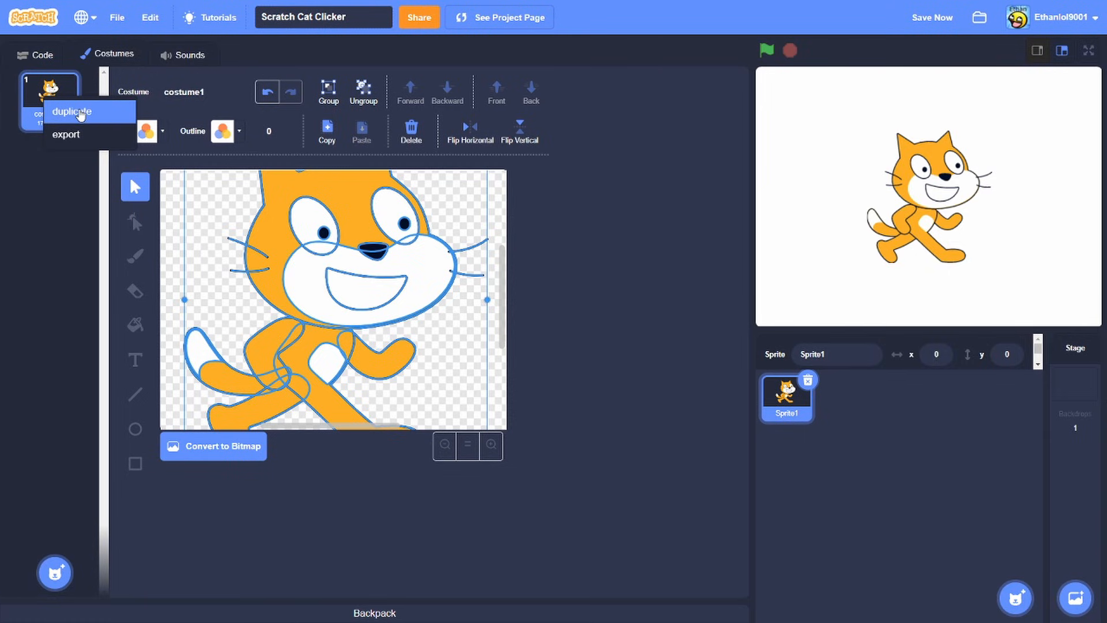
left_click(71, 112)
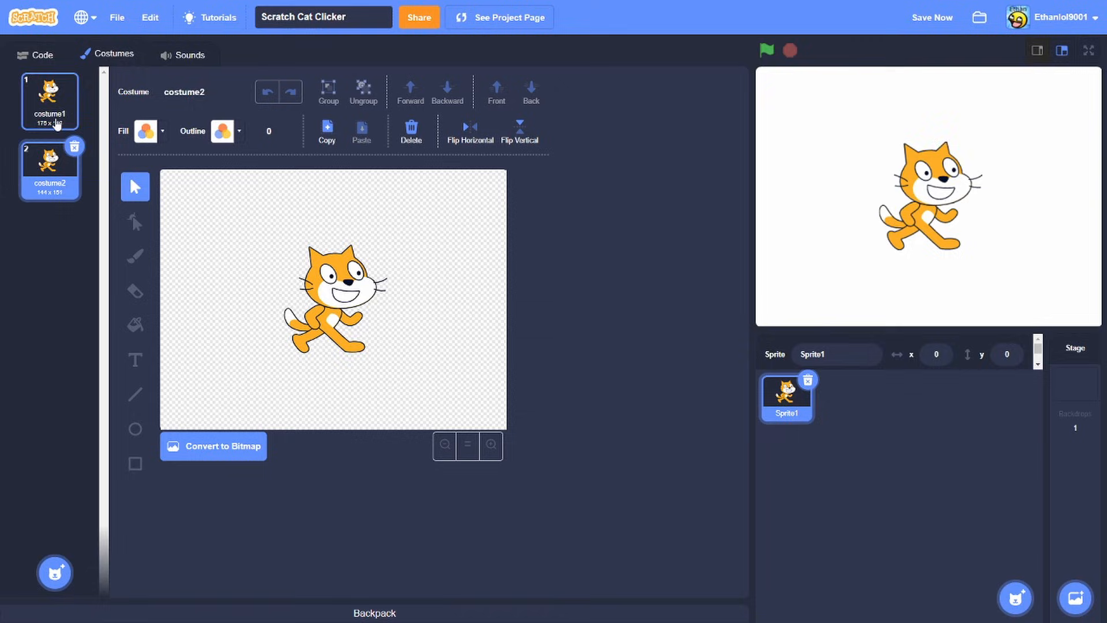
left_click(35, 54)
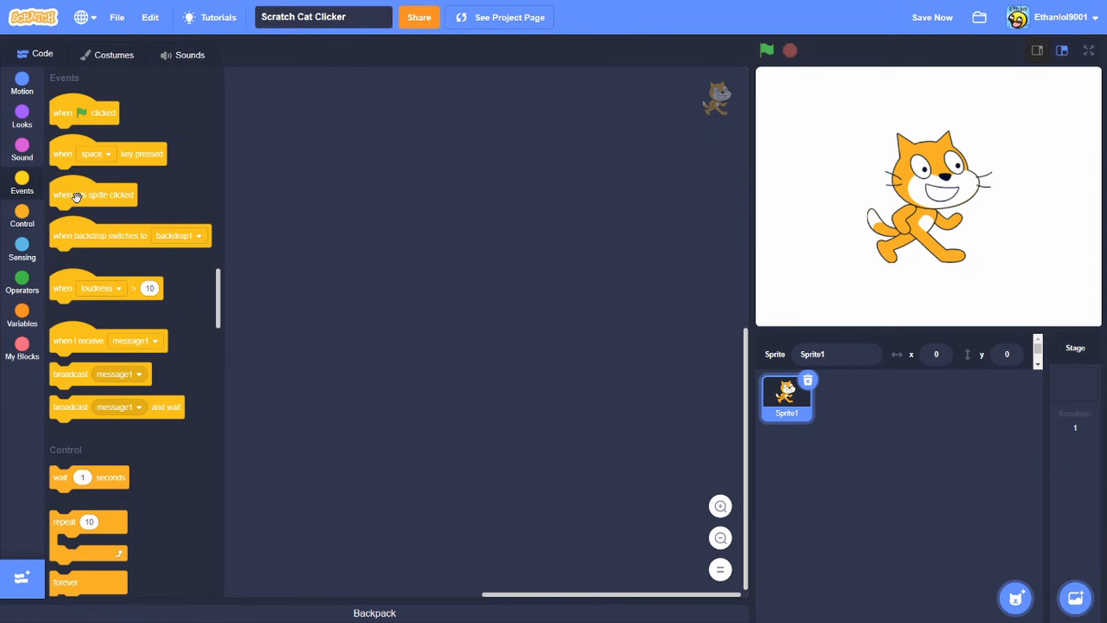
Build a click script: switch to costume2, wait 0.05 seconds, switch back to costume1.
left_click_drag(93, 194, 413, 203)
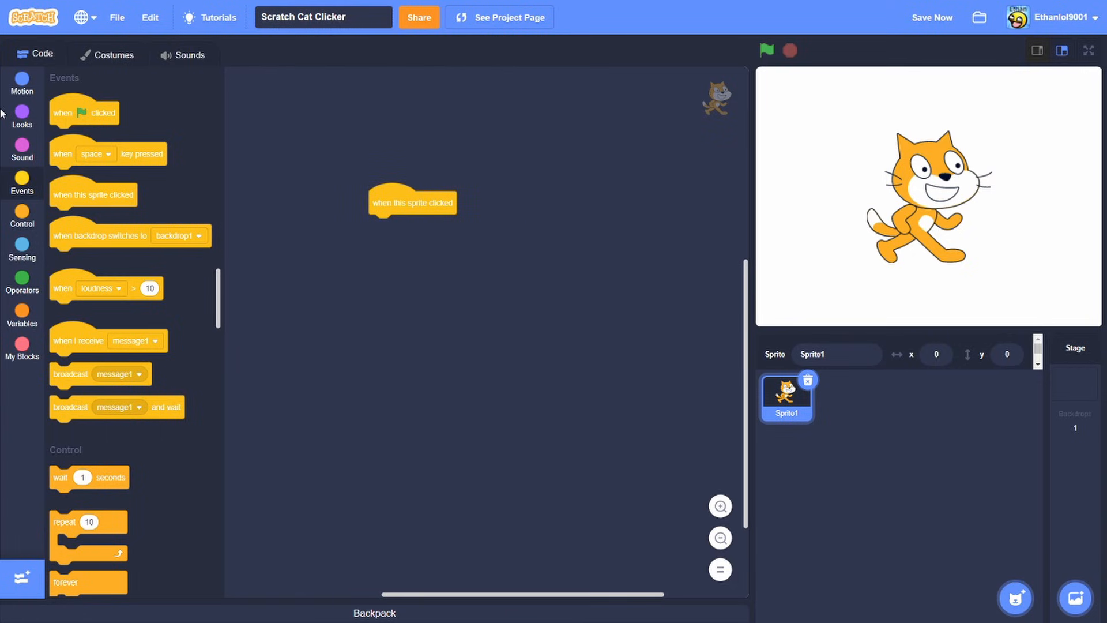
left_click(22, 116)
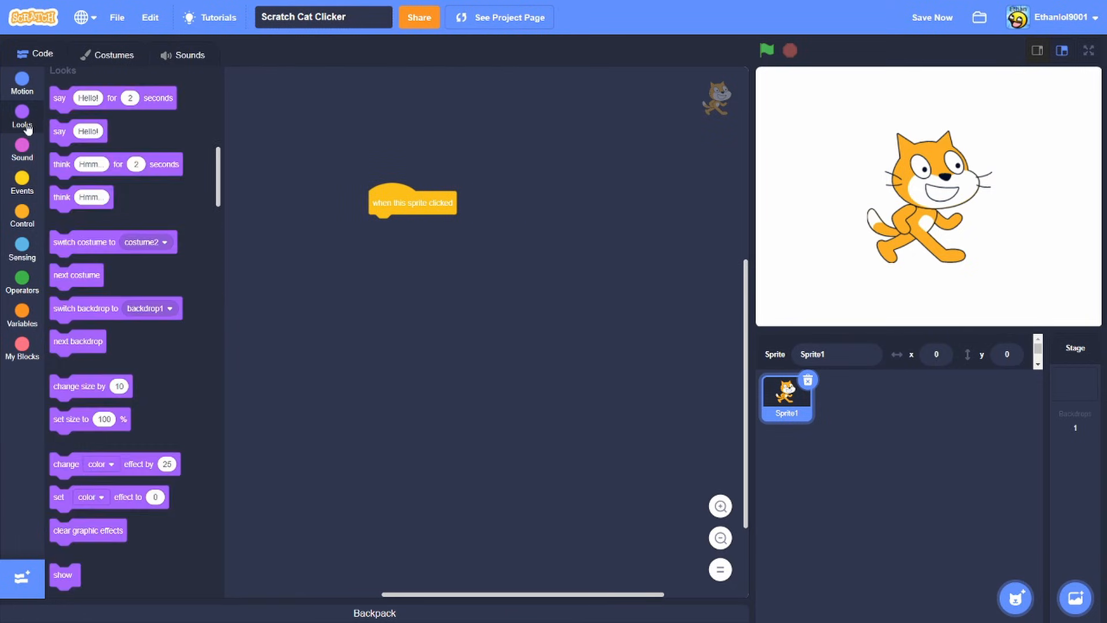
left_click_drag(85, 241, 404, 226)
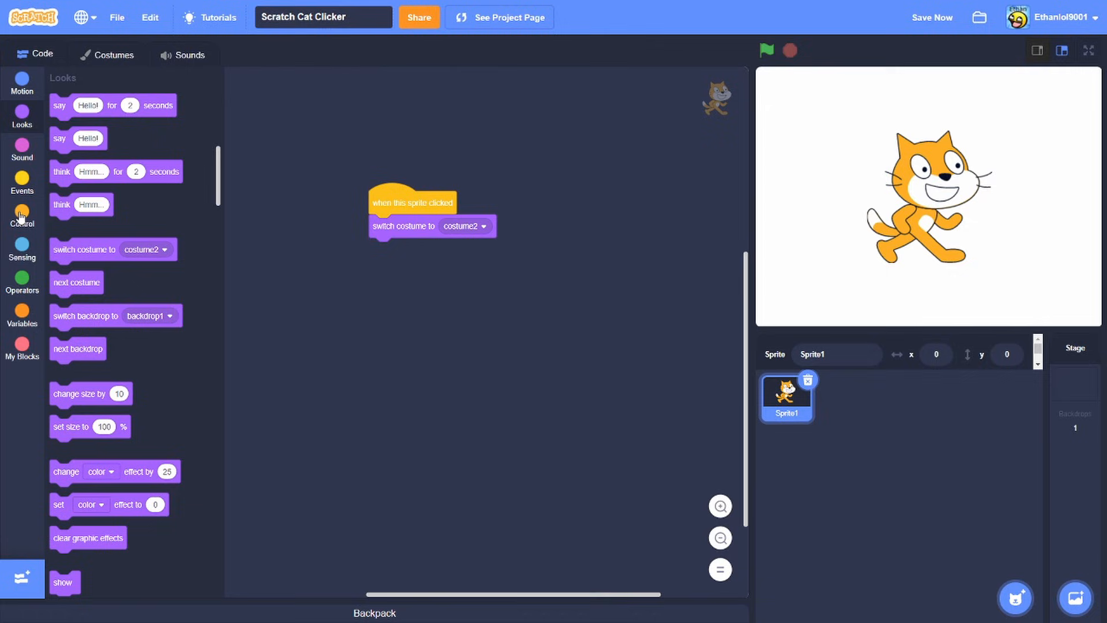
left_click(22, 218)
type("0.05")
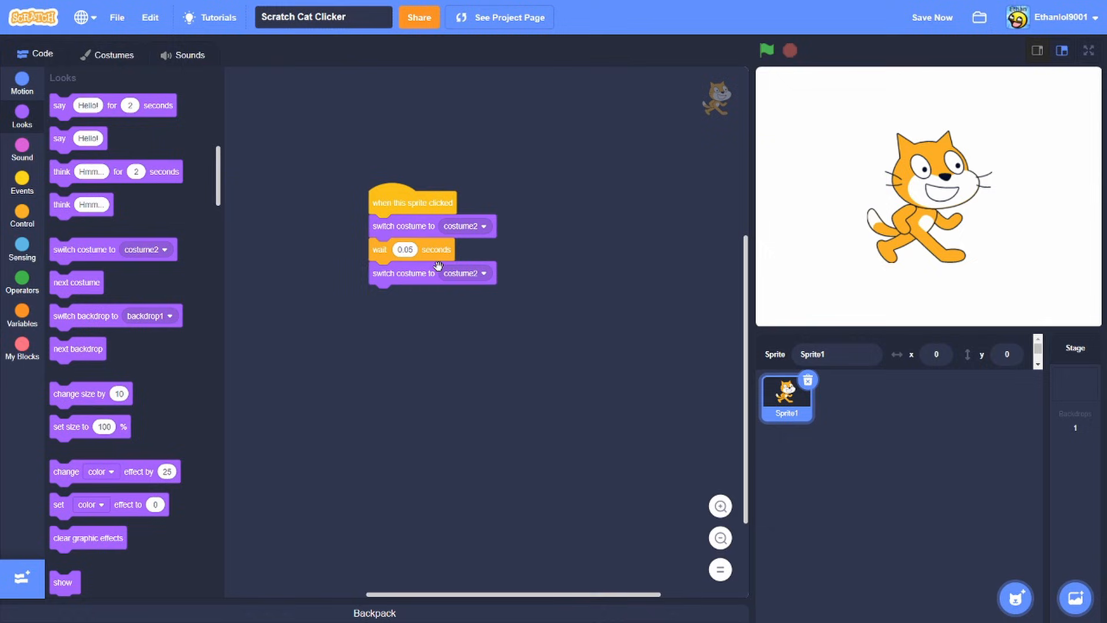
left_click(463, 274)
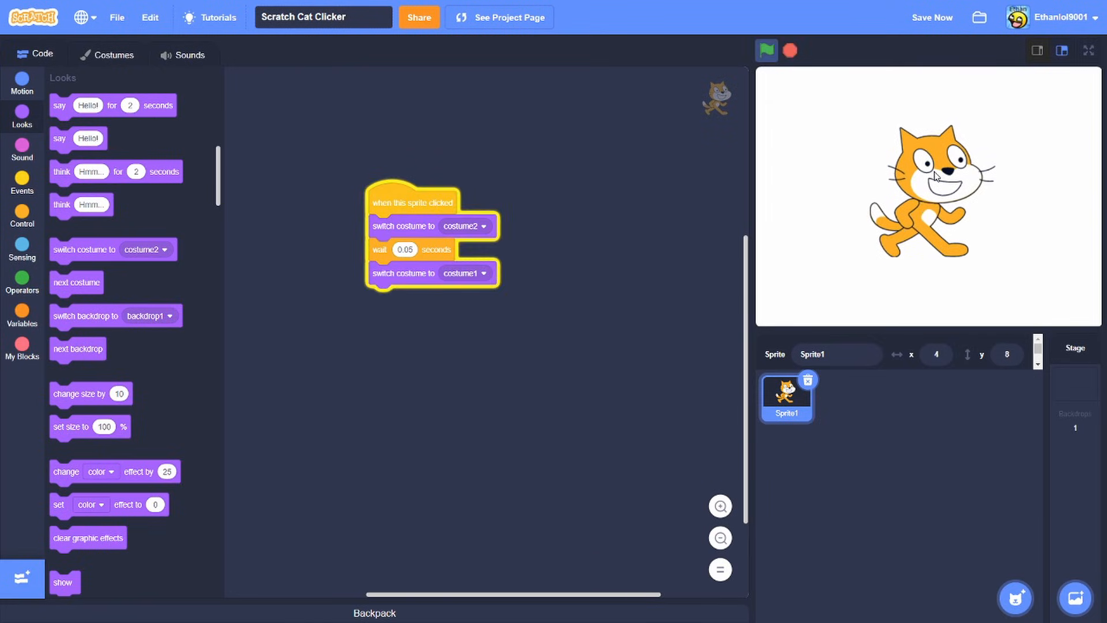
Create a 'Cats' variable and change it by 1 under the cat's click script.
left_click(21, 316)
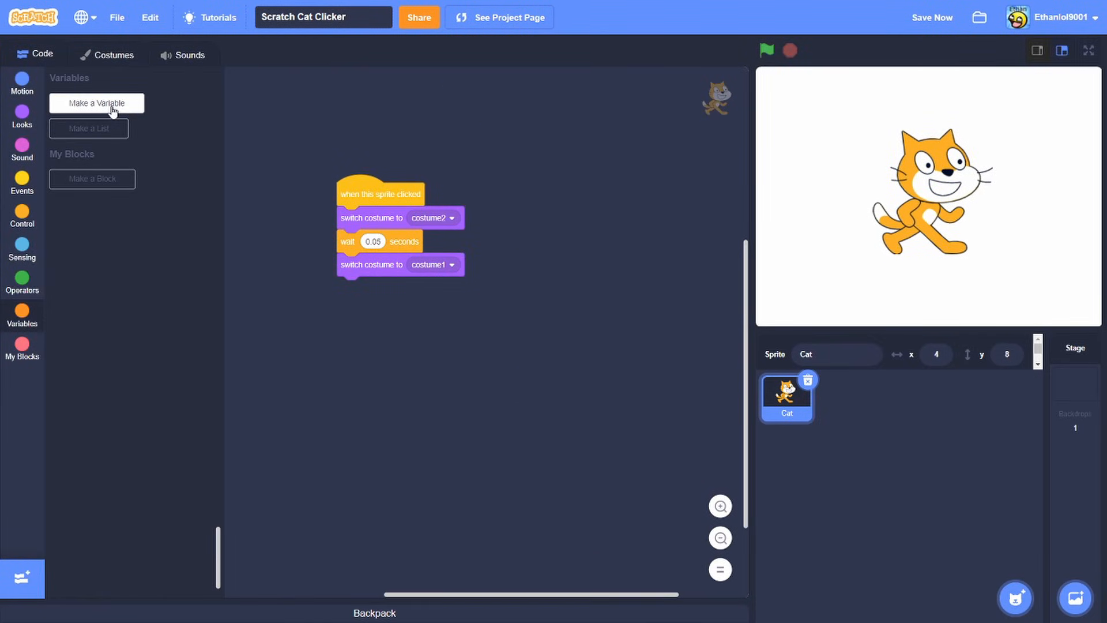
left_click(97, 103)
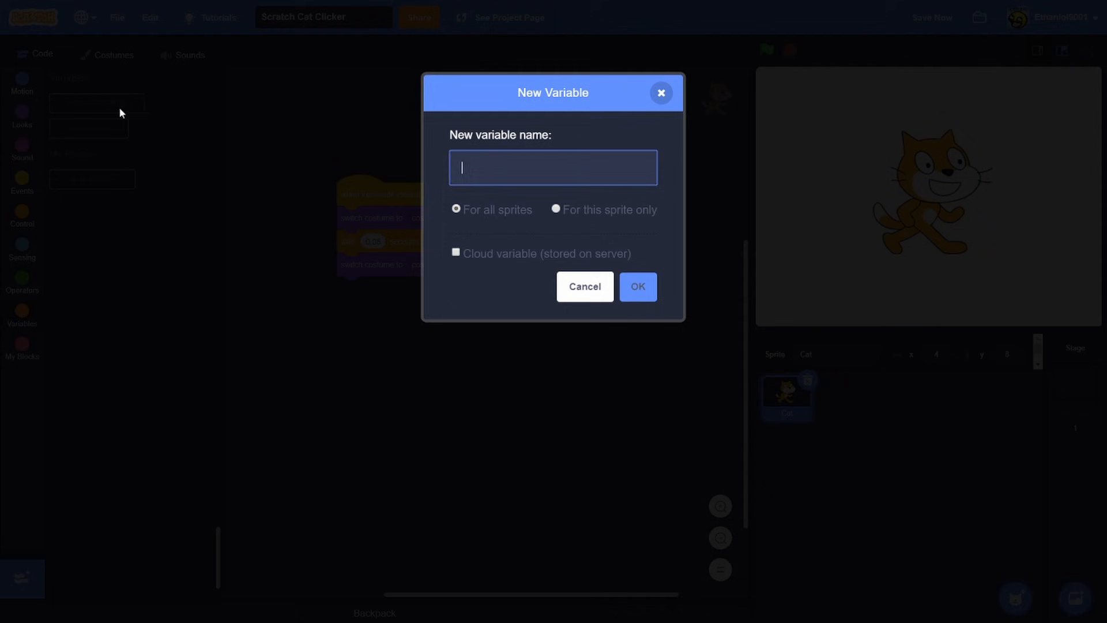
type("Ca")
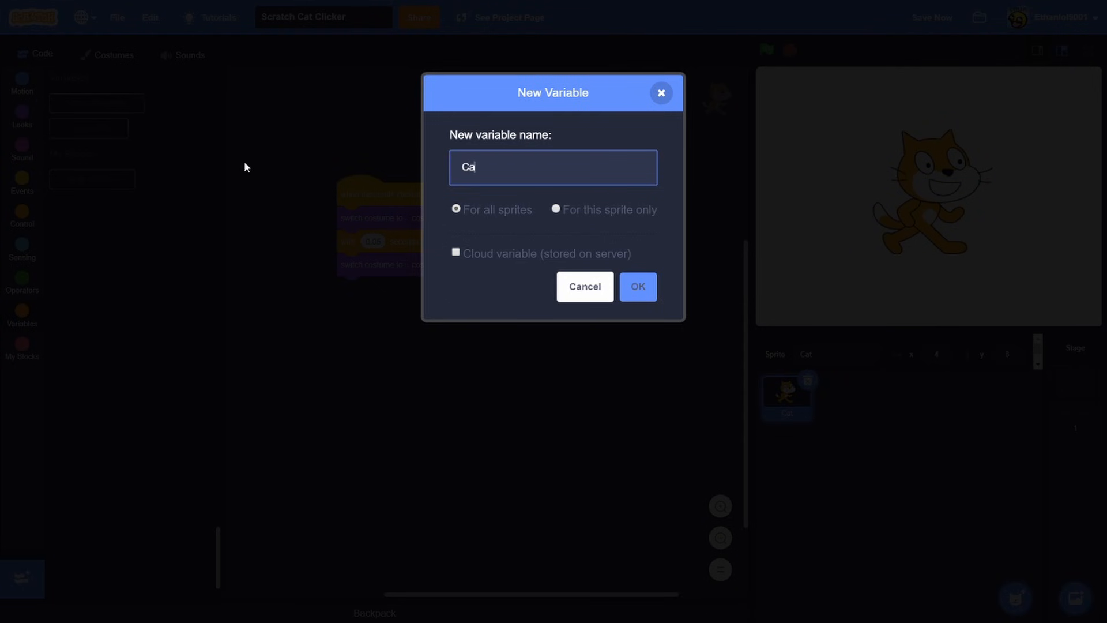
left_click(637, 286)
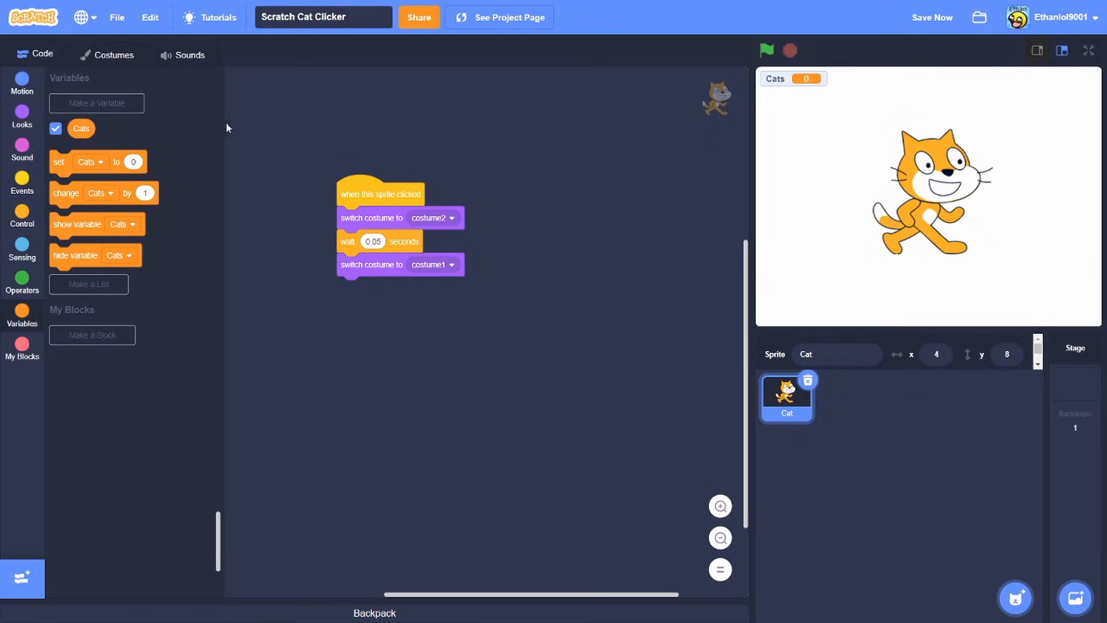
mouse_move(888, 189)
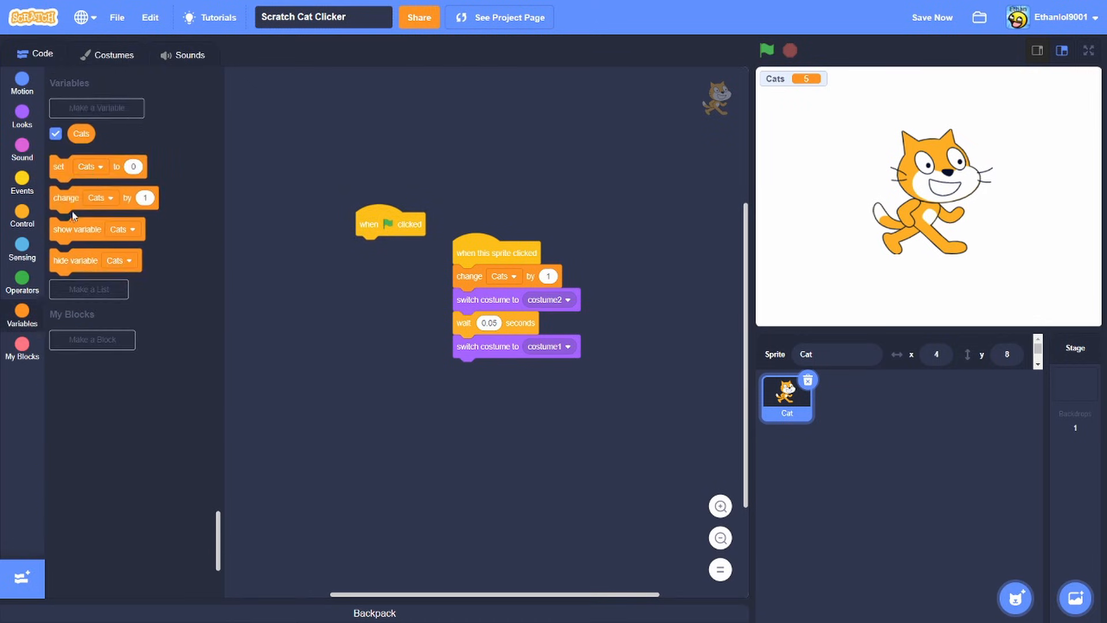
Test the cat counter by clicking the cat in full-screen stage view.
left_click(767, 50)
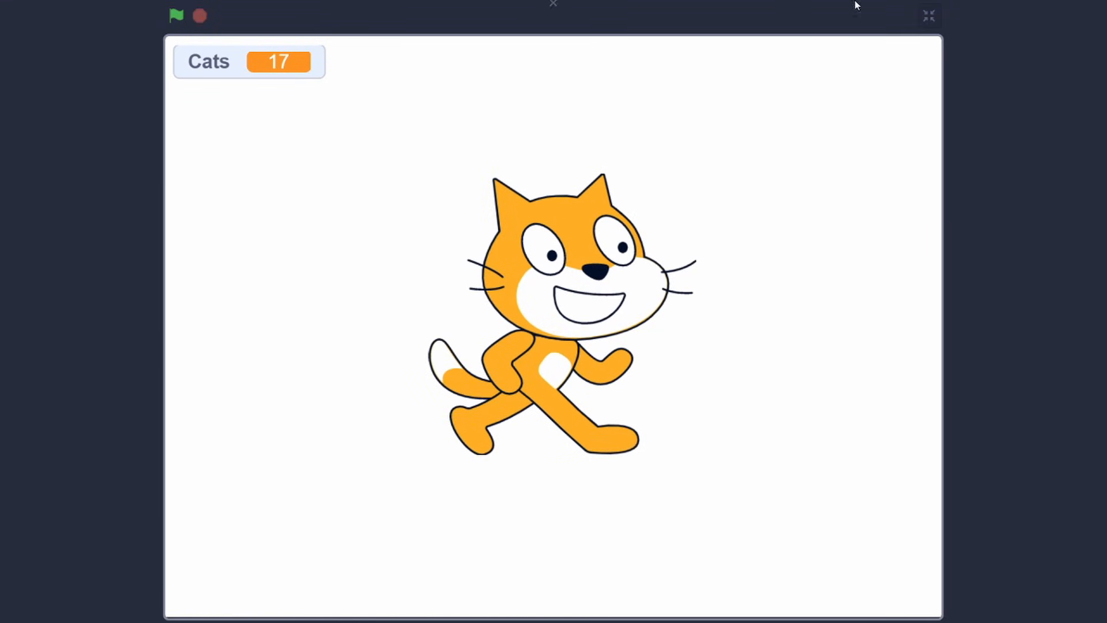
left_click(927, 15)
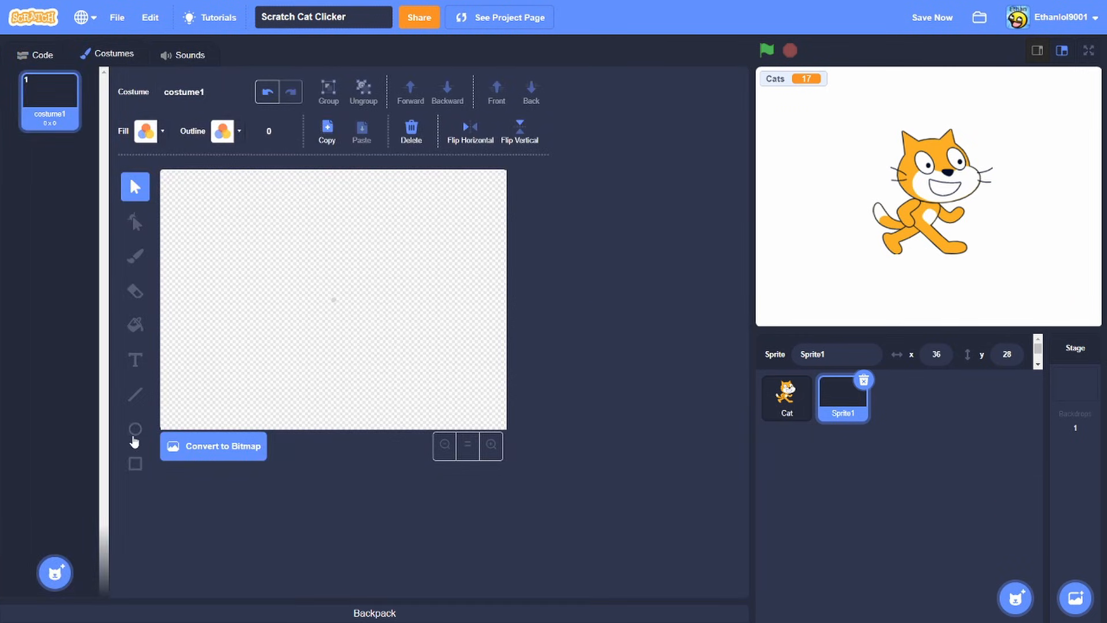
Paint a white box with black outline labelled 'Shop' and place it at the stage's top-right.
left_click(135, 463)
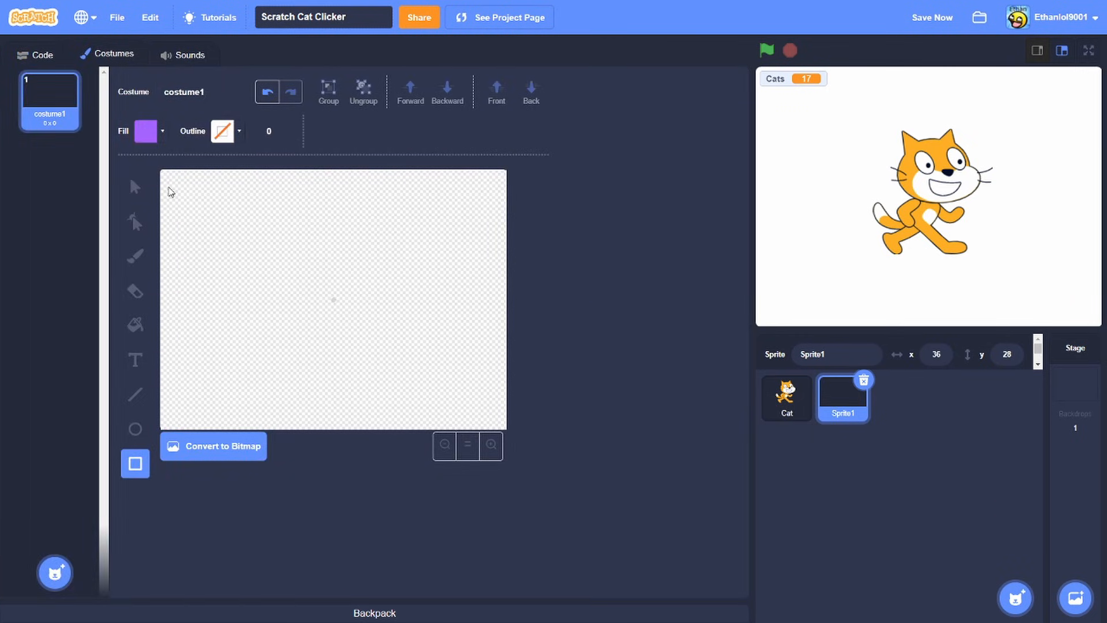
left_click(146, 131)
type("5")
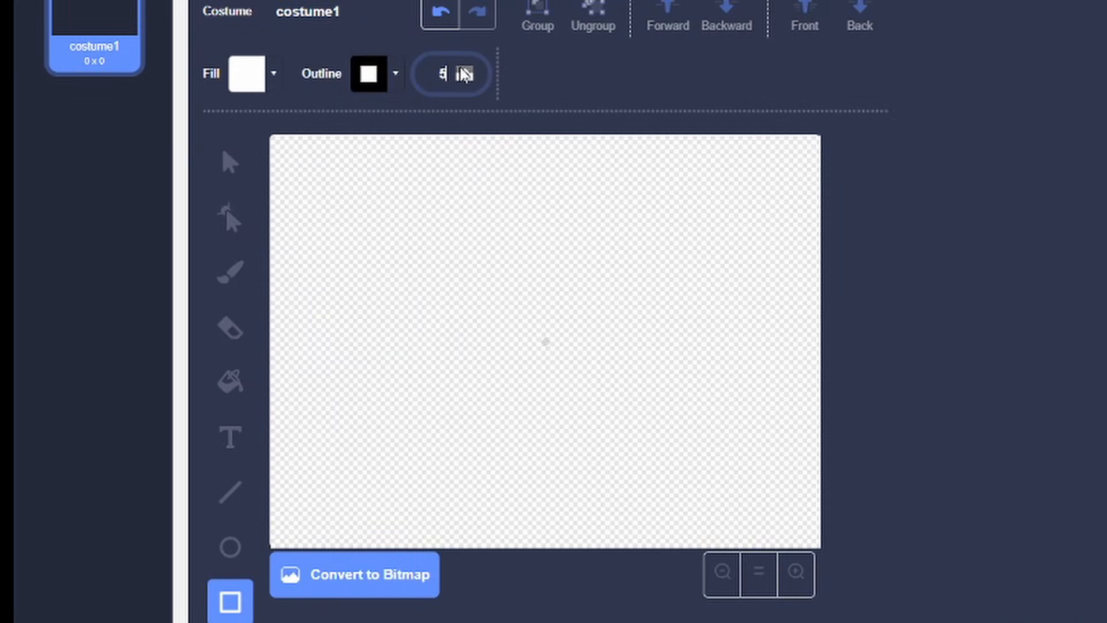
left_click_drag(438, 254, 608, 333)
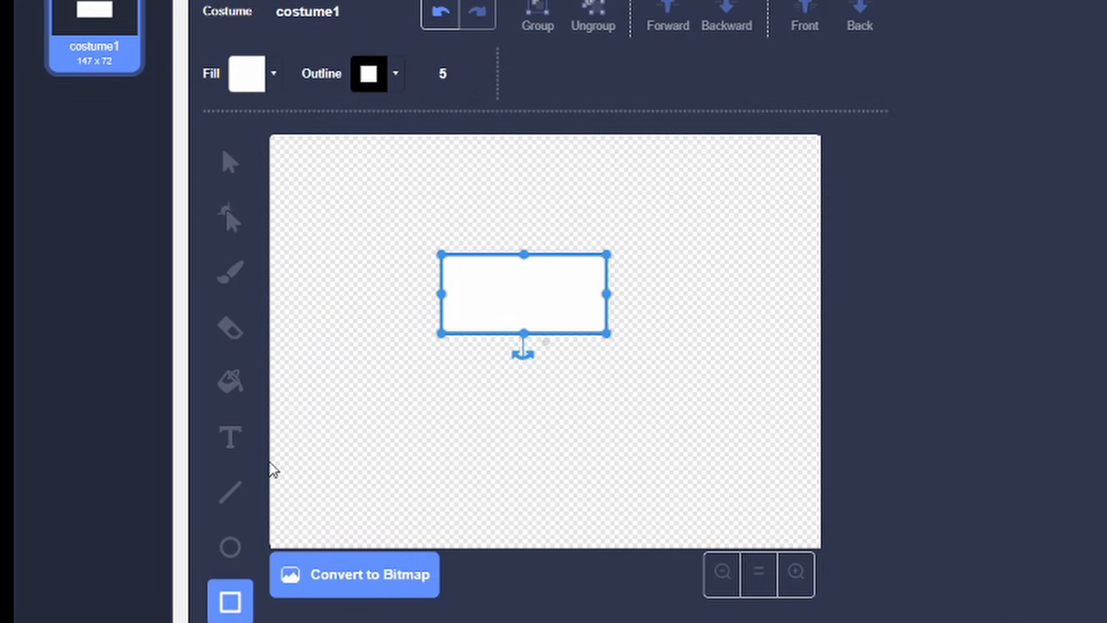
left_click(231, 437)
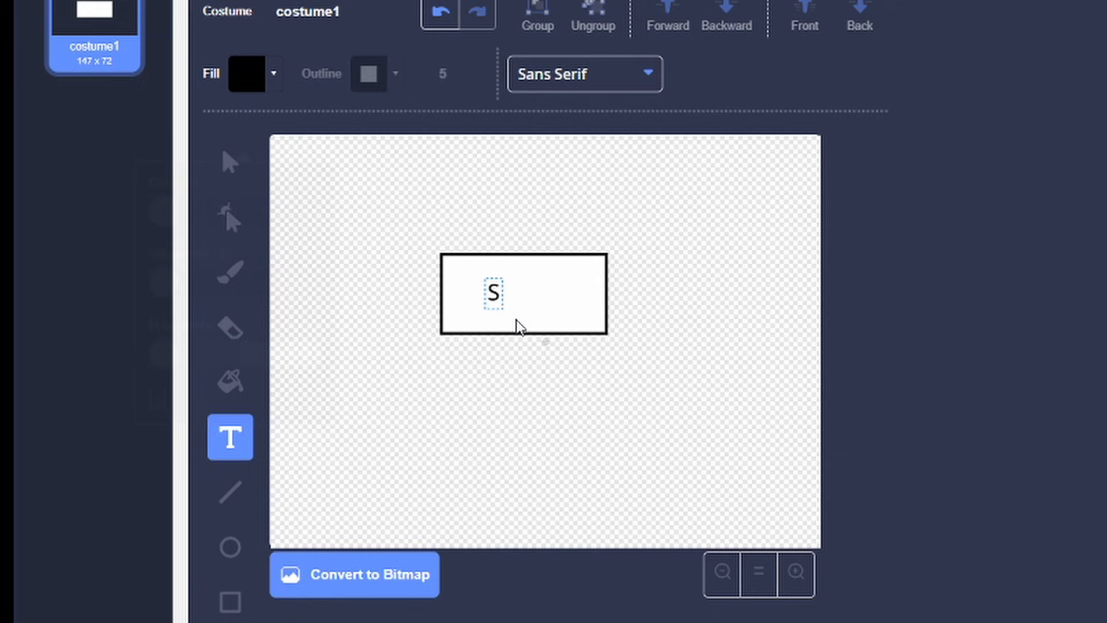
type("hop")
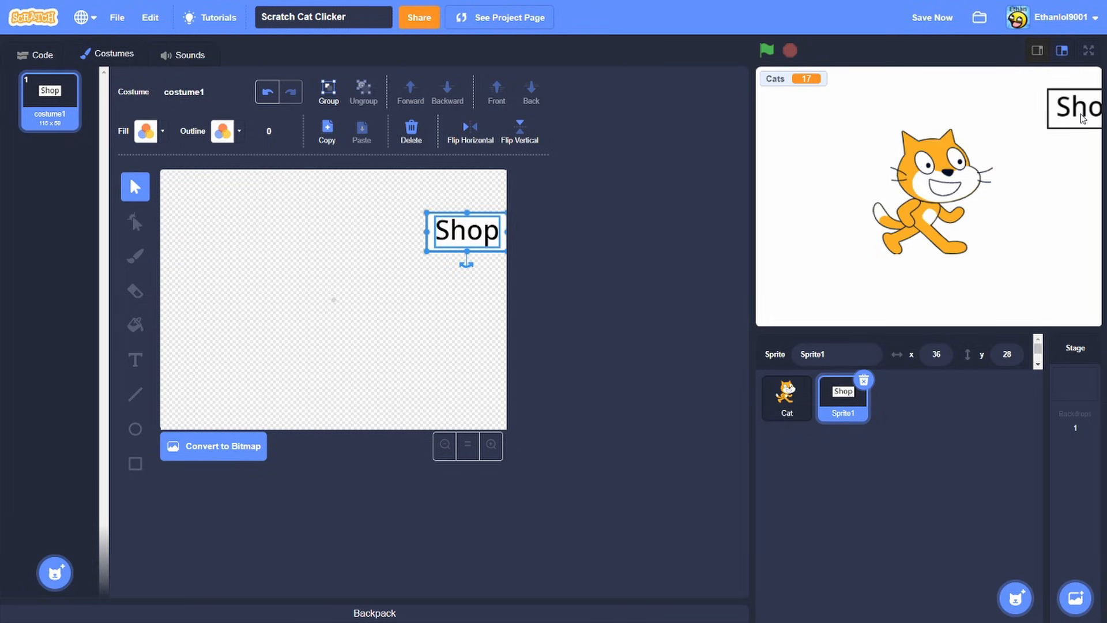
left_click_drag(1080, 106, 1041, 99)
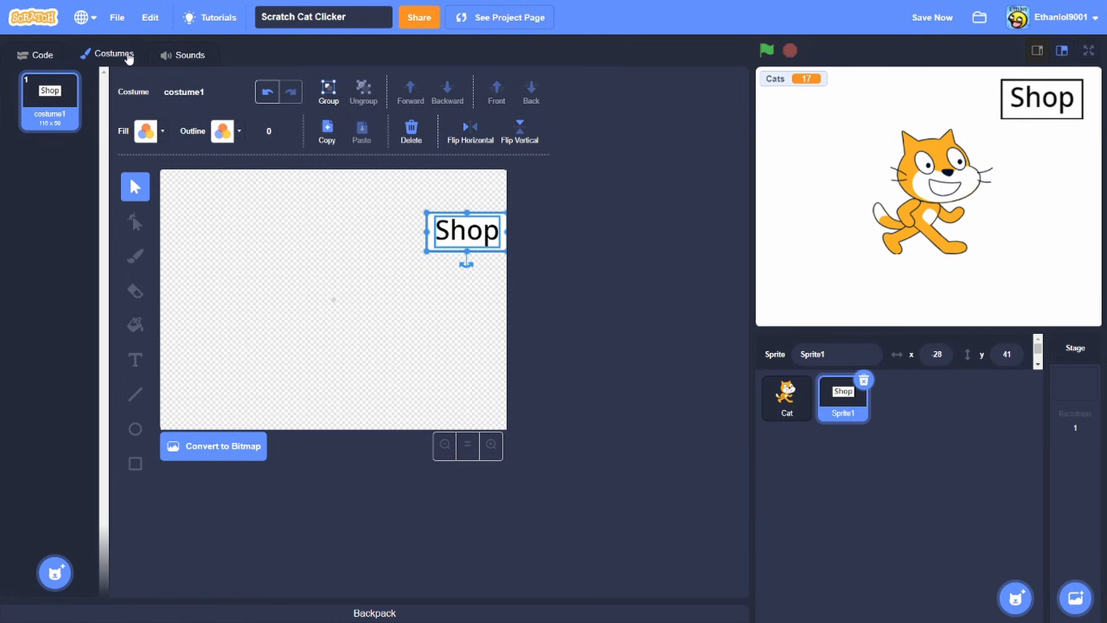
Make the Shop sprite broadcast a new 'Open Shop' message when clicked.
left_click(42, 54)
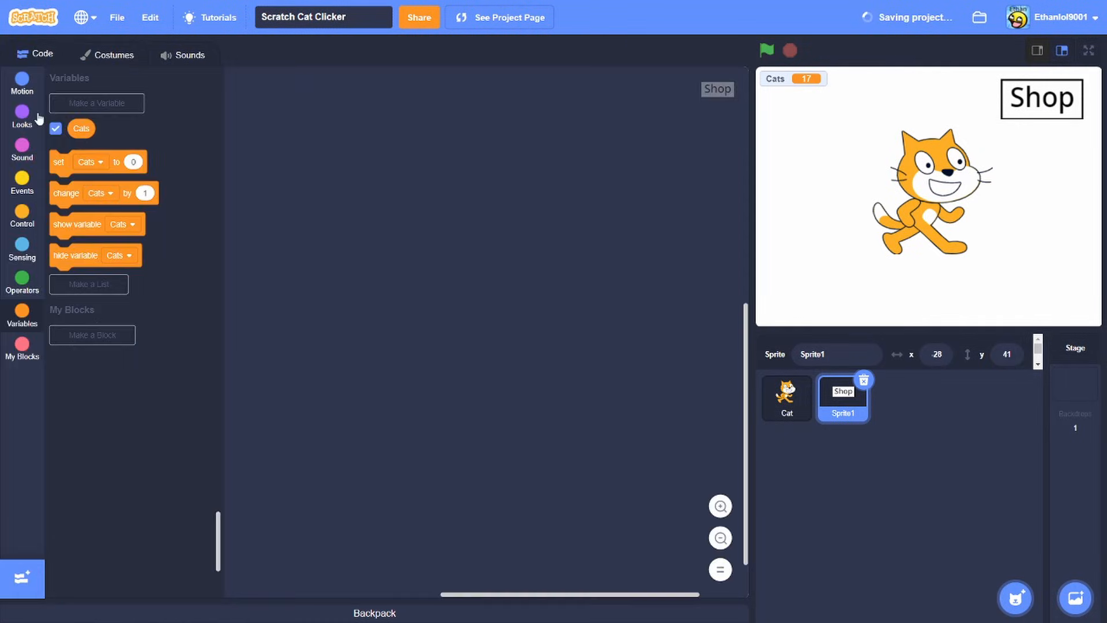
left_click(22, 182)
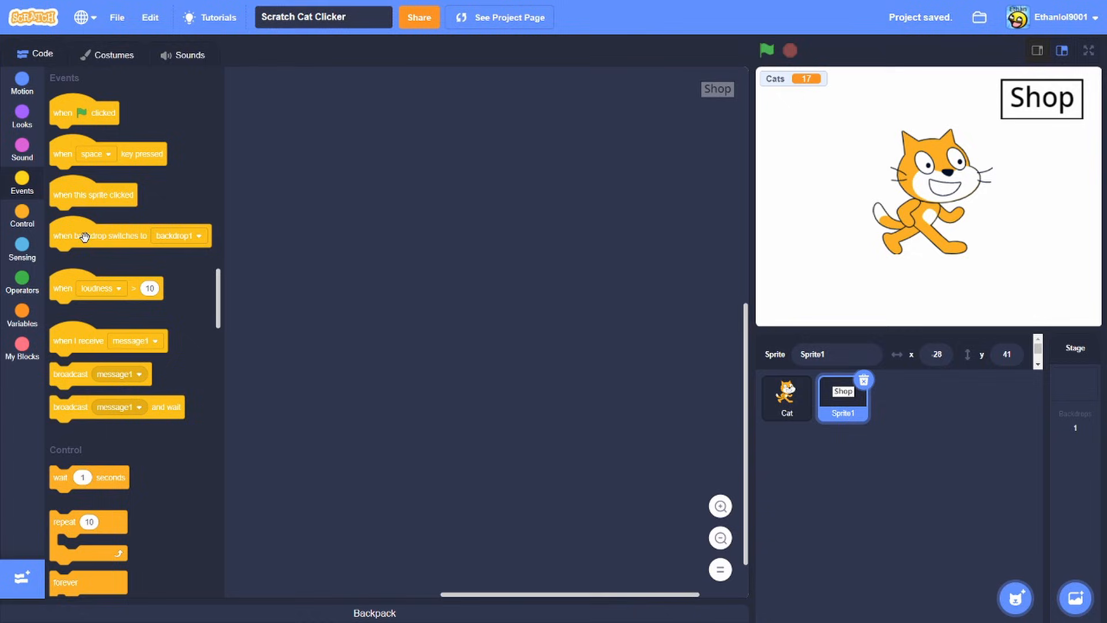
left_click_drag(92, 193, 381, 130)
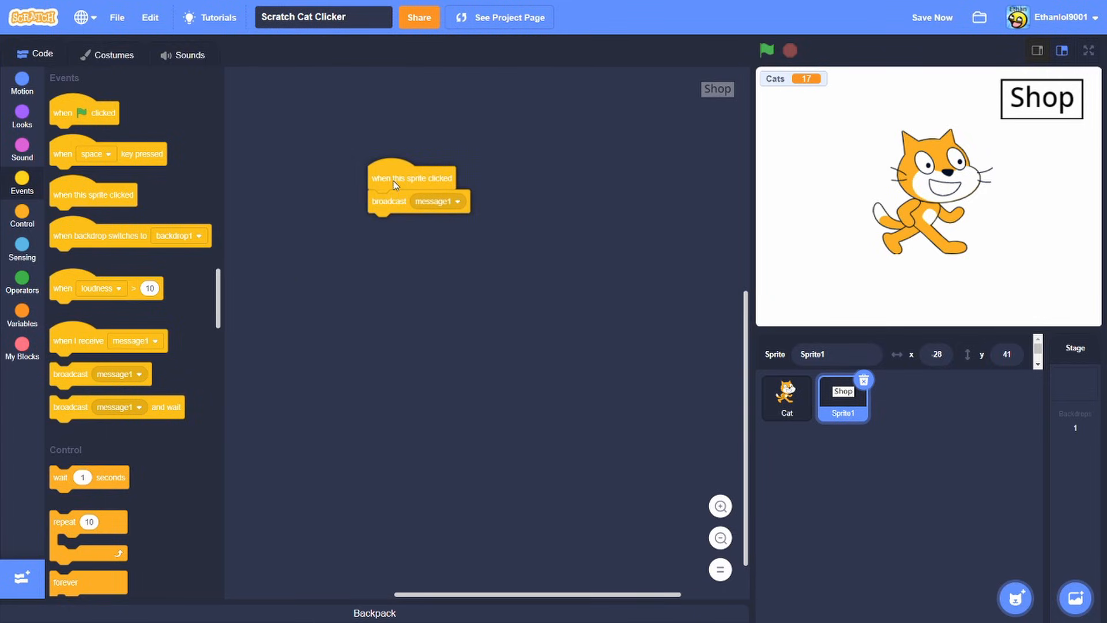
left_click(458, 201)
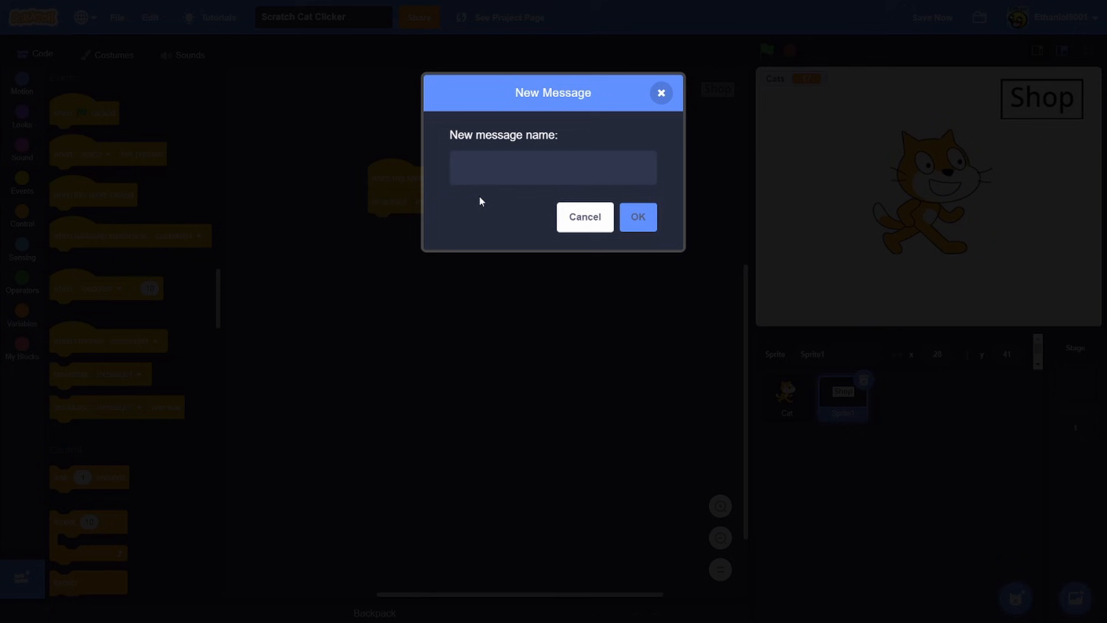
type("Open Shop")
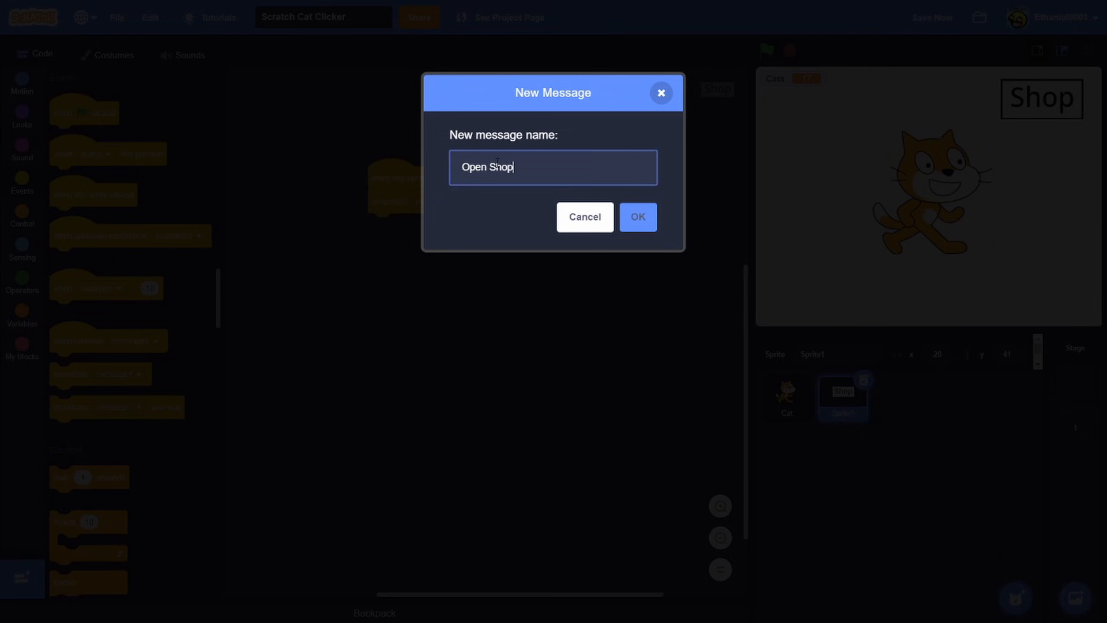
left_click(636, 217)
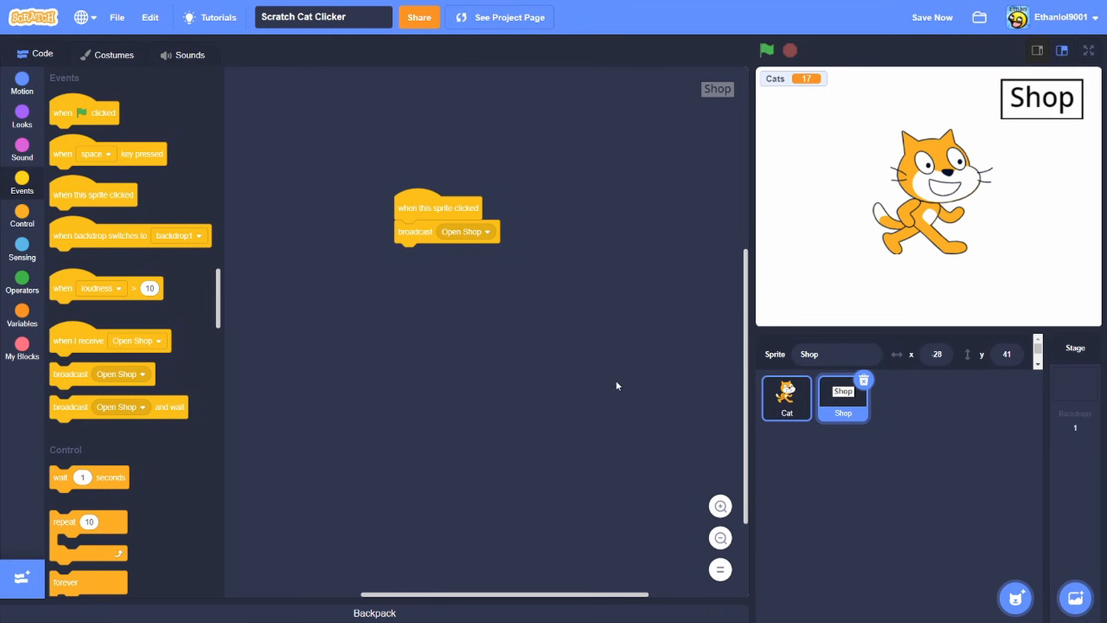
Make the cat hide on receiving 'Open Shop' and test it by clicking Shop.
left_click(785, 398)
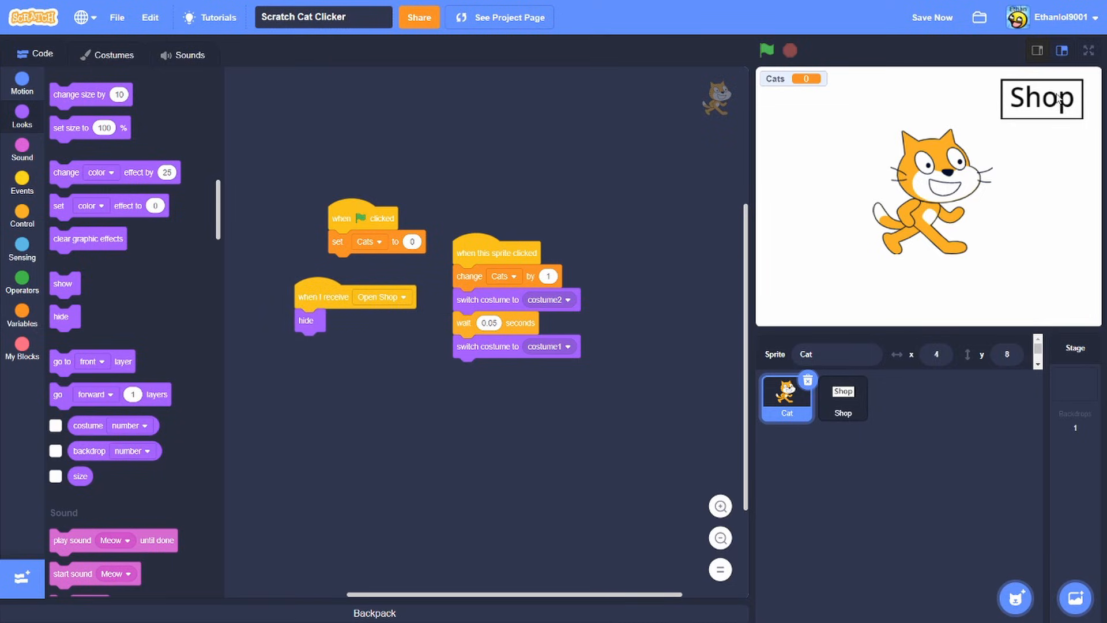
left_click(842, 397)
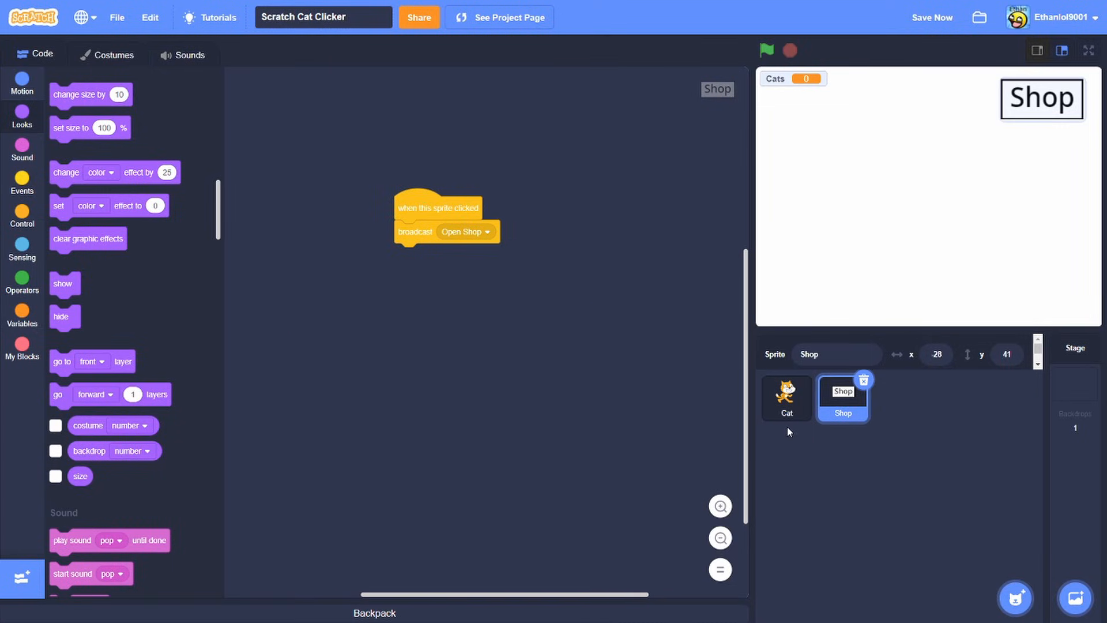
Duplicate the Shop costume and draw a large white panel with the Shop label in front.
left_click(107, 55)
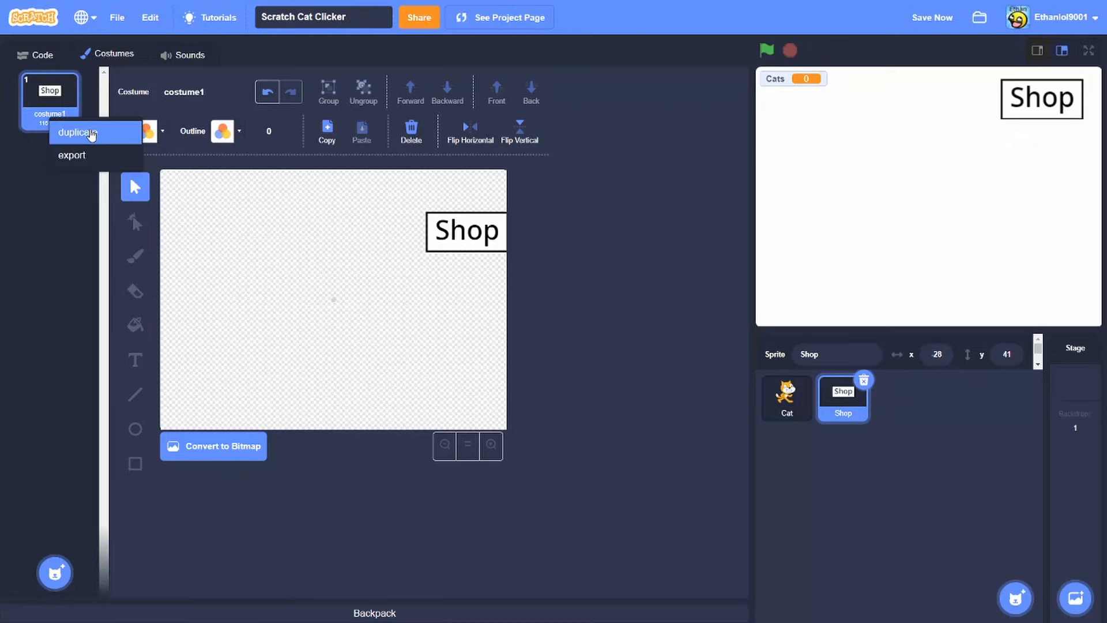
left_click(73, 131)
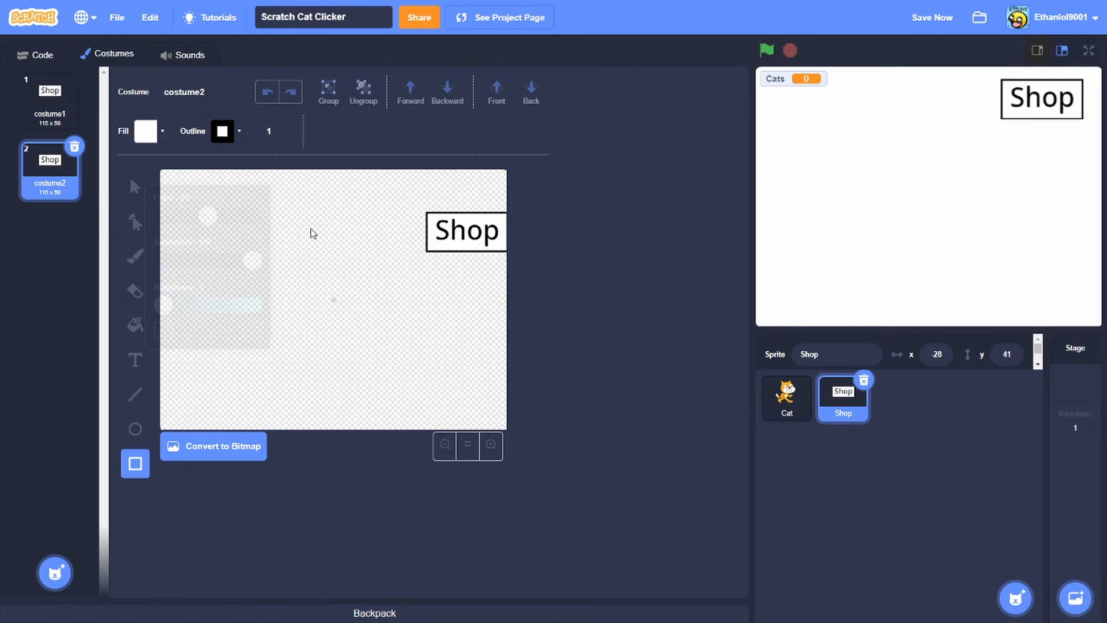
left_click_drag(250, 247, 449, 409)
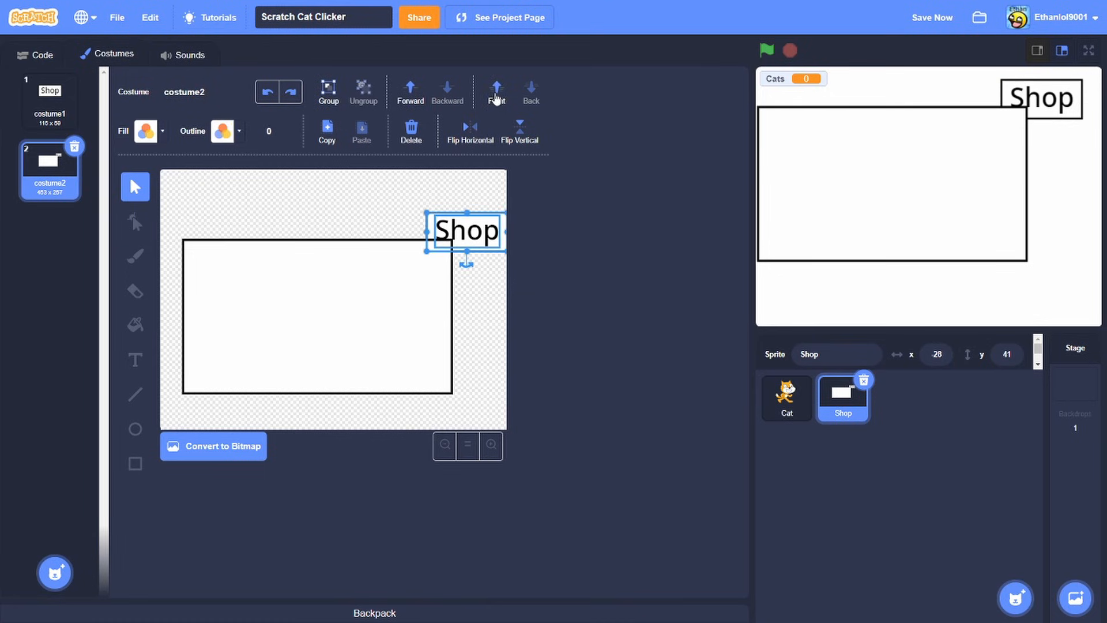
left_click(43, 55)
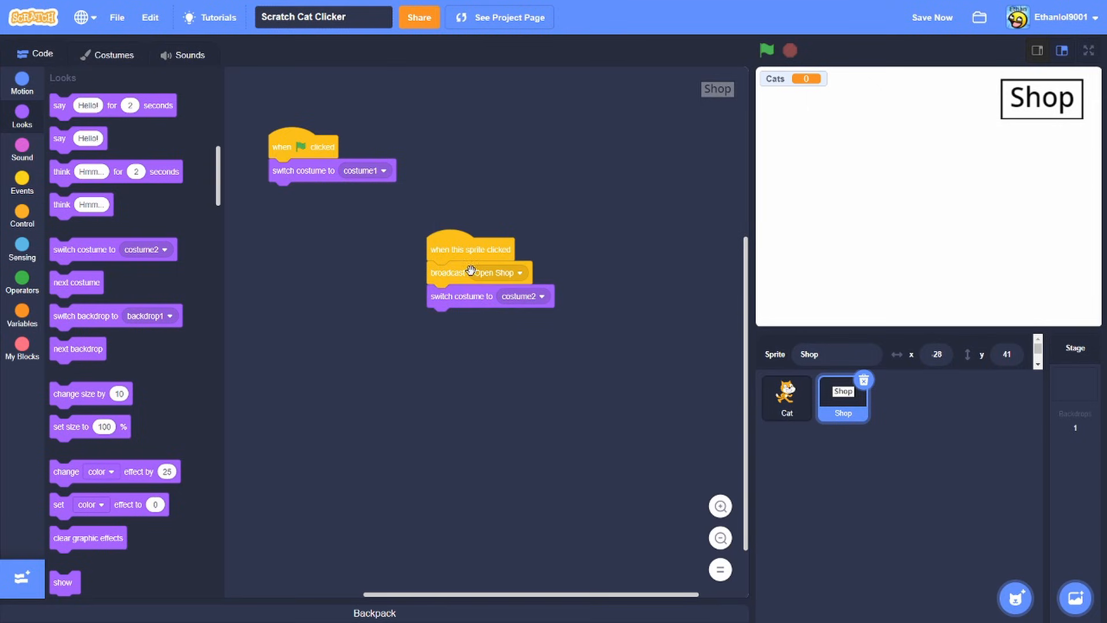
Show the cat on green flag, test the shop panel, and return to Shop's scripts.
left_click_drag(304, 146, 347, 168)
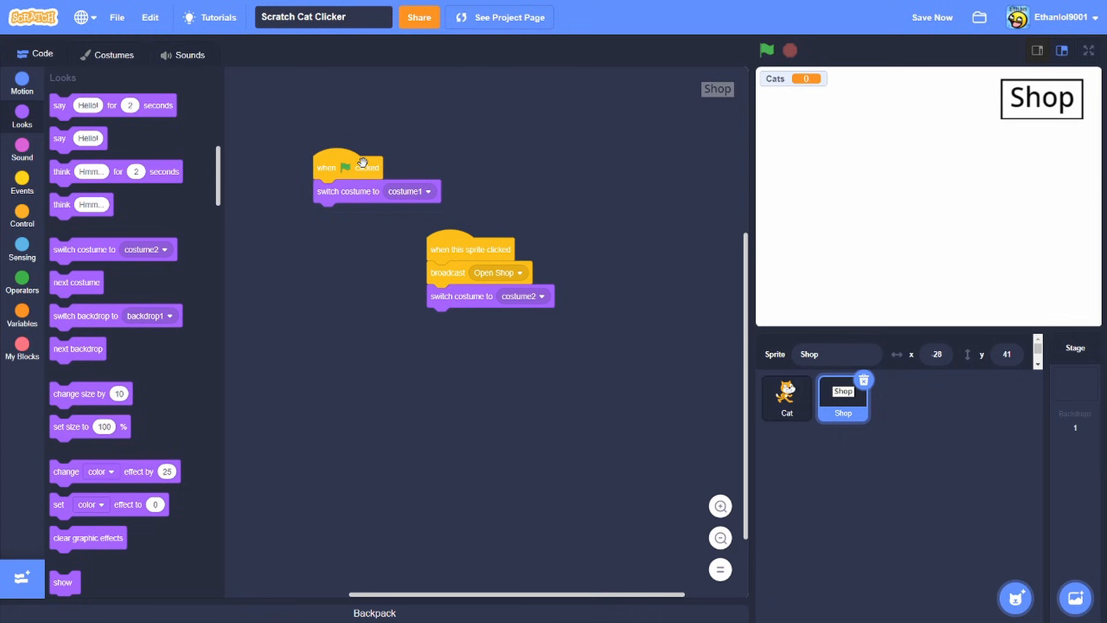
left_click(786, 397)
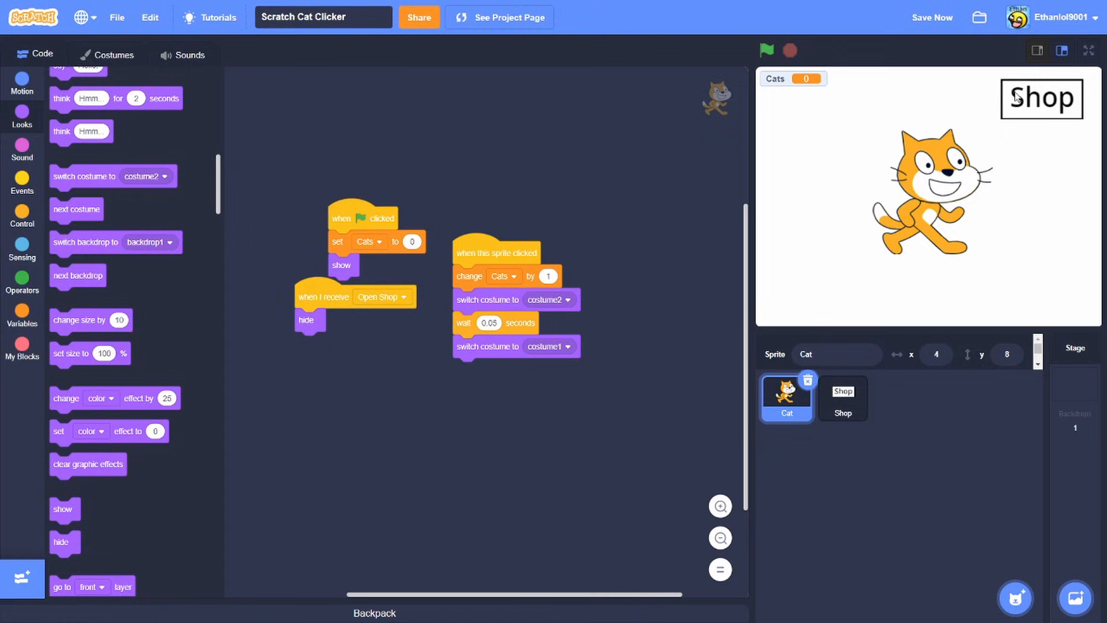
left_click(766, 50)
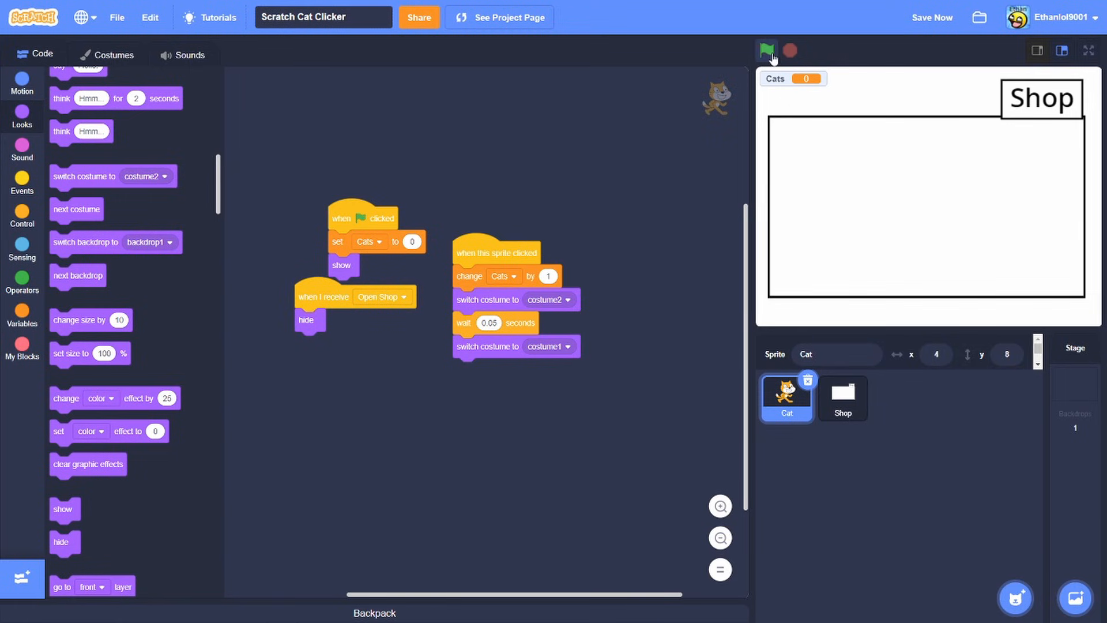
left_click(842, 398)
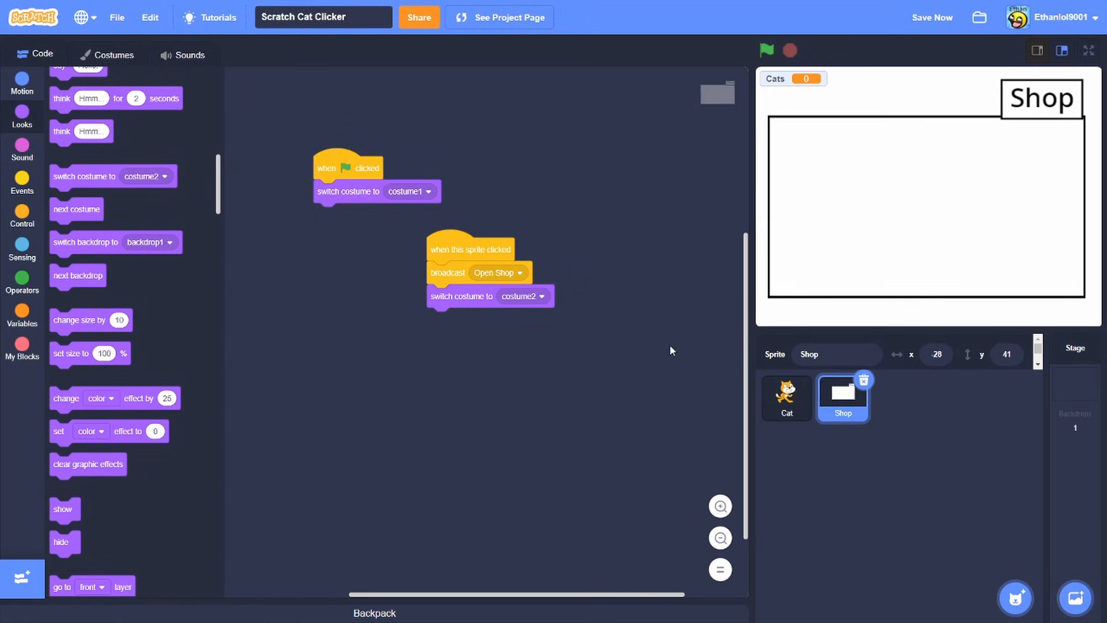
left_click(22, 183)
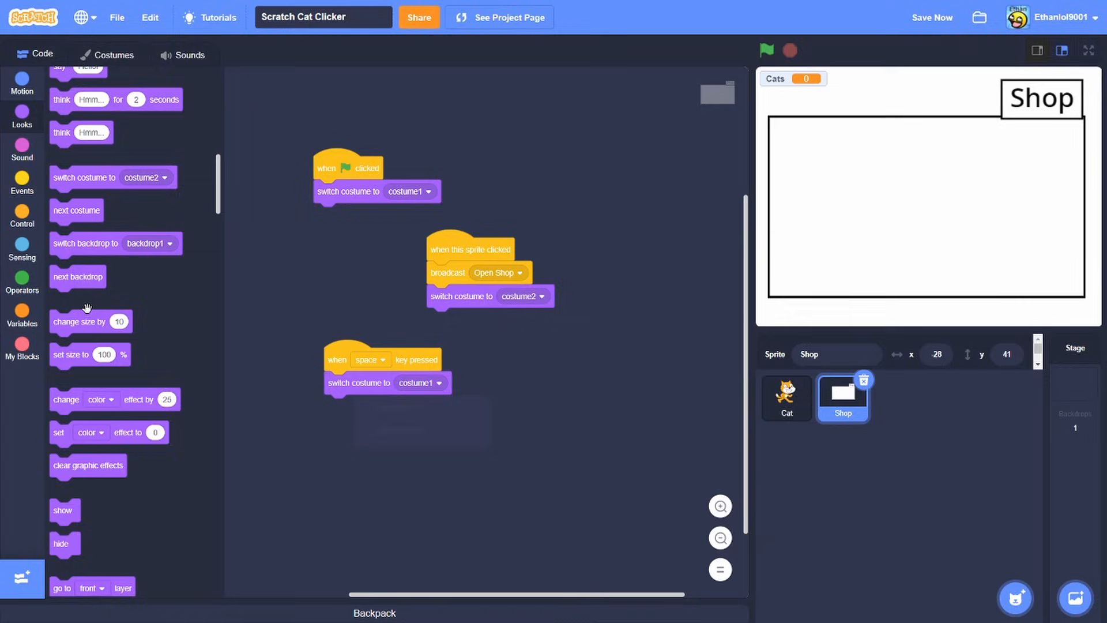
Broadcast a new 'Close Shop' message from the space-key script.
left_click(22, 183)
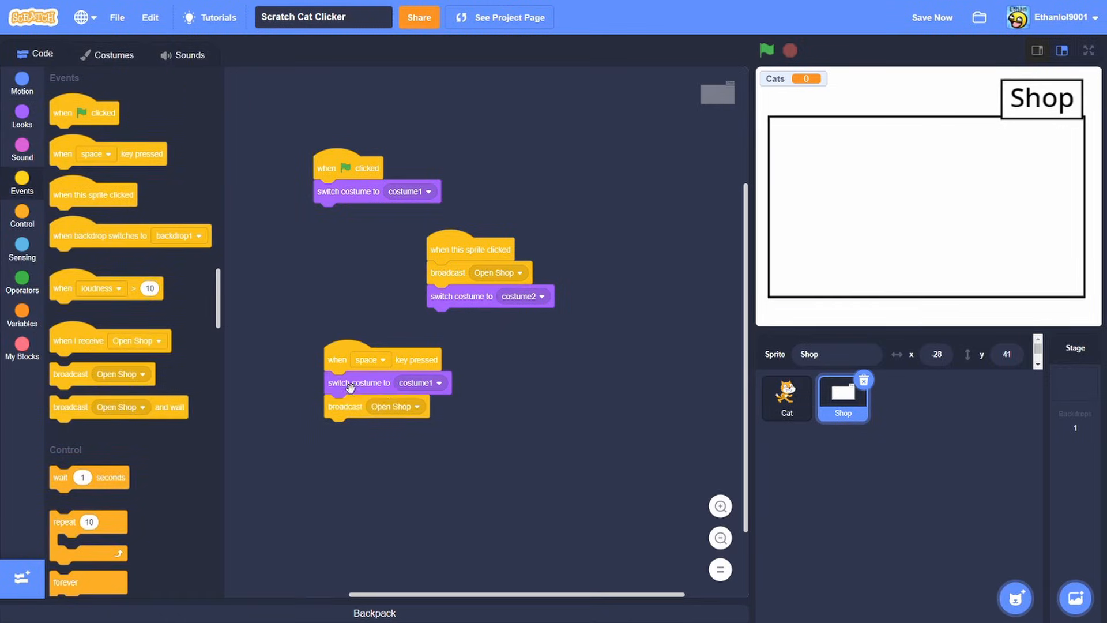
type("Close Sh")
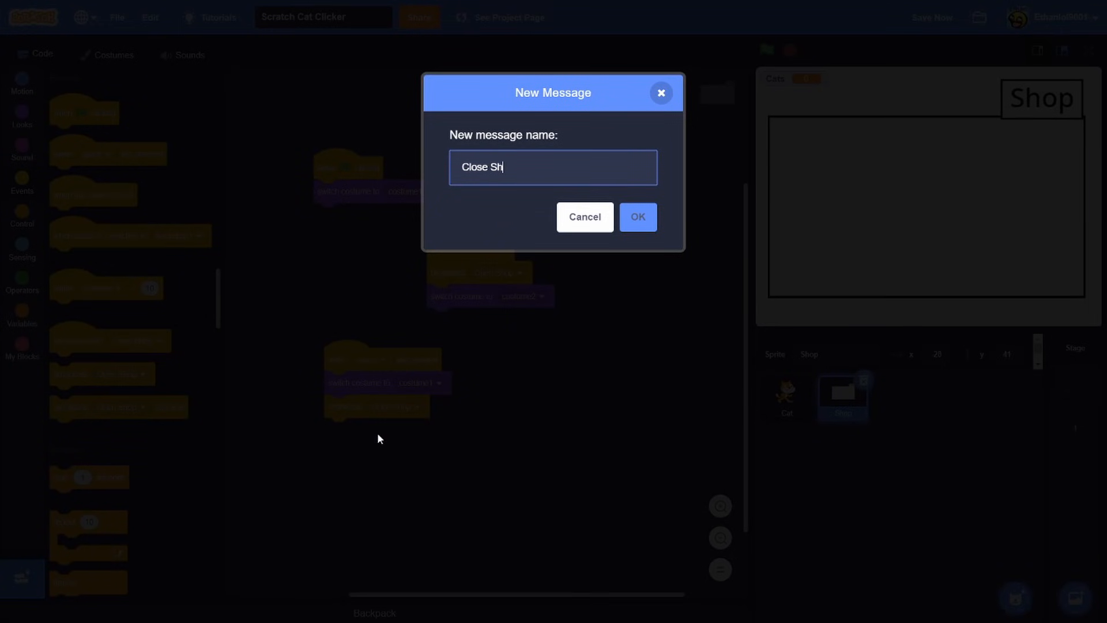
left_click(636, 217)
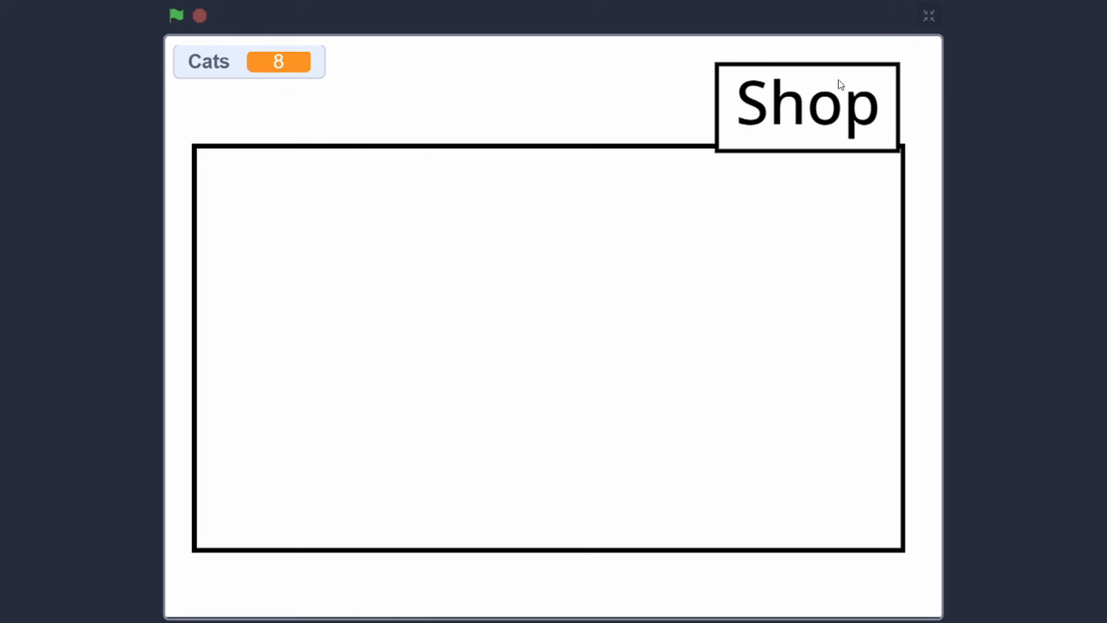
left_click(928, 15)
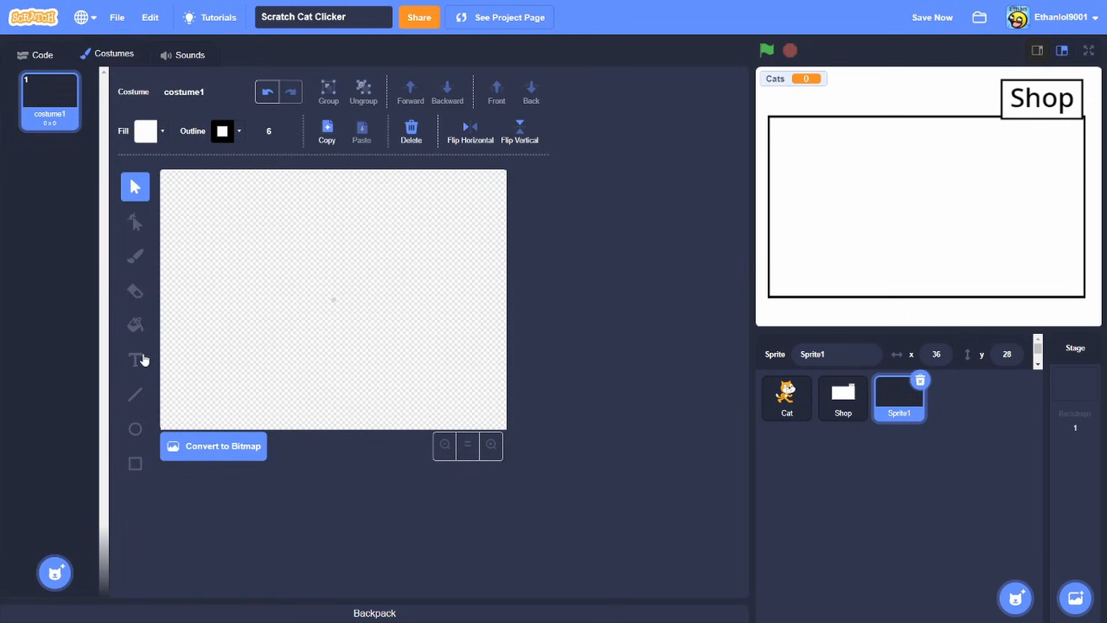
mouse_move(969, 461)
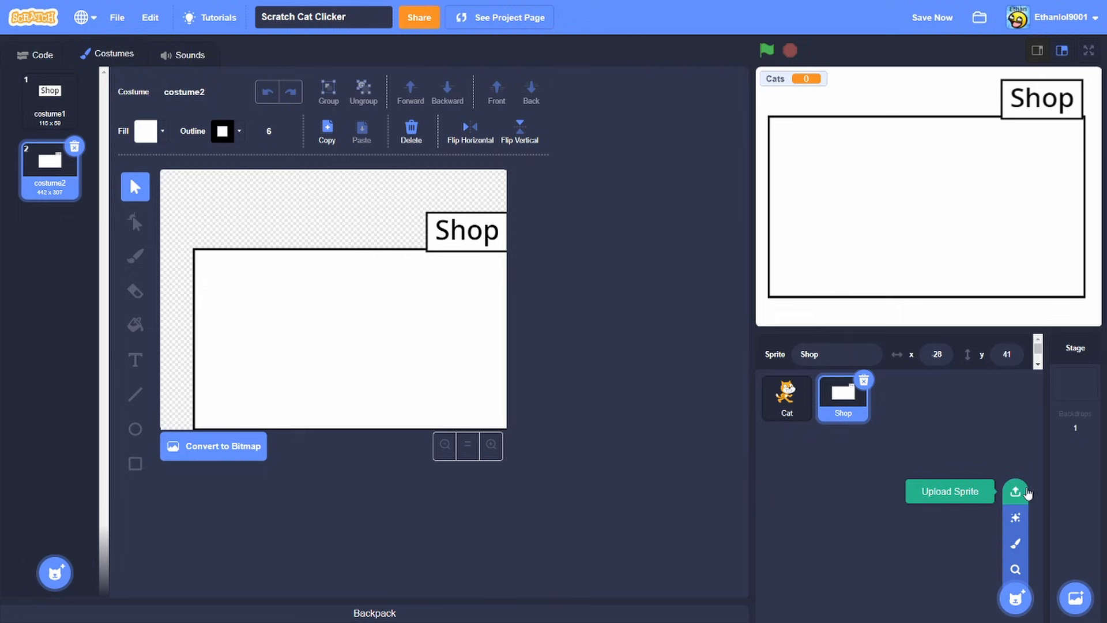
Upload the arrow cursor PNG as a new sprite, cursor_PNG102, and go to its costumes.
left_click(1015, 491)
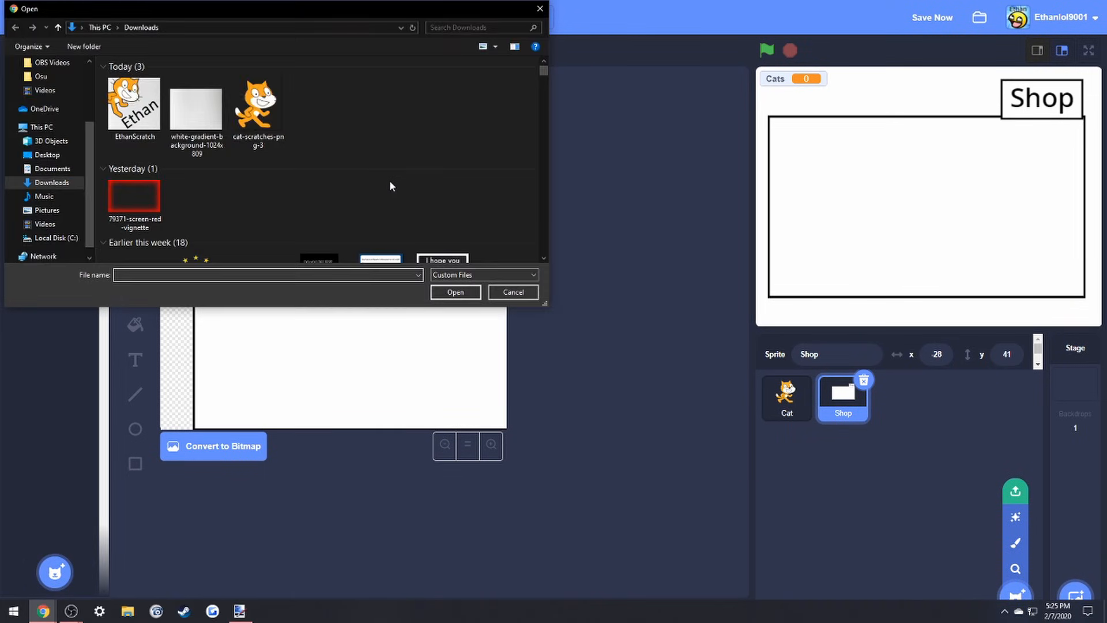
left_click(454, 291)
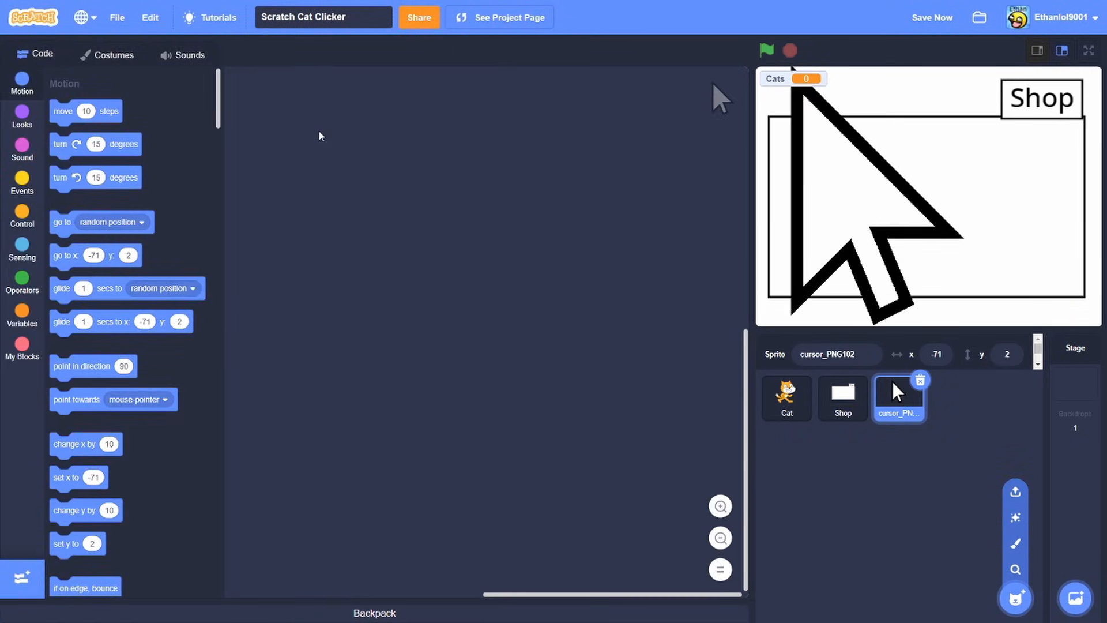
left_click(114, 55)
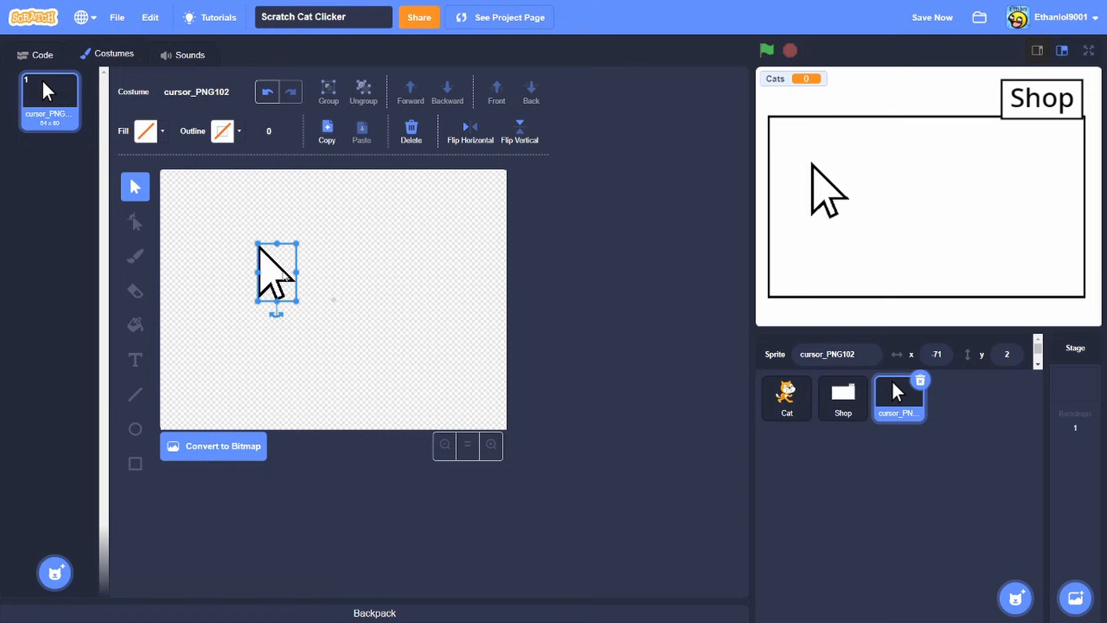
Label the cursor costume 'Cursor' and '+1 cats per second' with the Text tool.
left_click(135, 360)
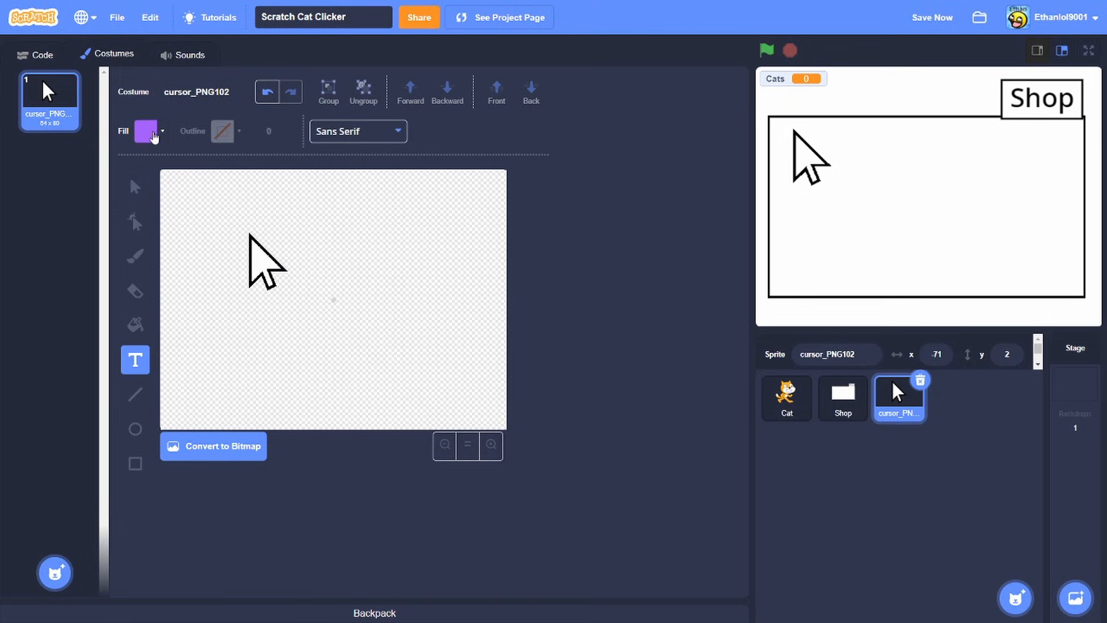
type("Cat C")
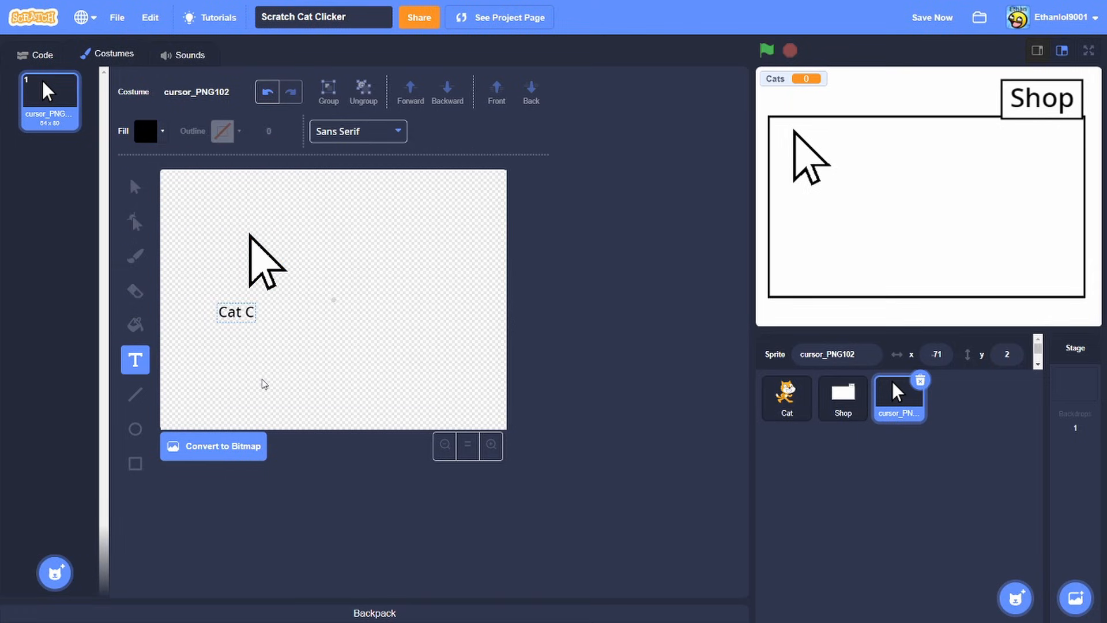
type("Cursor")
type("+1 c")
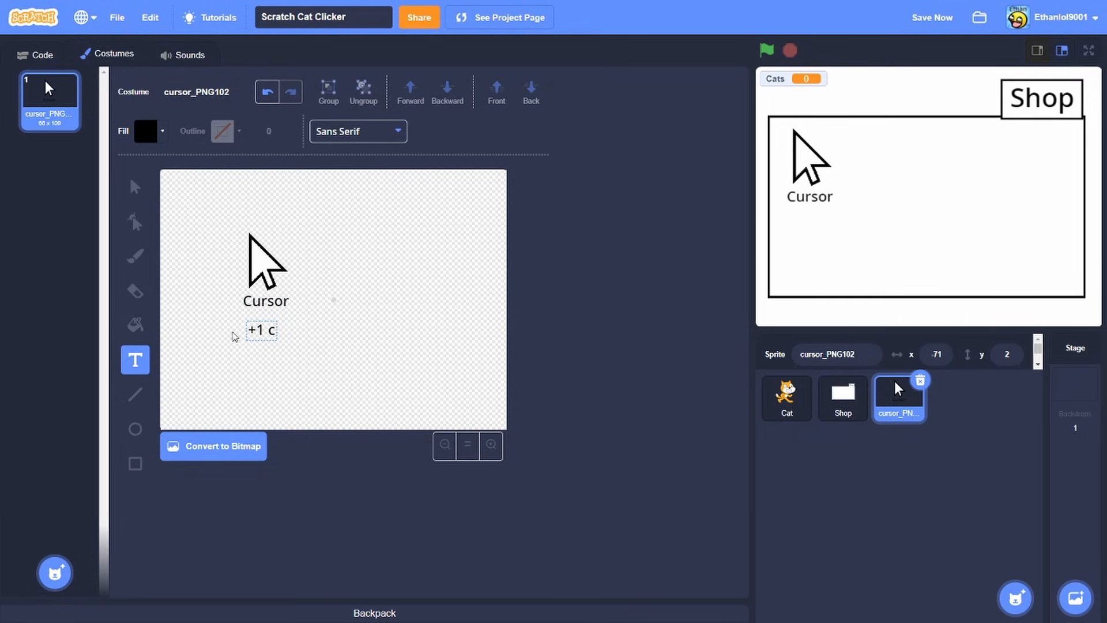
type("ats per sd")
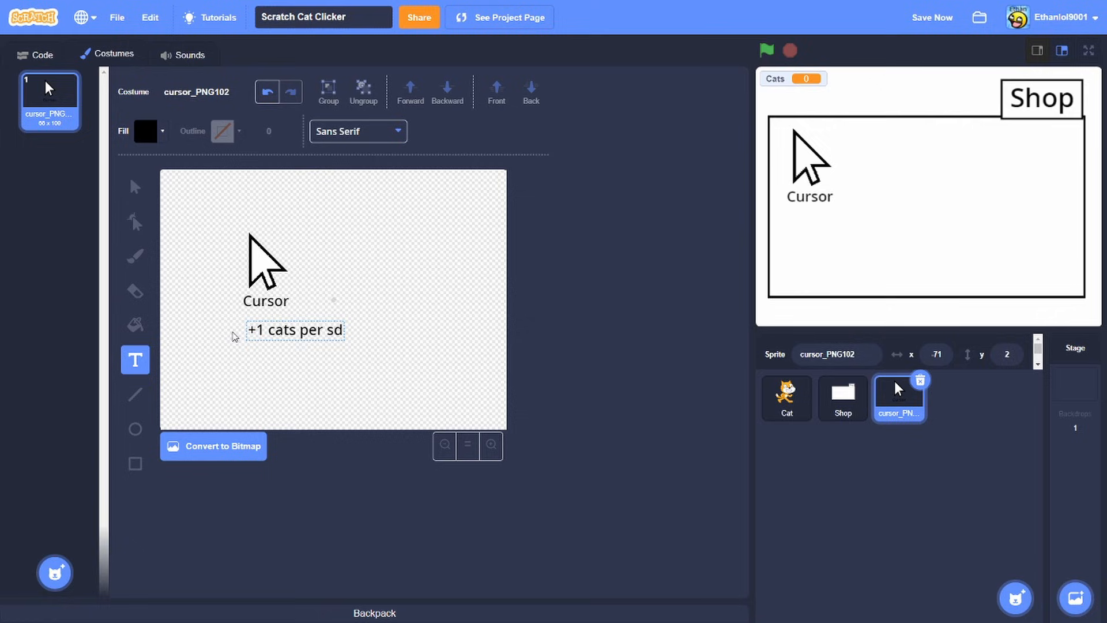
type("econd")
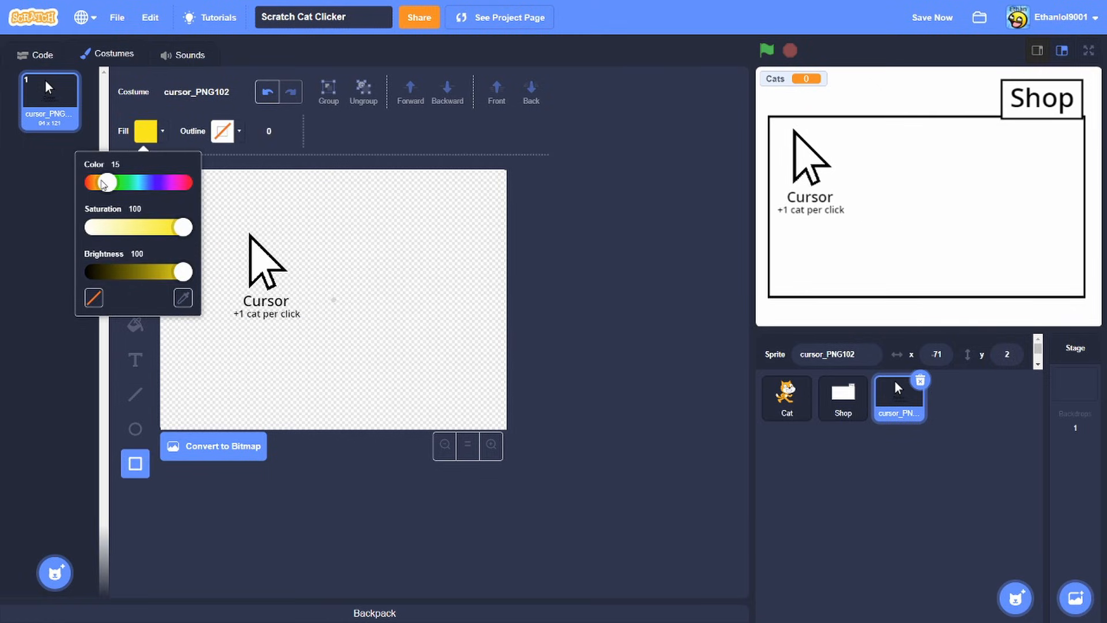
Draw a yellow Buy button with a thicker outline and rename the sprite 'Cursor Buy'.
left_click_drag(105, 182, 126, 182)
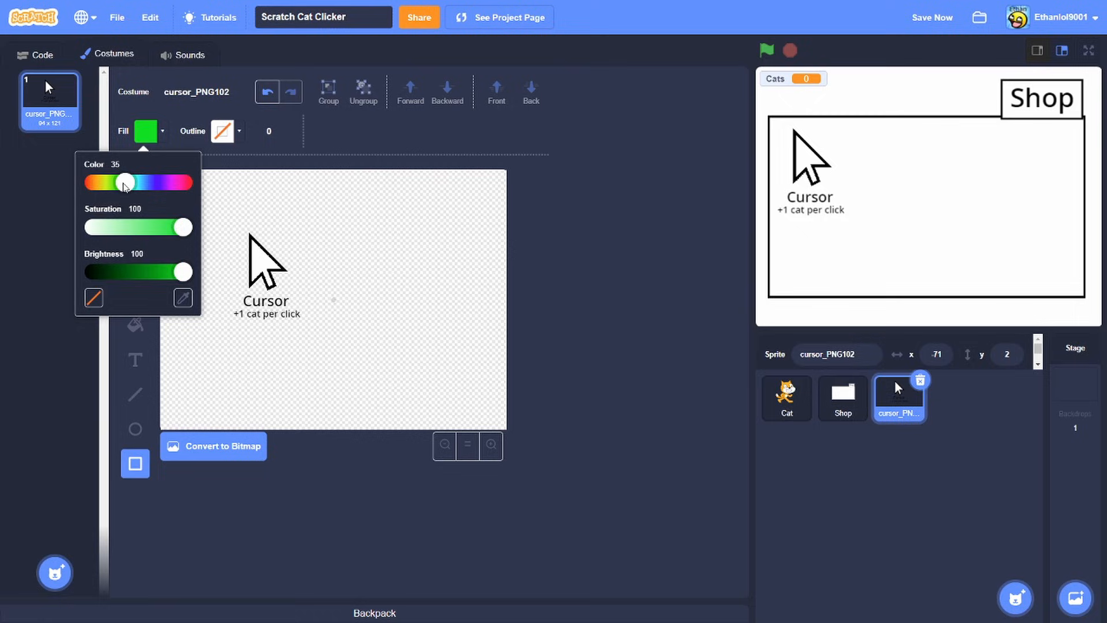
left_click_drag(124, 182, 103, 182)
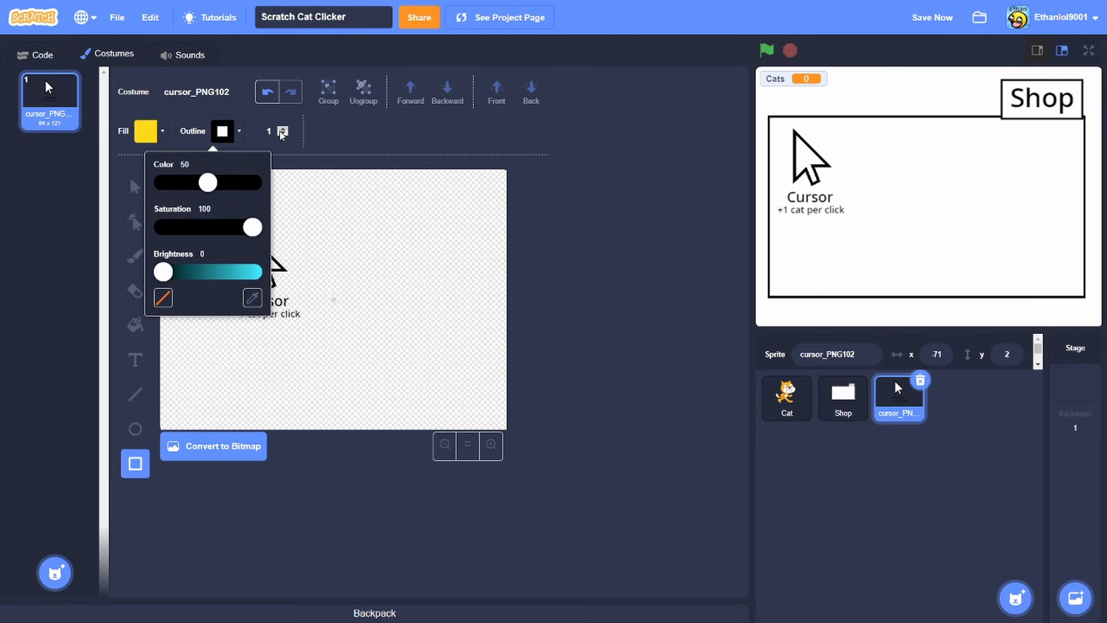
left_click(284, 127)
type("Buy")
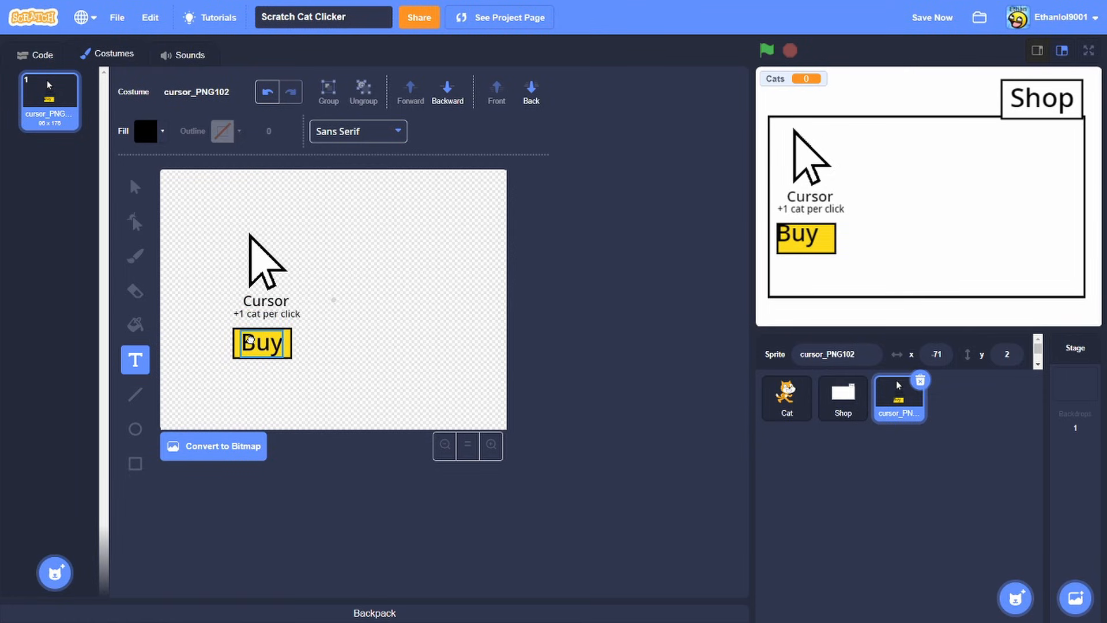
left_click(134, 186)
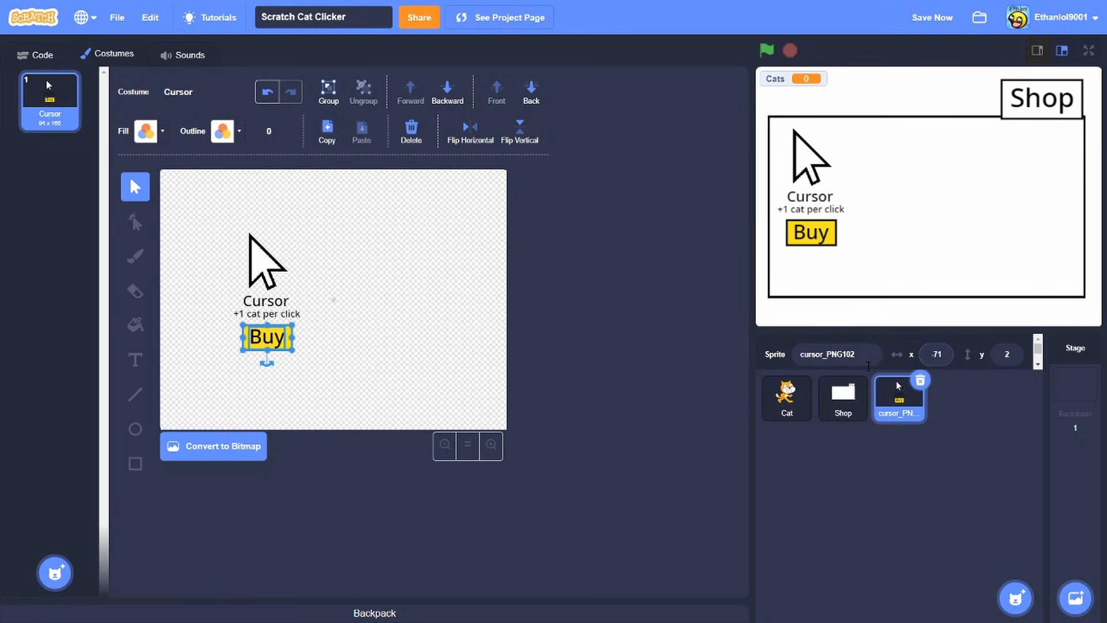
type("Cursor Buy")
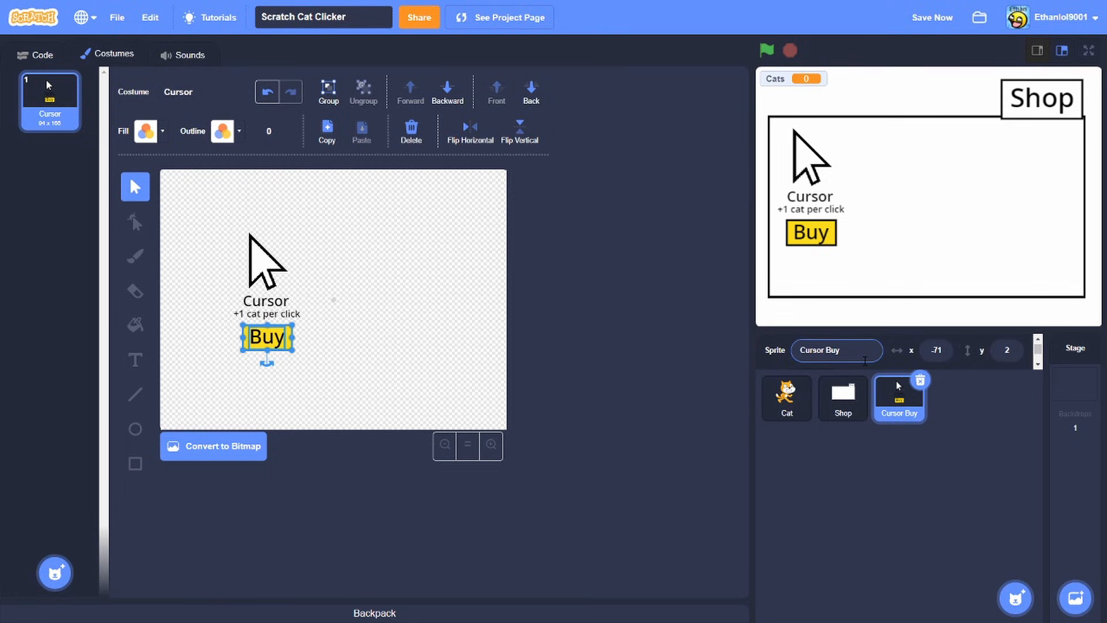
Script Cursor Buy to hide on green flag and Close Shop, and show on Open Shop.
left_click(35, 54)
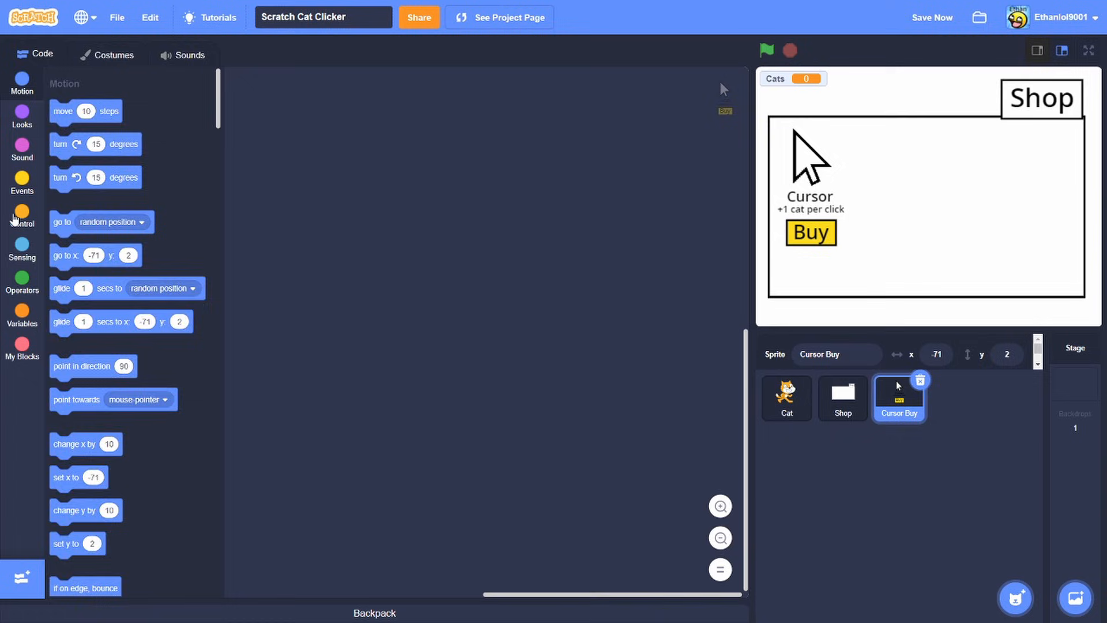
left_click(22, 180)
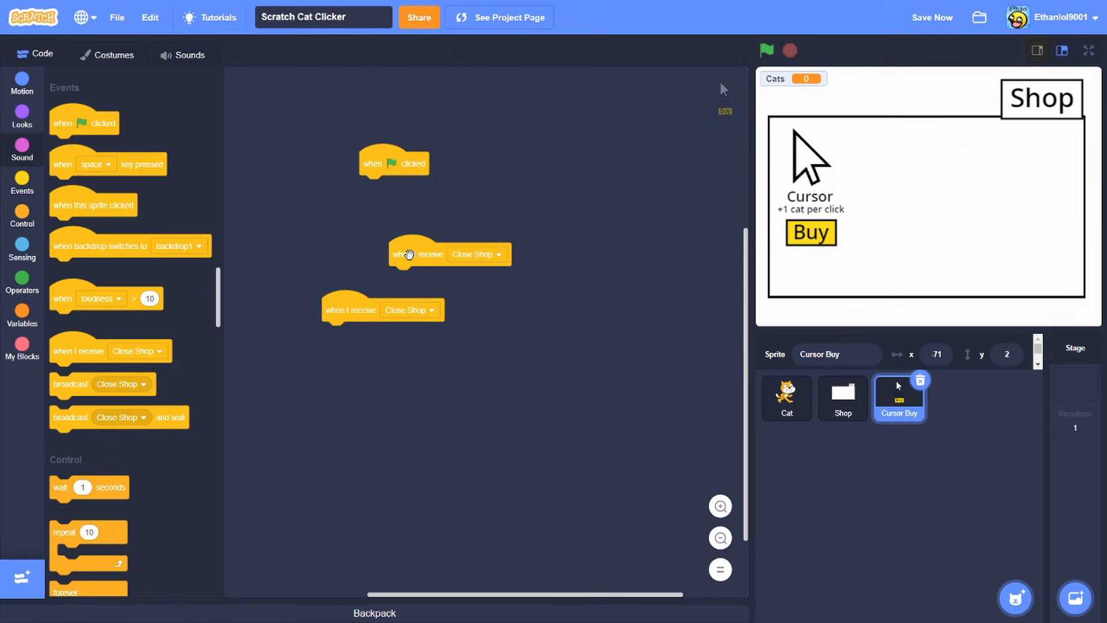
left_click(498, 254)
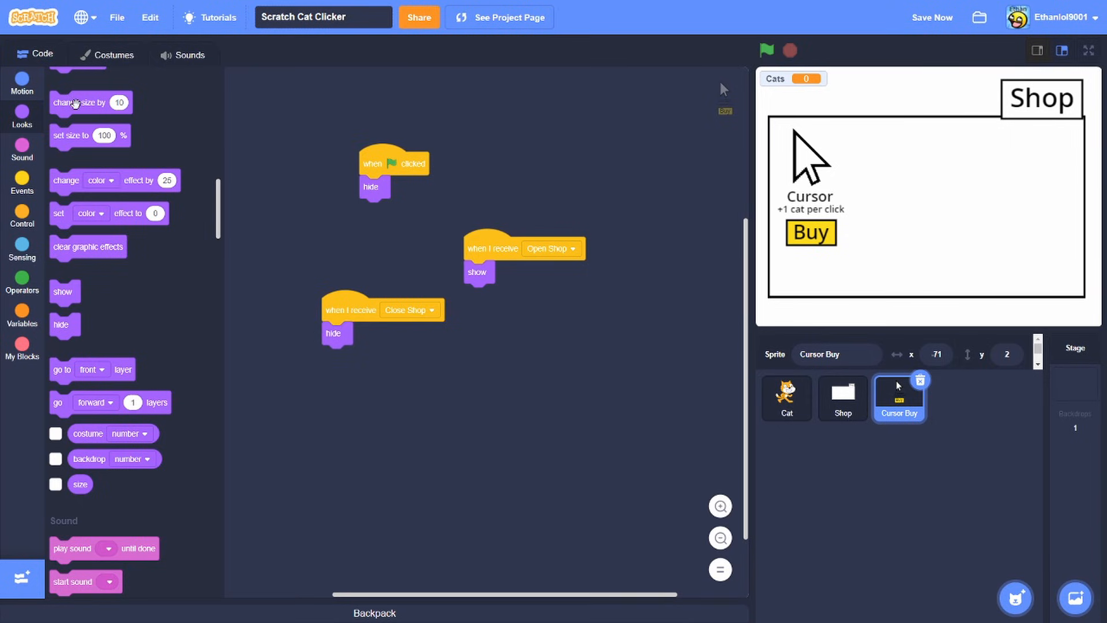
left_click(22, 83)
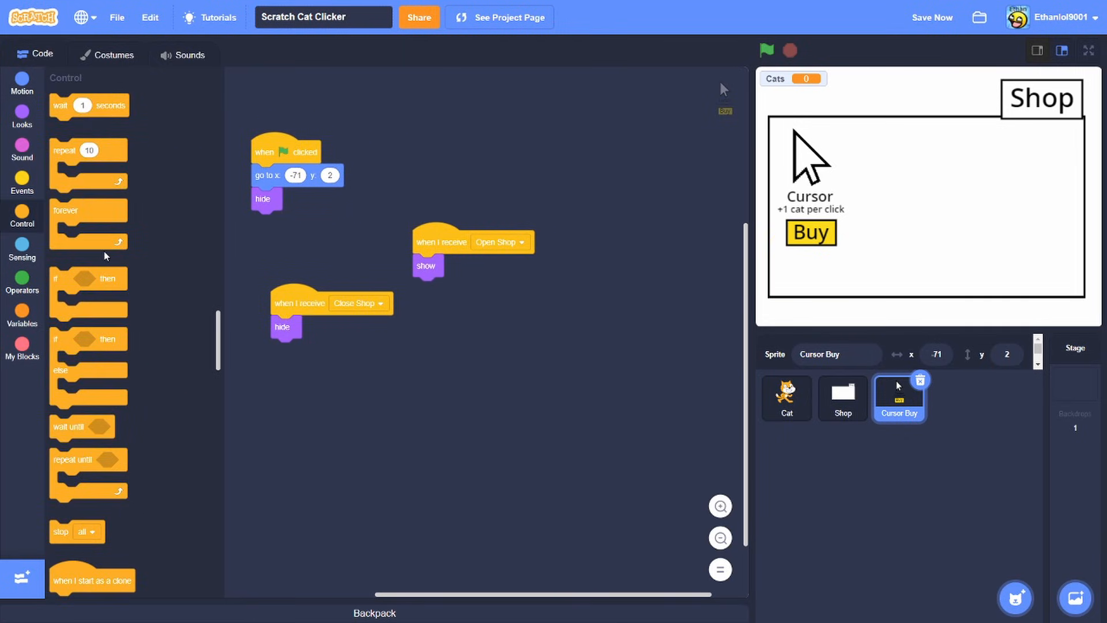
left_click(21, 181)
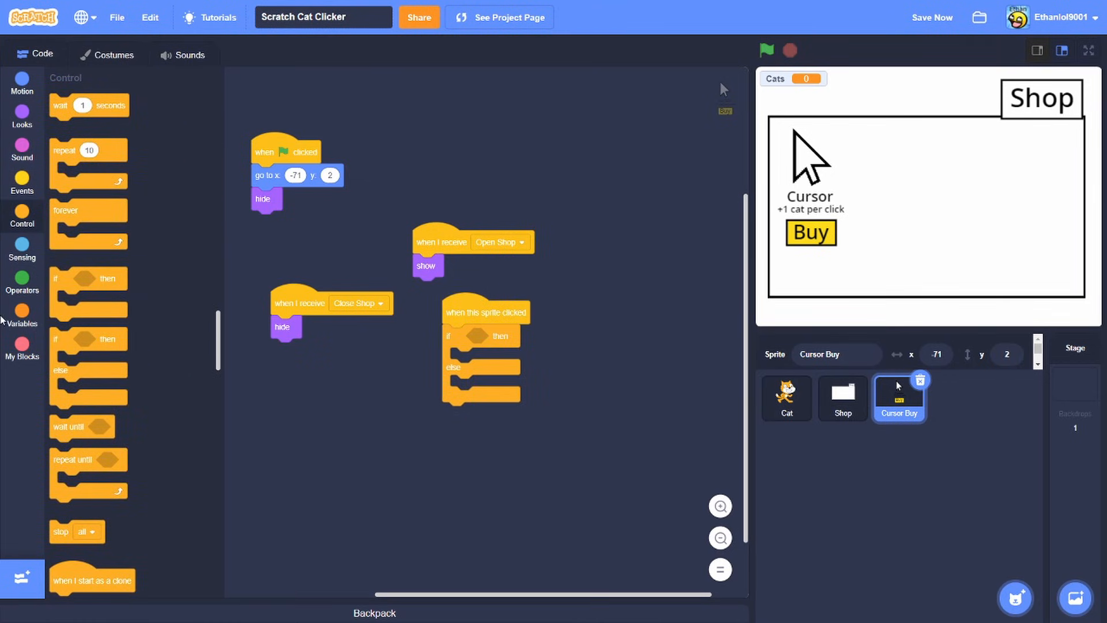
On Cursor Buy click, test Cats ≥ 50 with a change-by-1 inside, and create variable Cursor.
left_click(21, 281)
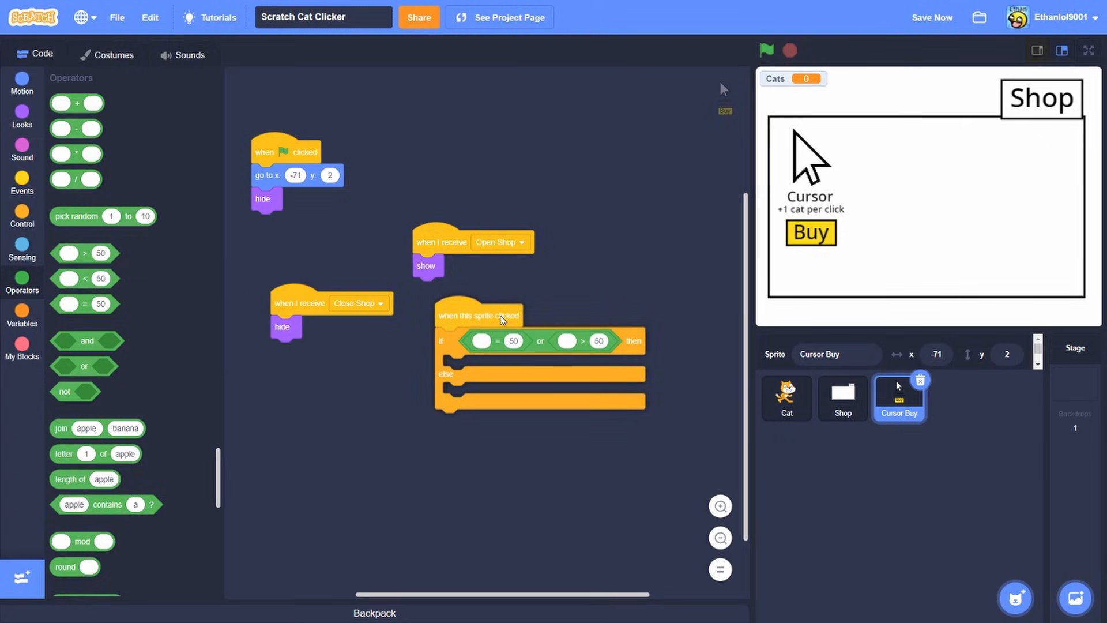
left_click(22, 316)
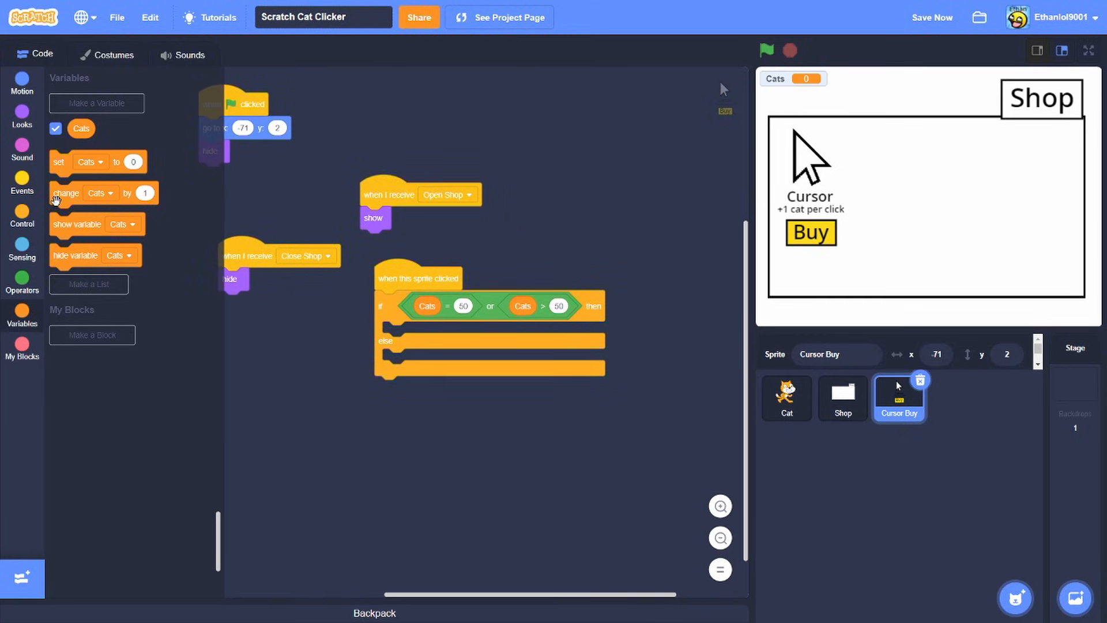
left_click_drag(103, 192, 435, 332)
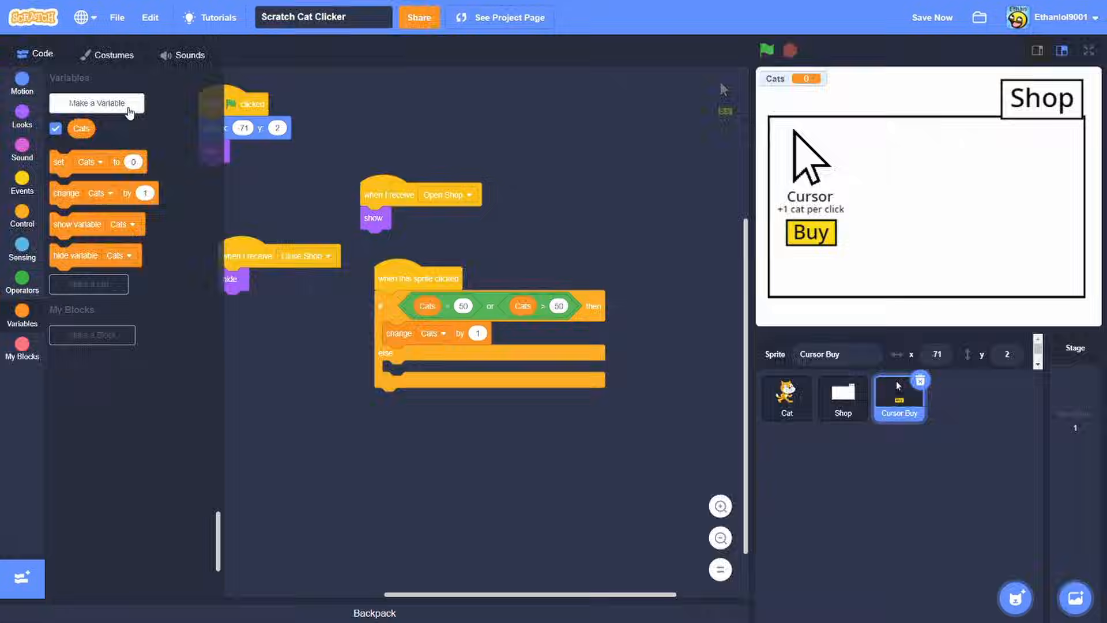
left_click(96, 102)
type("Cursor")
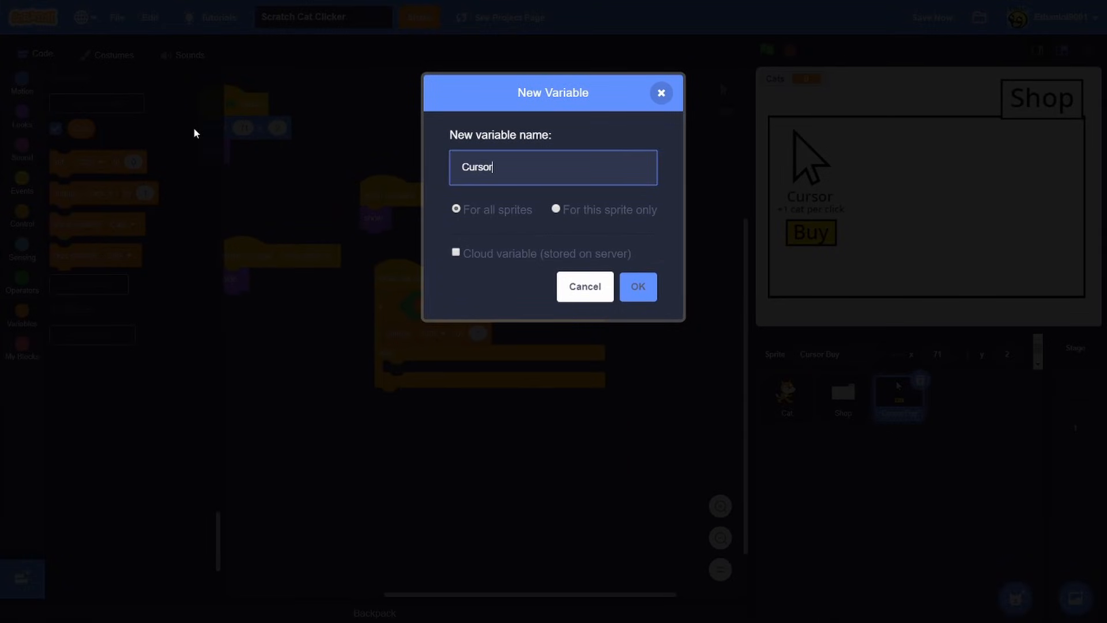
left_click(636, 286)
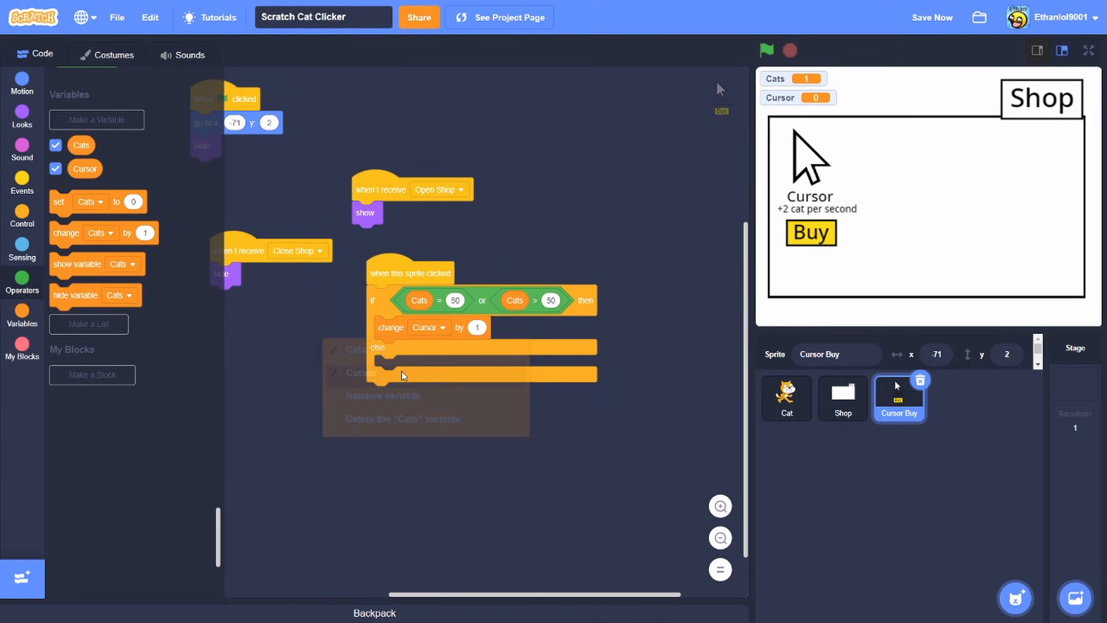
Create a Production variable raised by 2 on purchase, then select the Cat sprite.
left_click(95, 119)
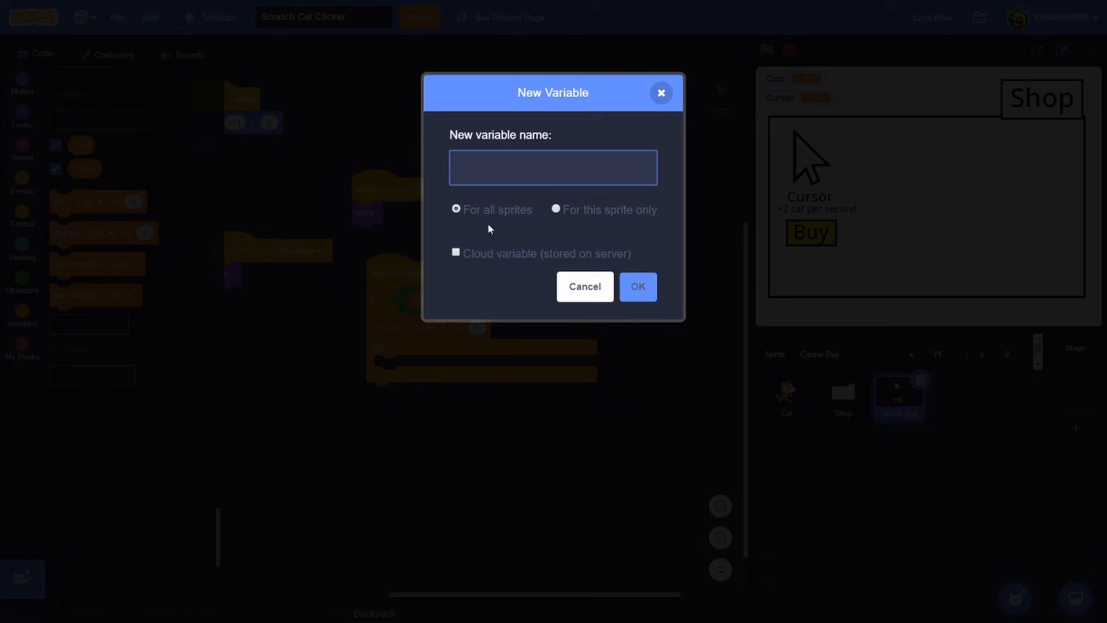
type("prod")
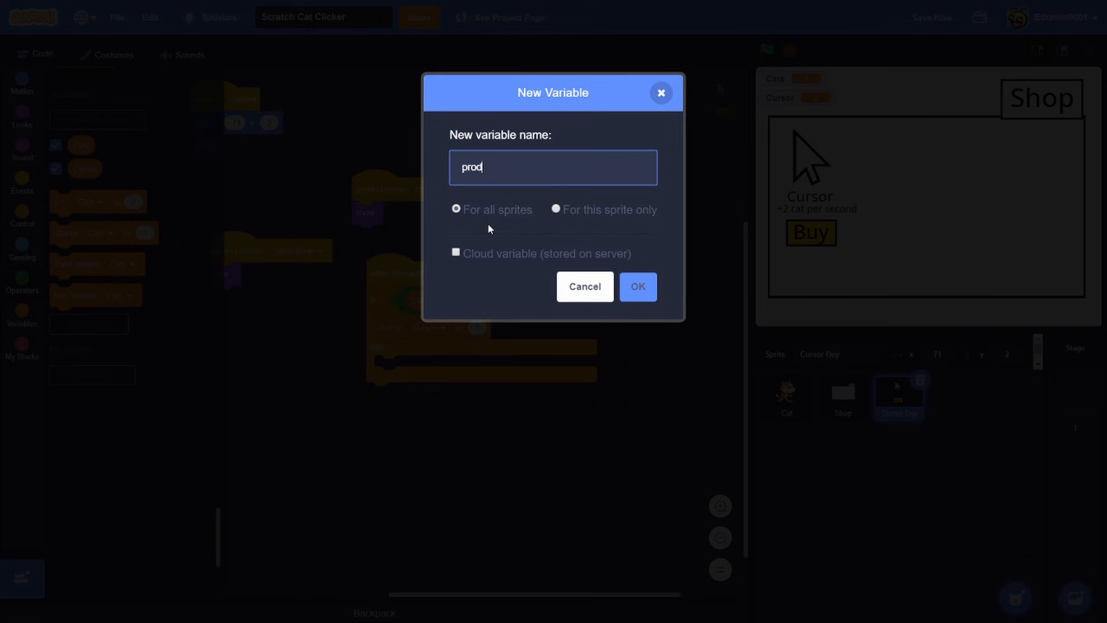
type("Producti9on")
type("2")
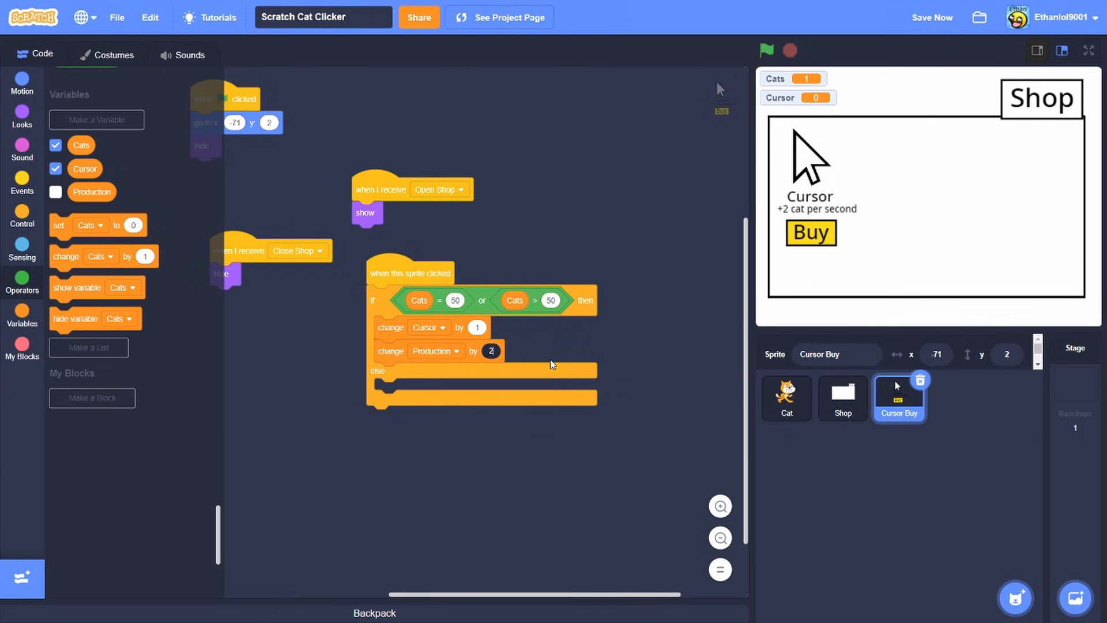
left_click(785, 398)
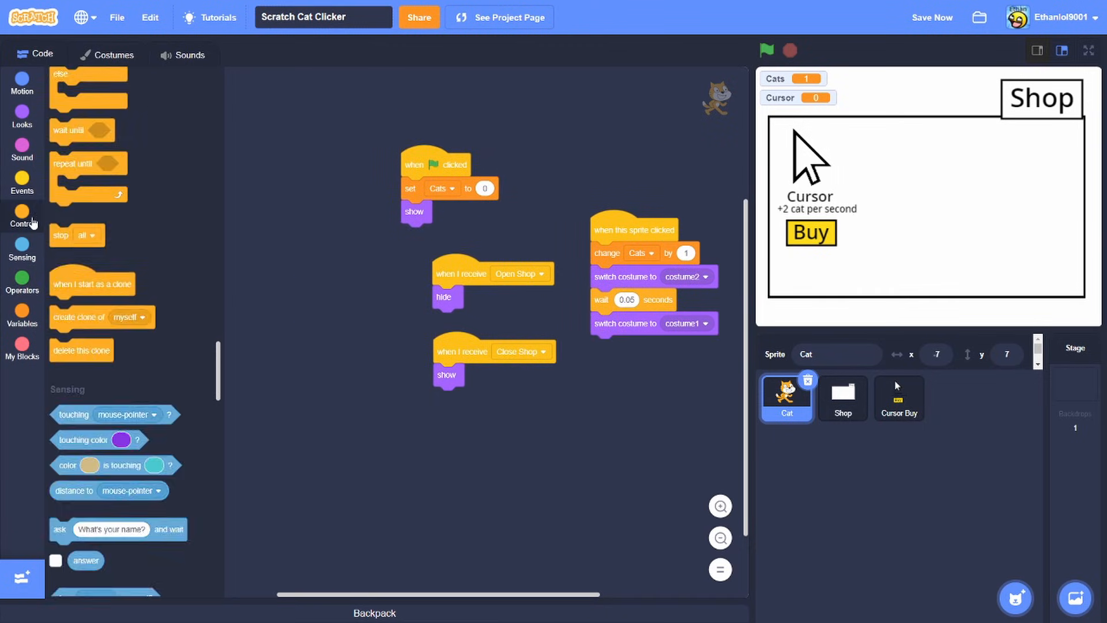
Make the Cat's flag script forever add Production to Cats every 1 second.
left_click(22, 219)
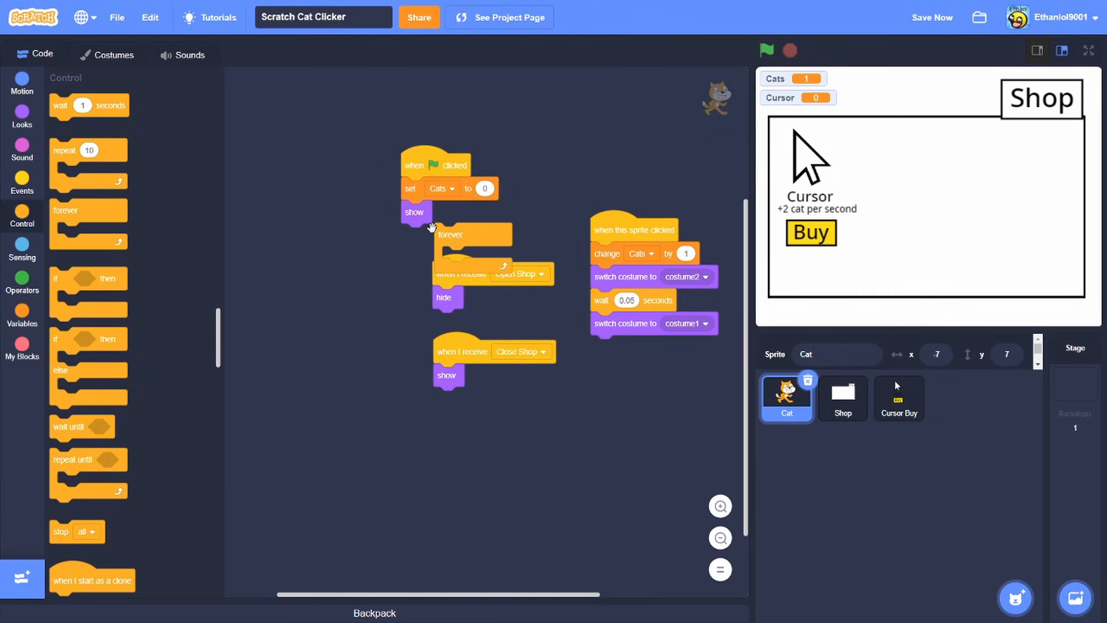
left_click(22, 313)
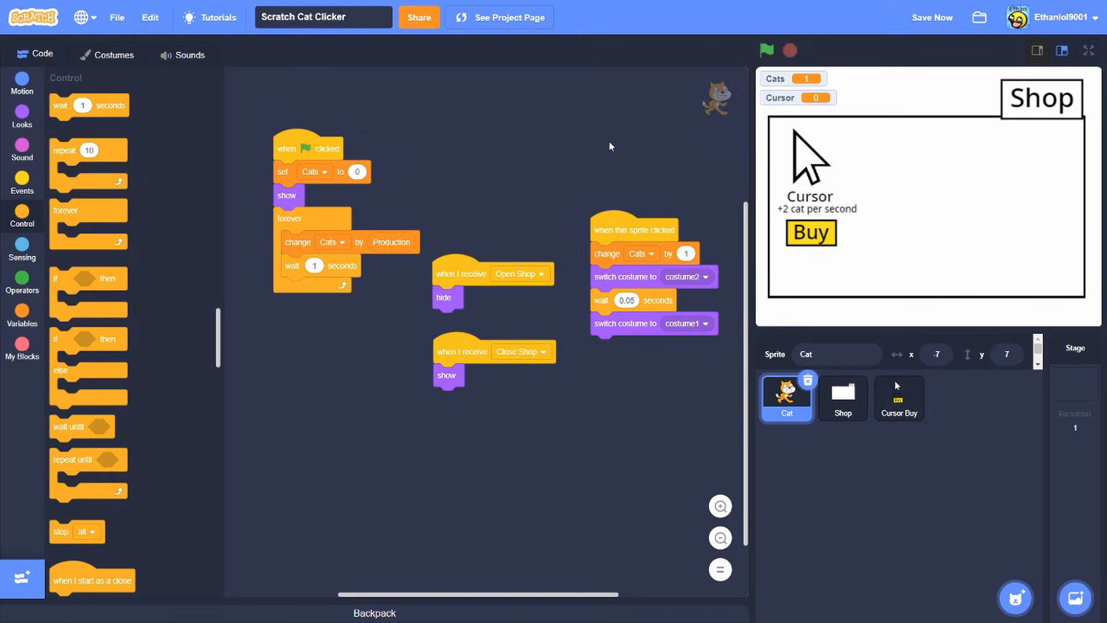
left_click(898, 397)
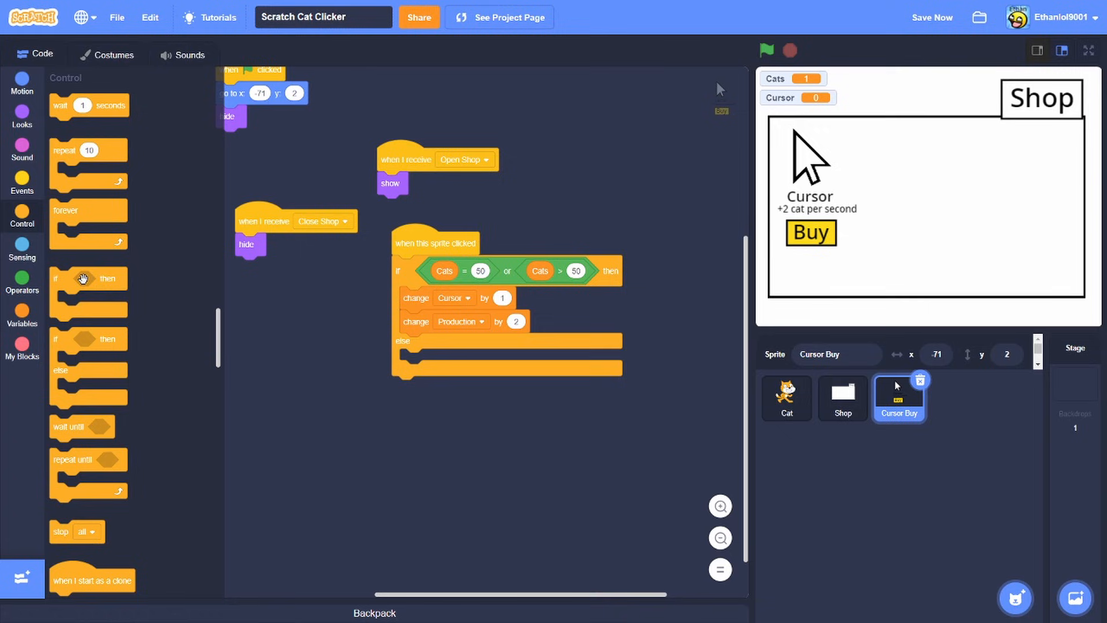
Add a change Cats block under change Production by 2 in the purchase branch.
left_click(22, 179)
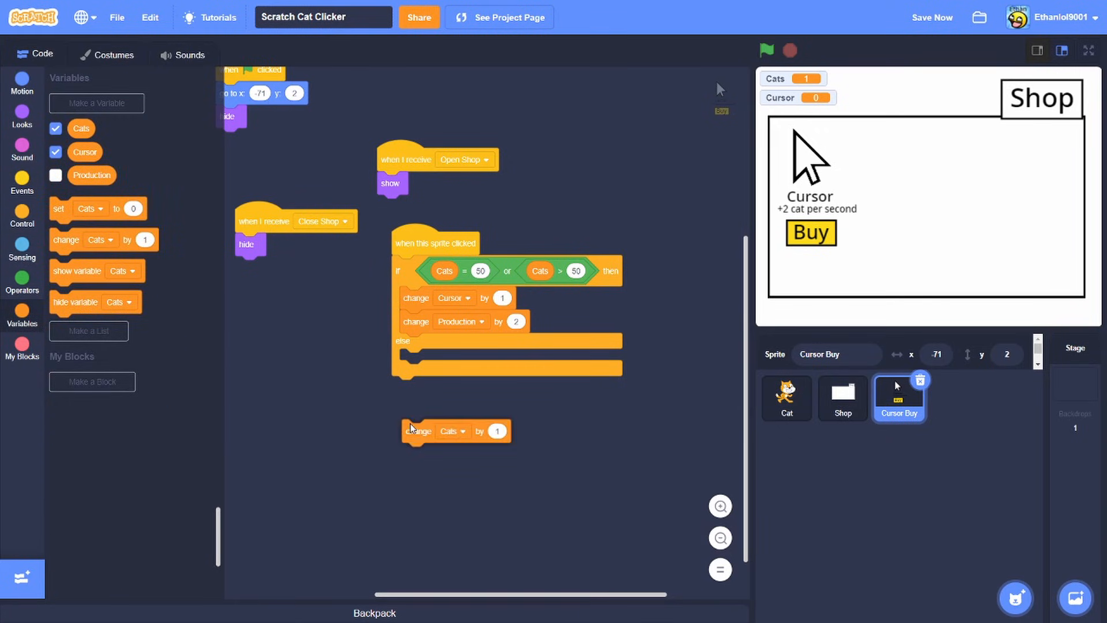
left_click_drag(419, 430, 419, 344)
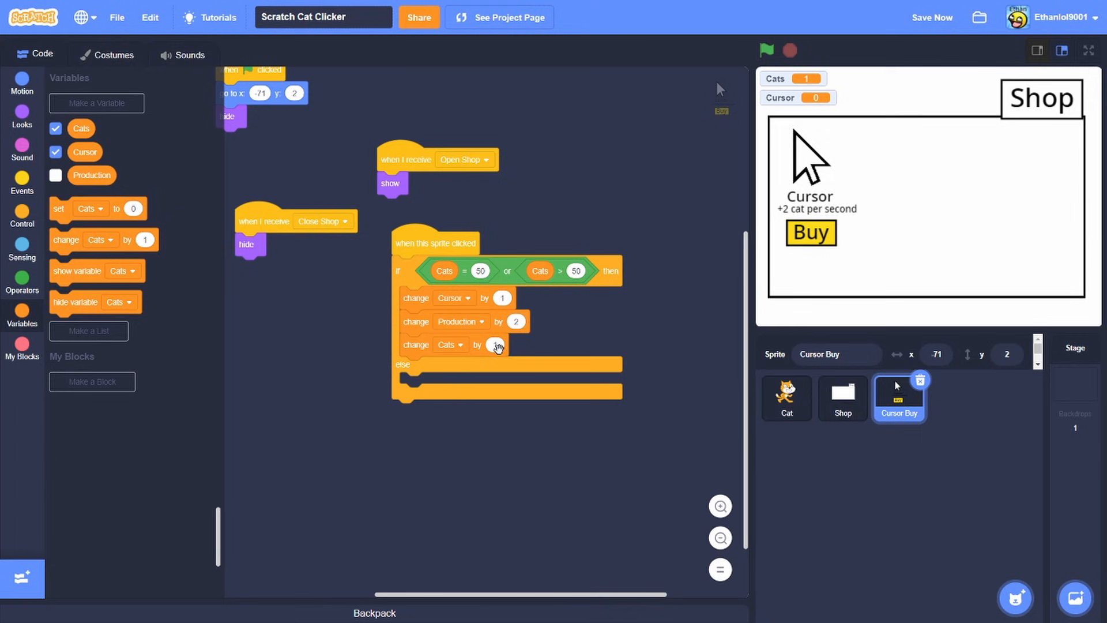
left_click(106, 54)
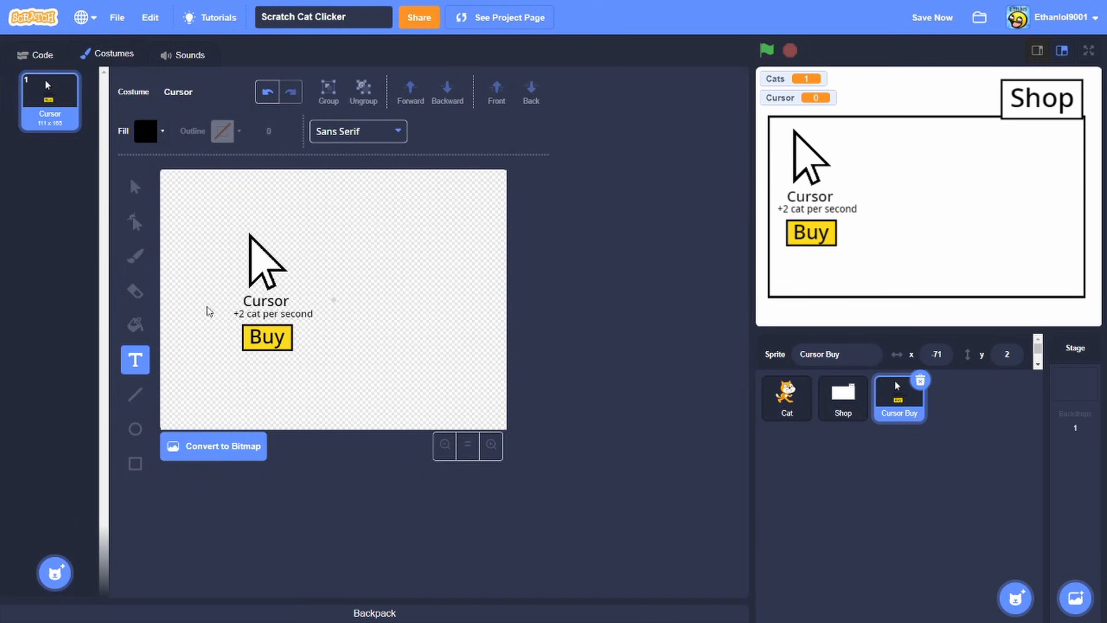
Add a '$10' price under the Buy label, with the purchase taking away 10 Cats.
left_click(134, 187)
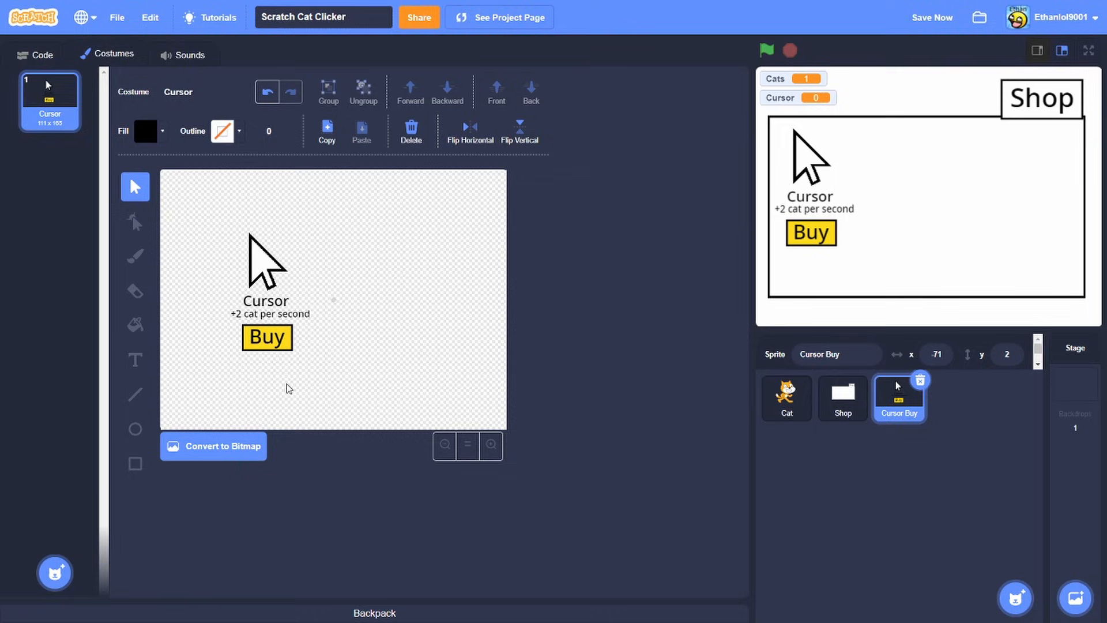
mouse_move(270, 381)
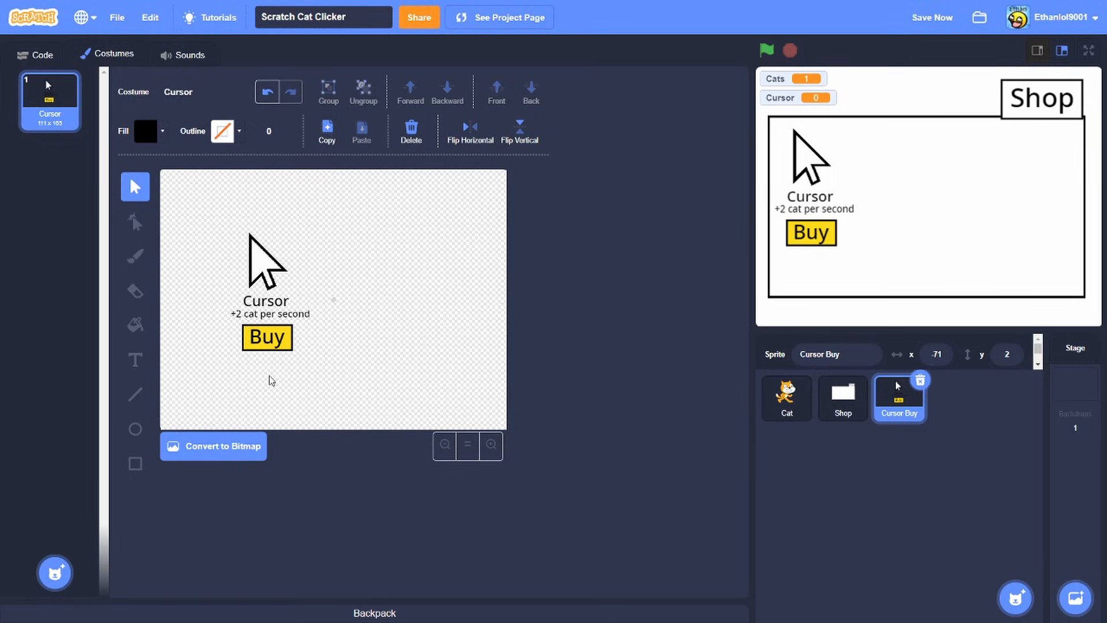
left_click(135, 360)
type("$10")
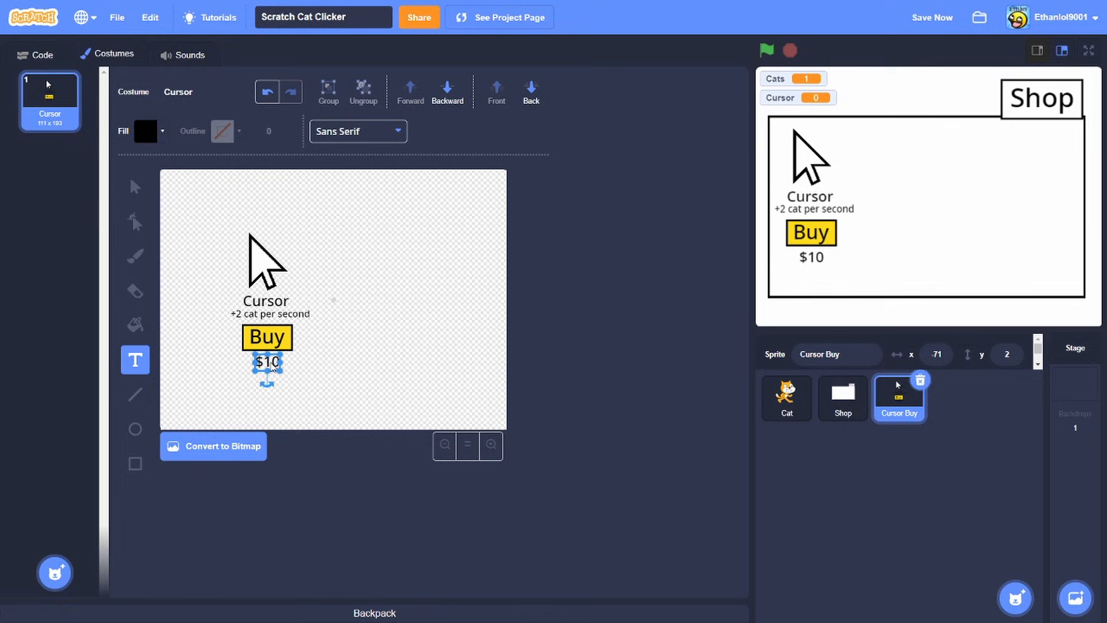
left_click(36, 55)
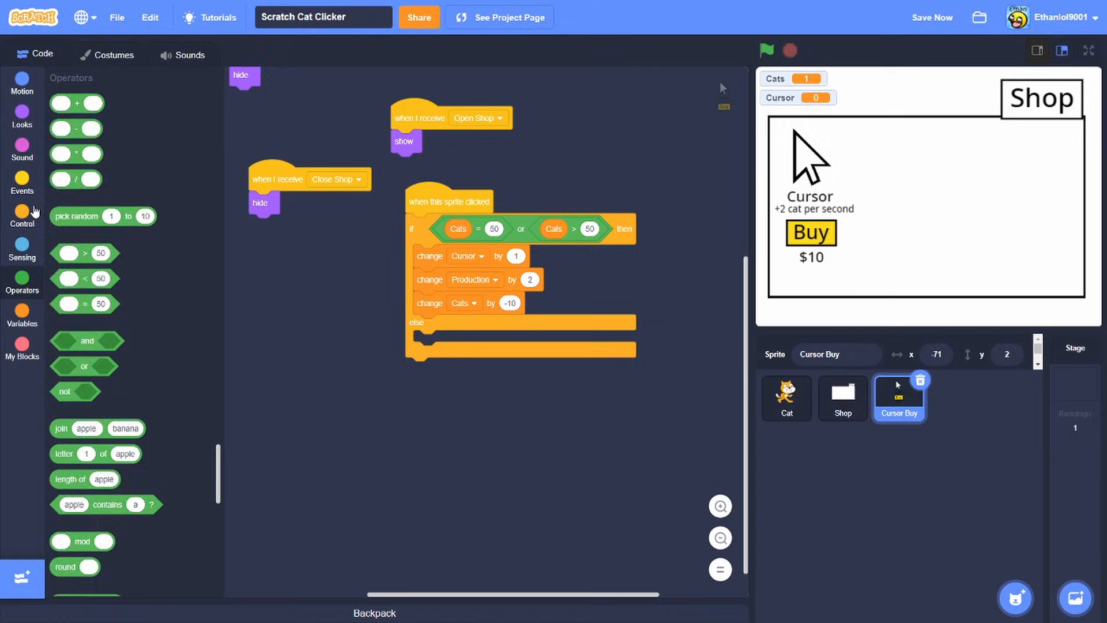
Broadcast a new Can't Buy message in the else branch, then start the game.
left_click(22, 183)
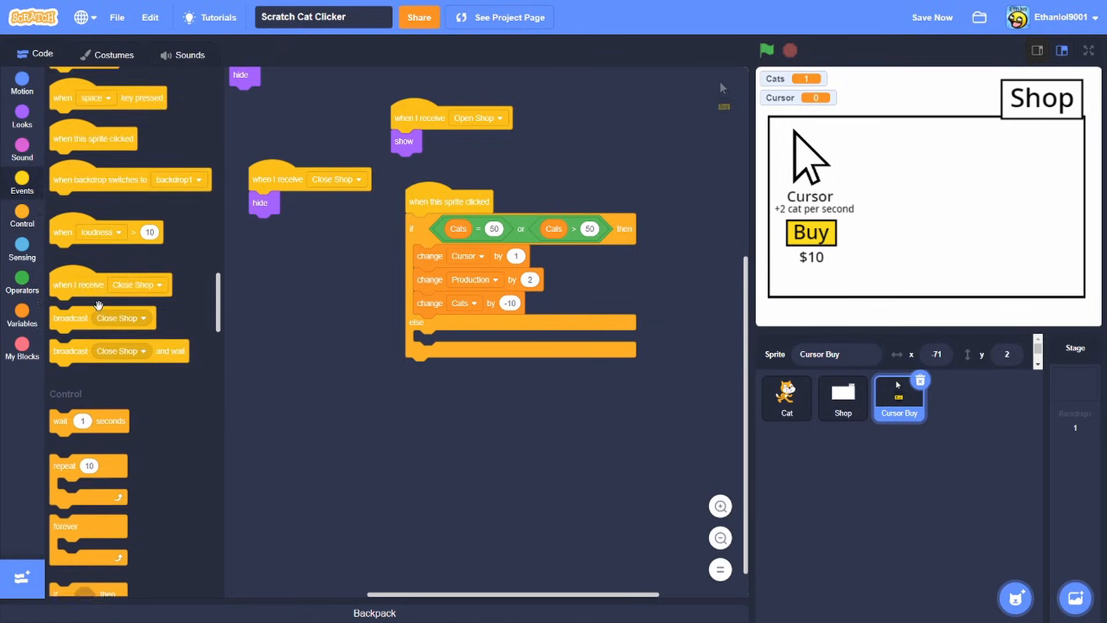
left_click(484, 342)
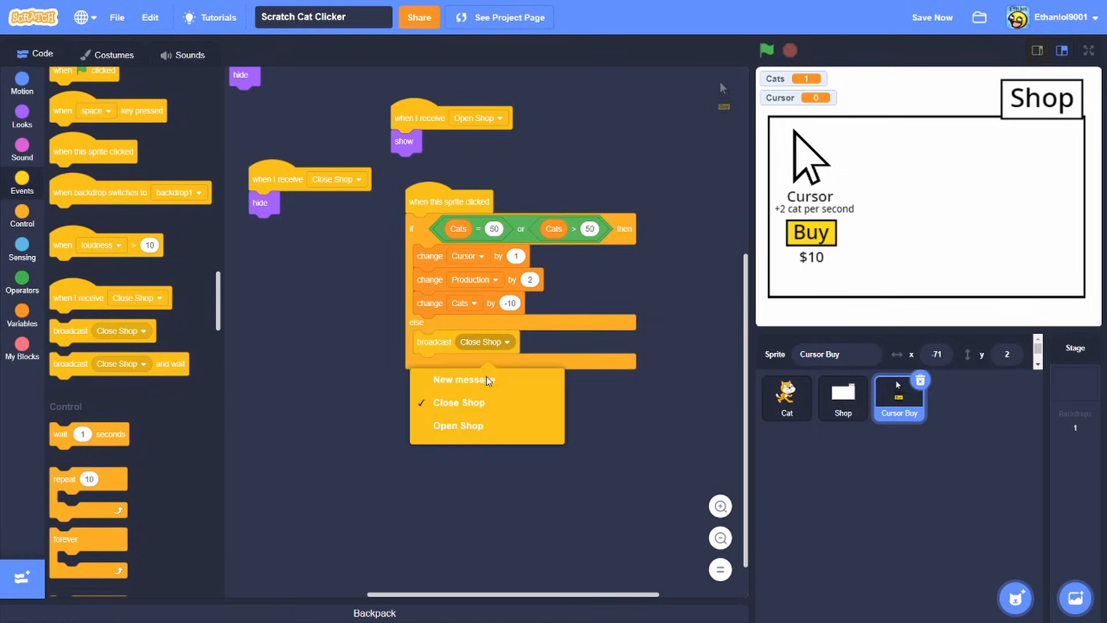
left_click(465, 380)
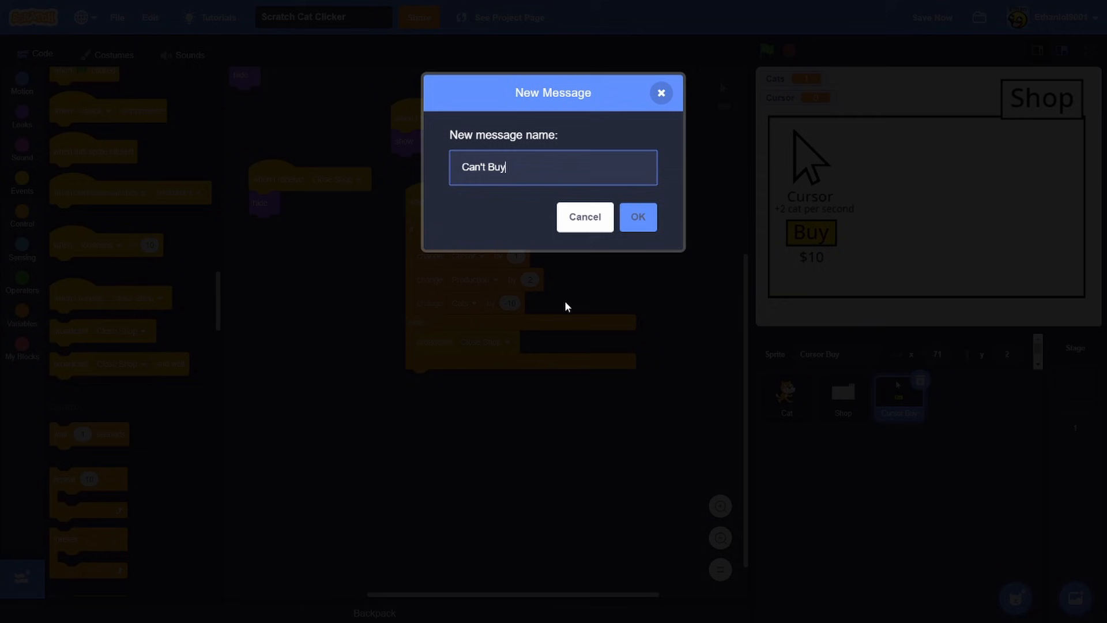
left_click(637, 217)
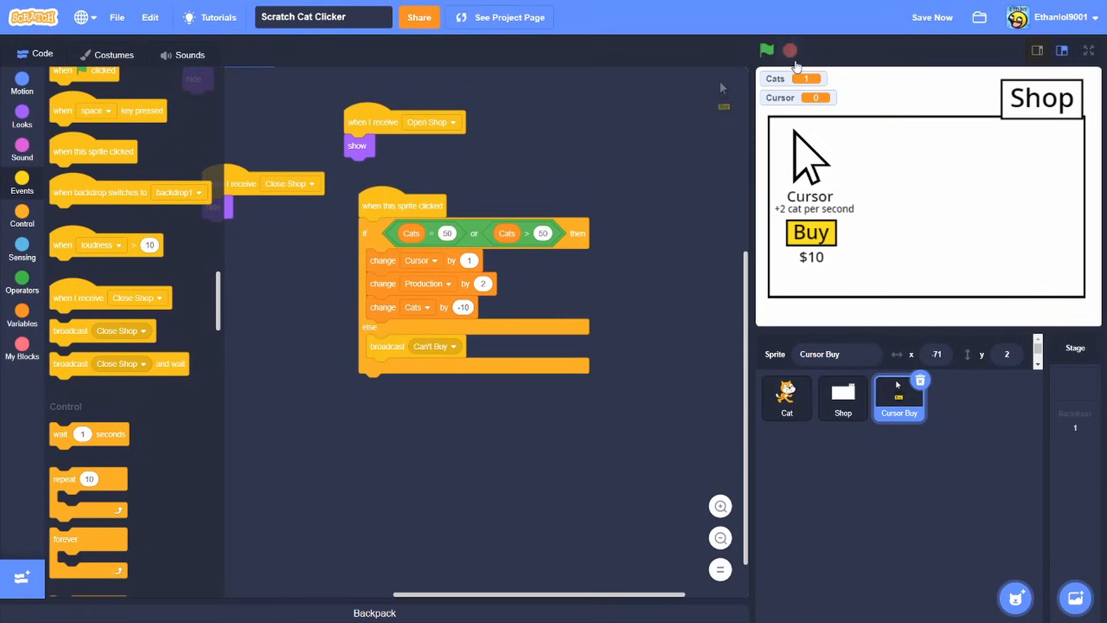
left_click(765, 50)
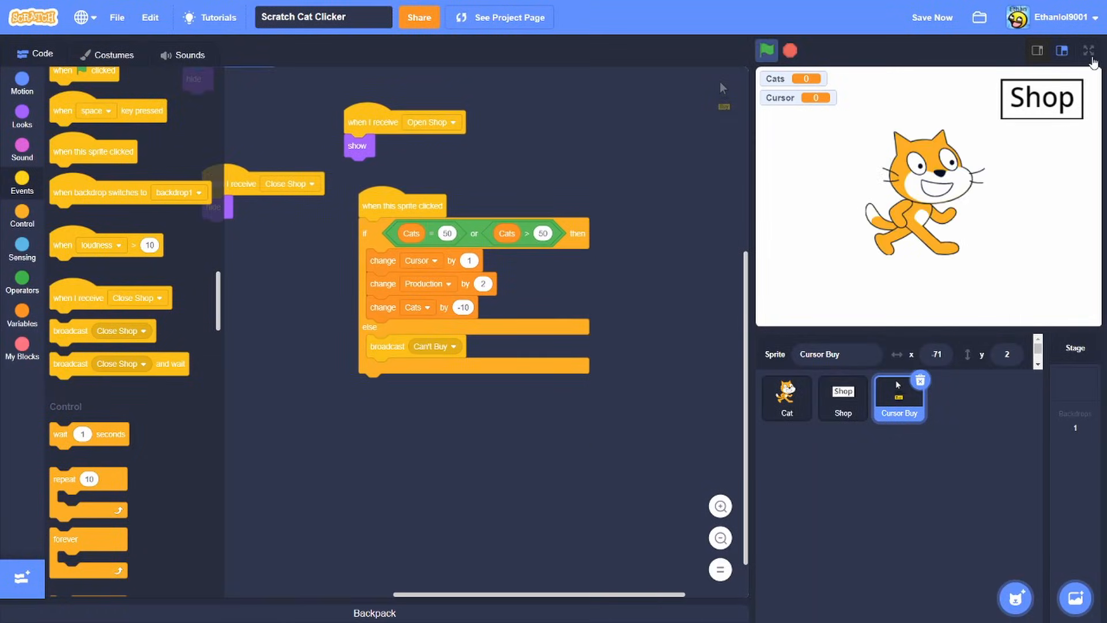
Play-test full screen, clicking the cat and buying Cursor upgrades.
left_click(1090, 50)
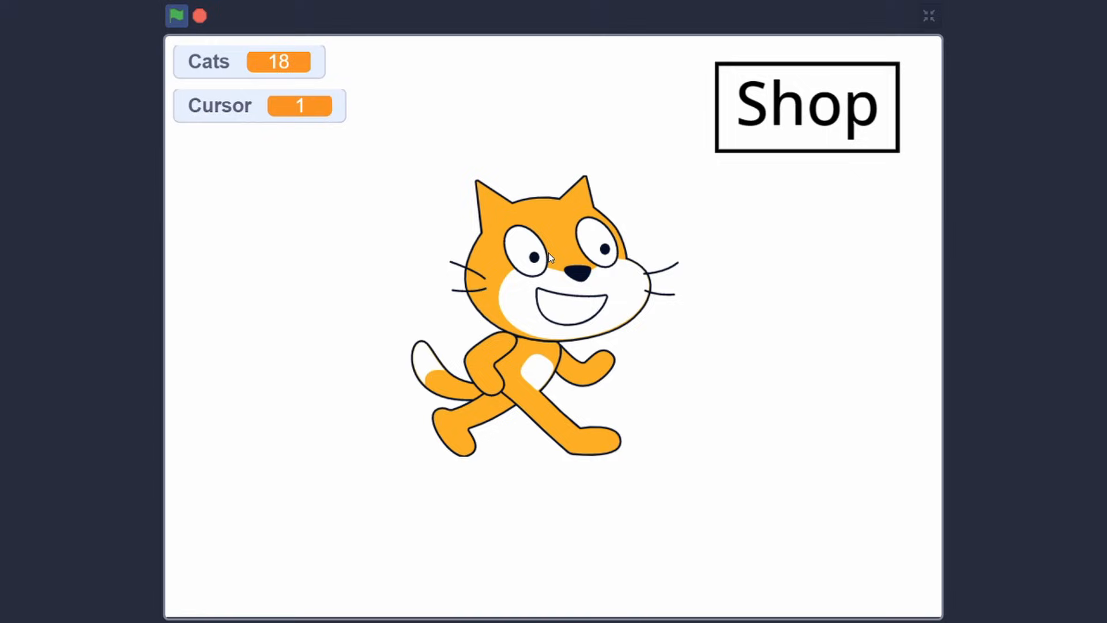
left_click(806, 106)
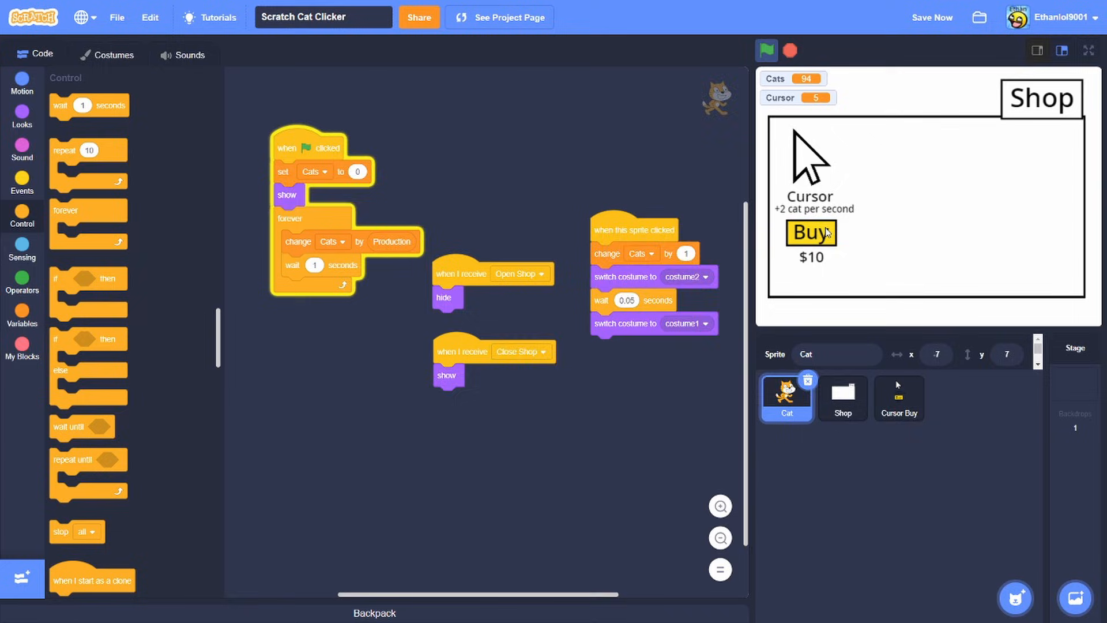
Label the Shop panel costume 'Press Space to back out' along its bottom edge, returning to the Cat's scripts.
left_click(842, 396)
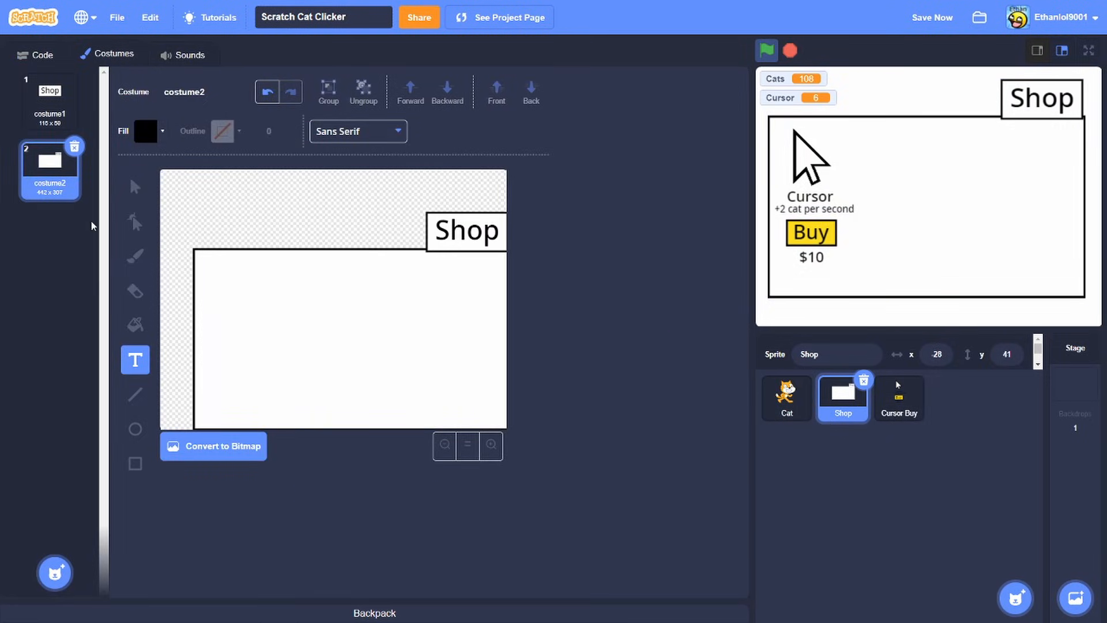
left_click(244, 352)
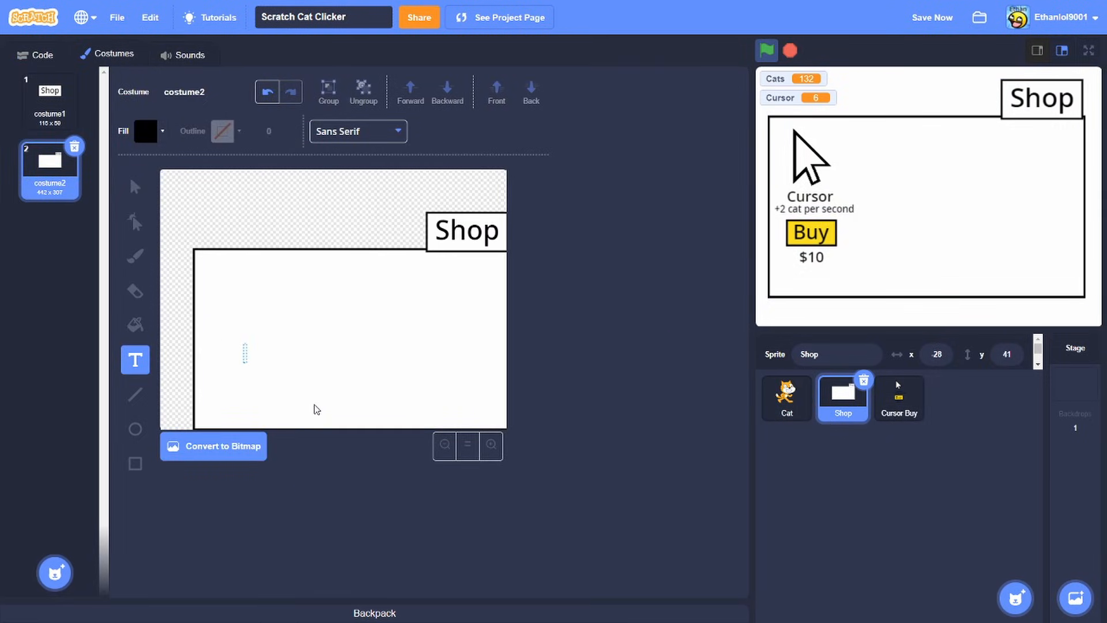
type("Press Space to")
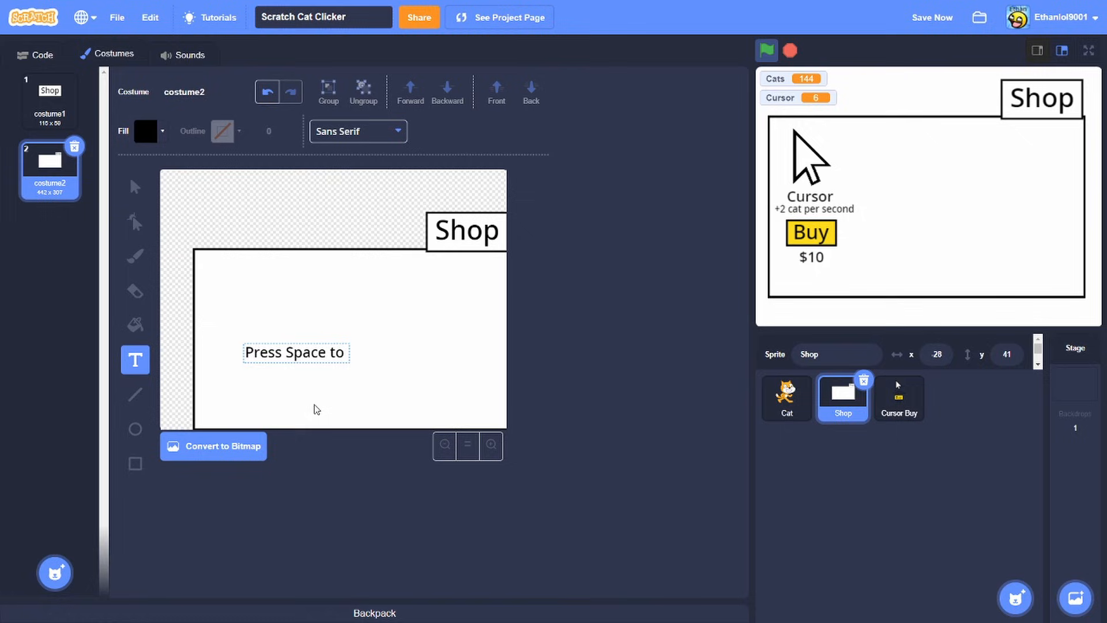
type("back out")
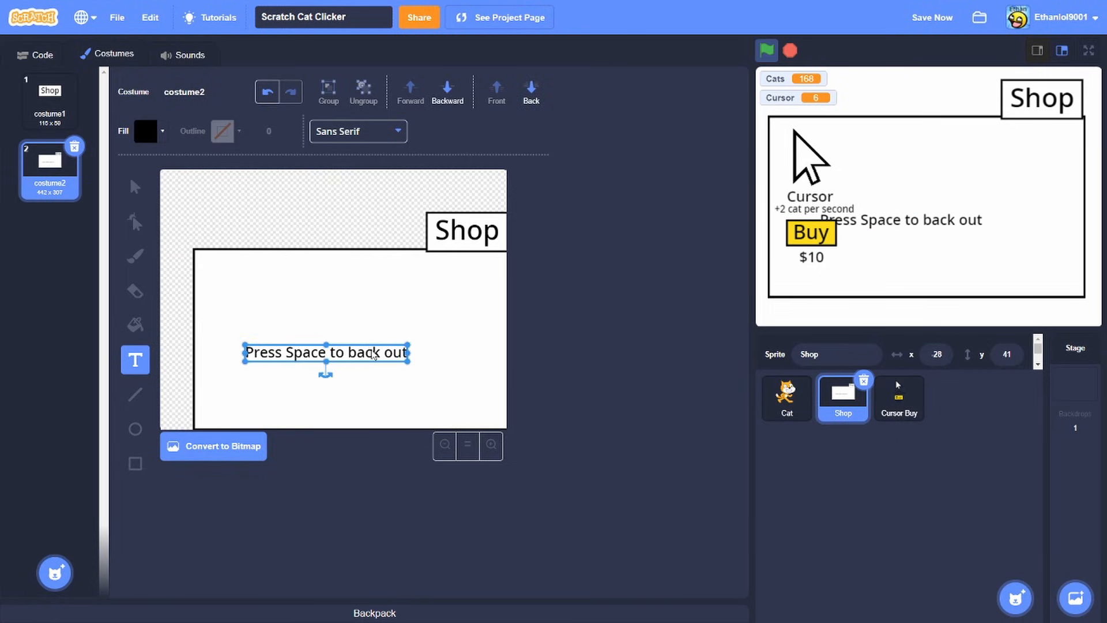
left_click_drag(327, 352, 363, 423)
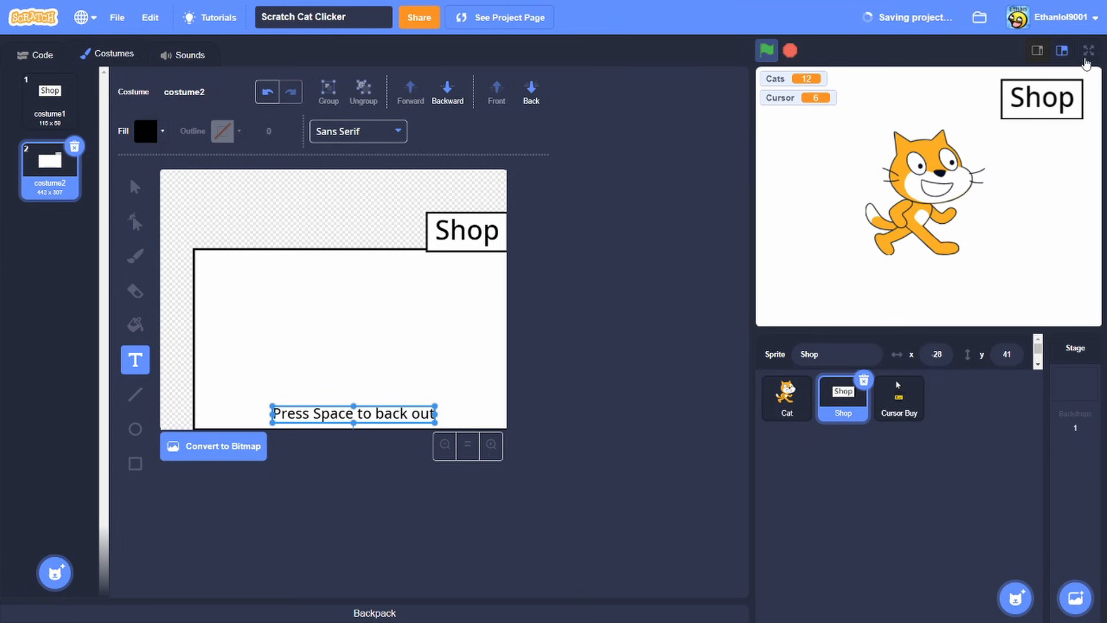
left_click(34, 54)
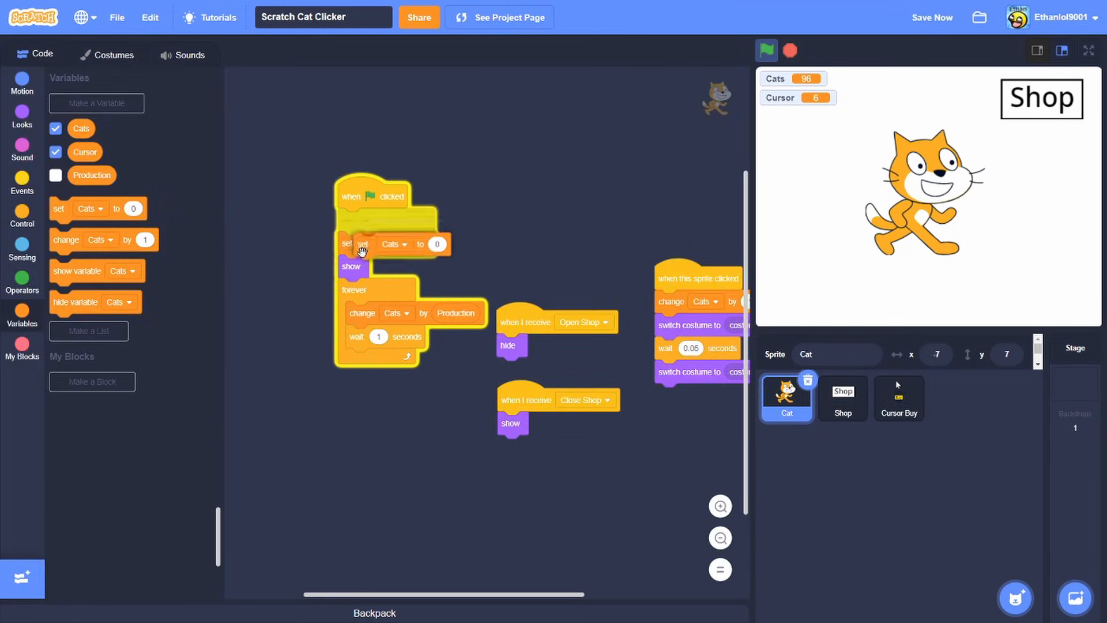
Extend the green-flag script to reset Production and Cursor to 0 and restart the game full screen.
left_click(765, 50)
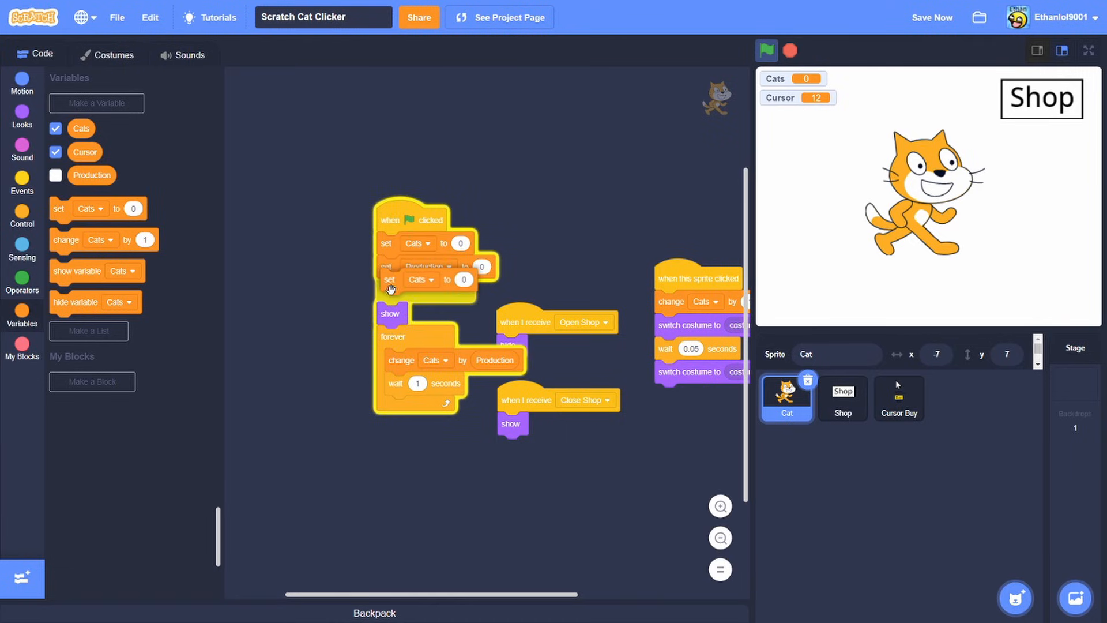
left_click(766, 51)
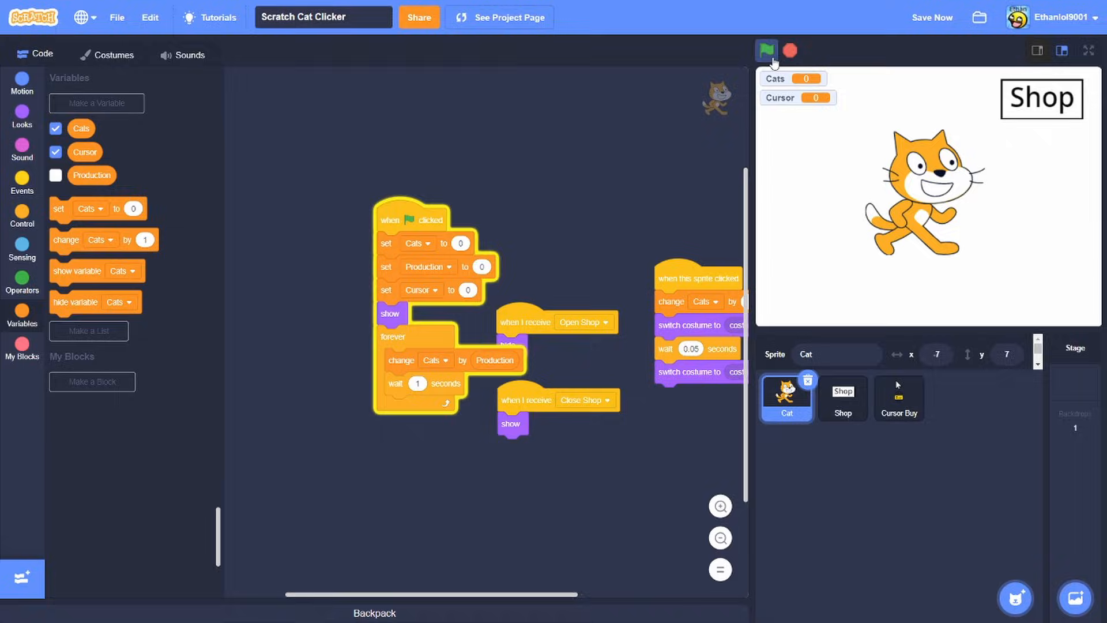
left_click(1089, 50)
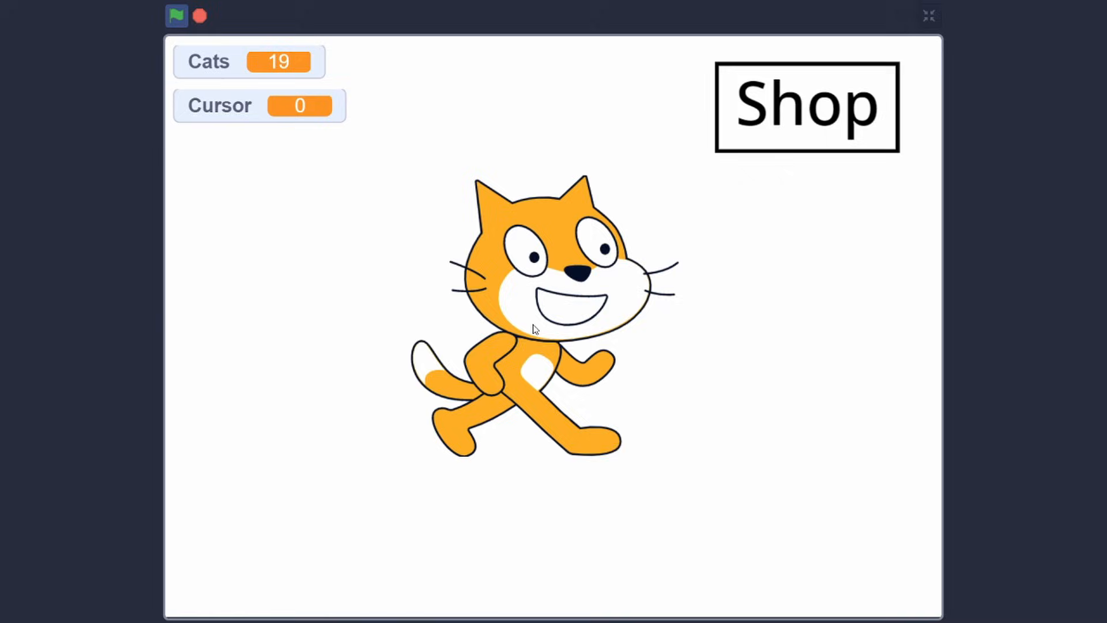
Playtest: open the shop, buy Cursor upgrades, and close it with Space.
left_click(806, 106)
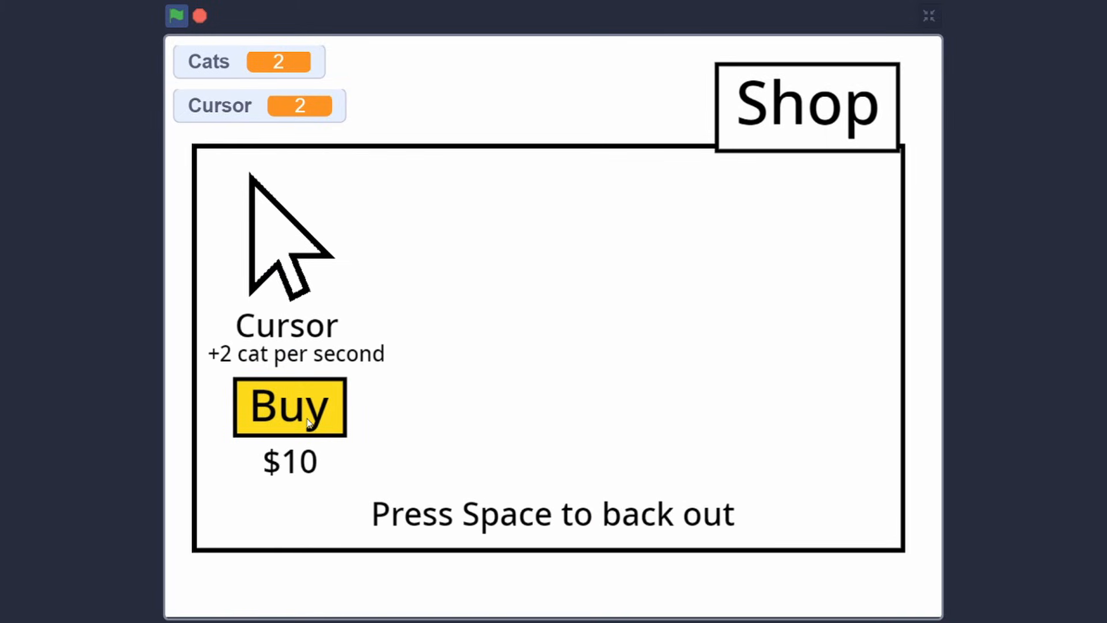
key("space")
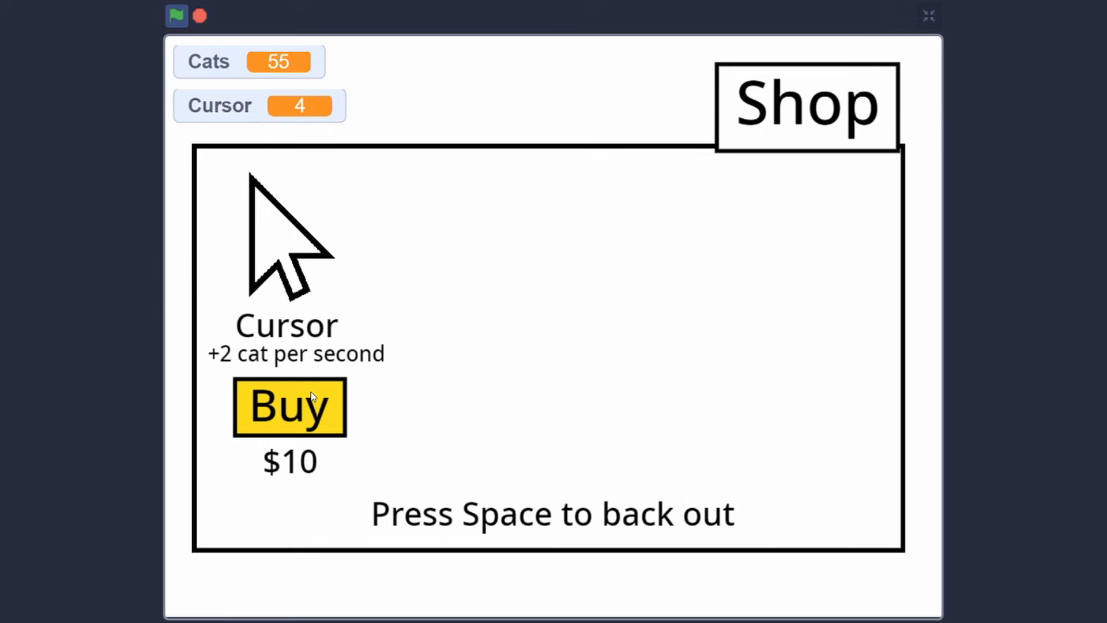
key("space")
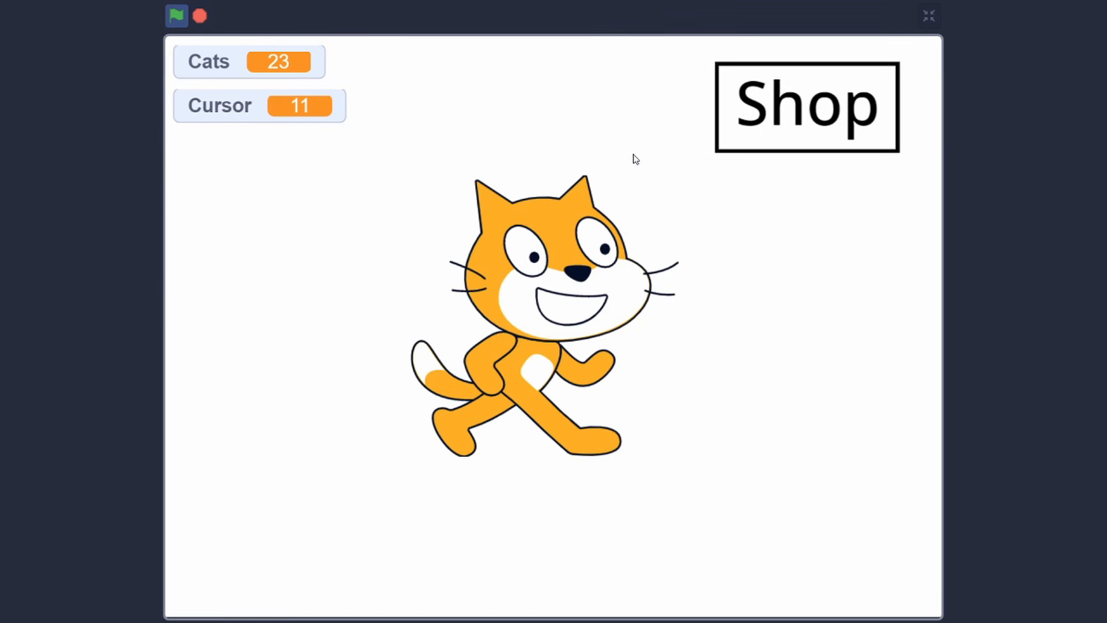